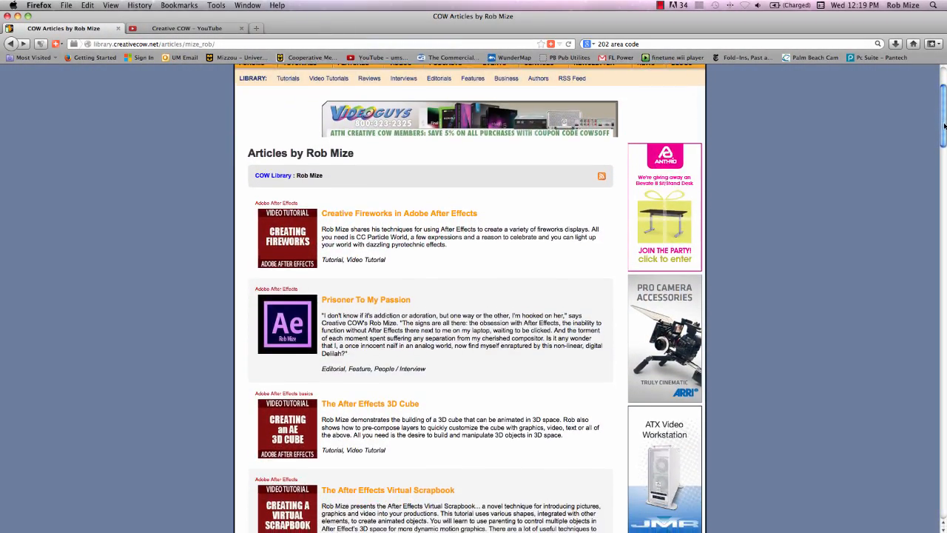
- Leave the Creative COW articles page in Firefox and switch to the After Effects flag project
scroll("down", 3)
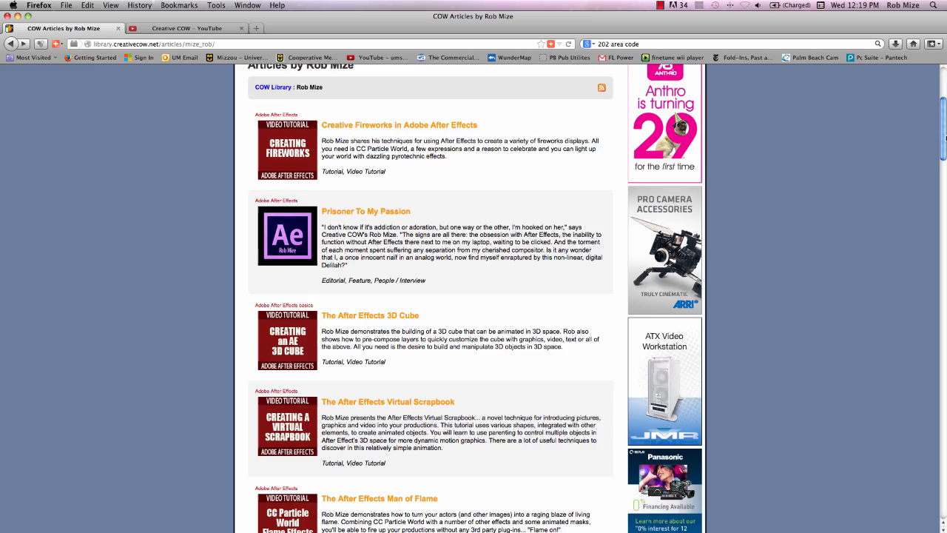
left_click(187, 28)
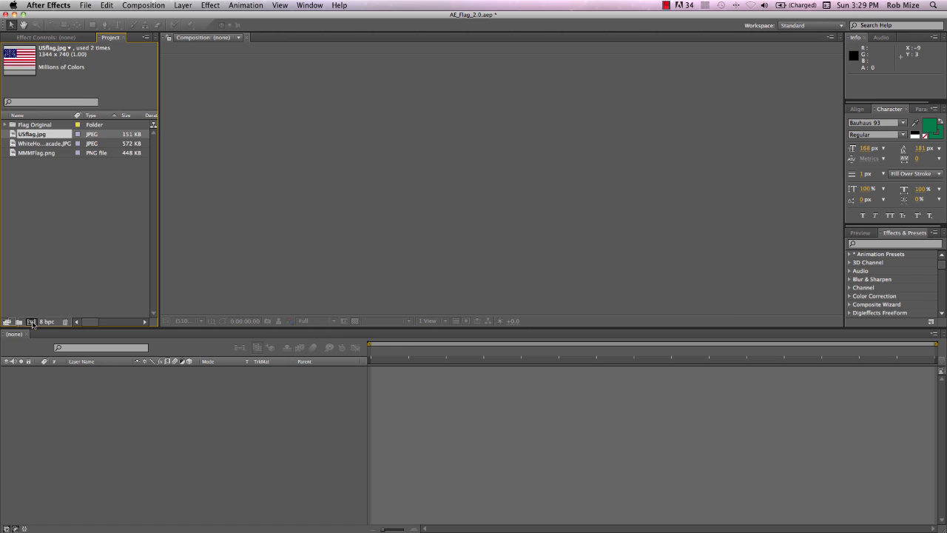
- Make a composition from USflag.jpg, rename it Waving Flag and widen it to 1390 px
left_click(33, 321)
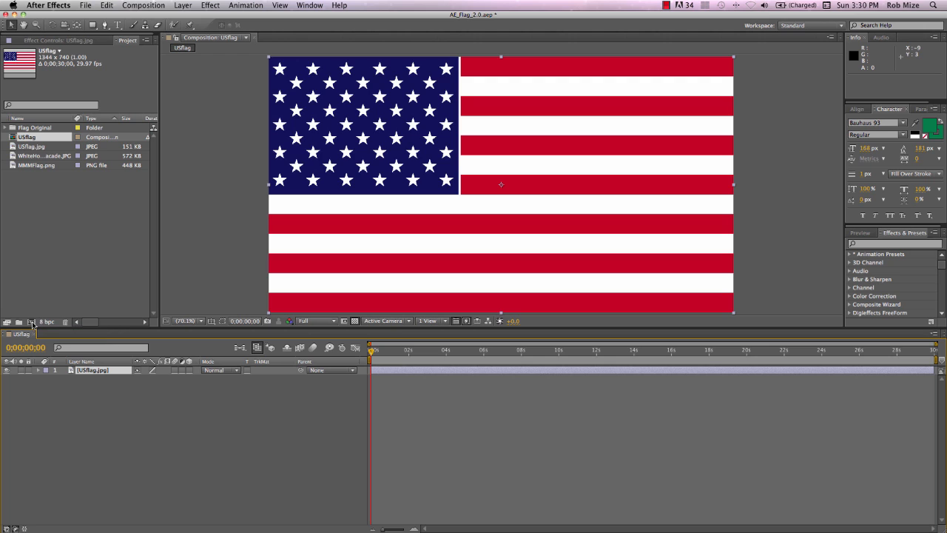
key("cmd+k")
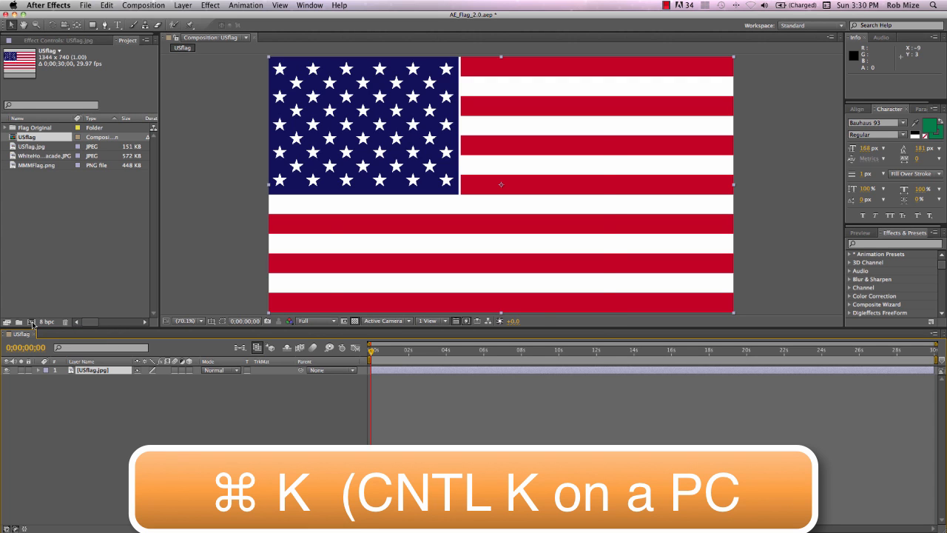
key("cmd+k")
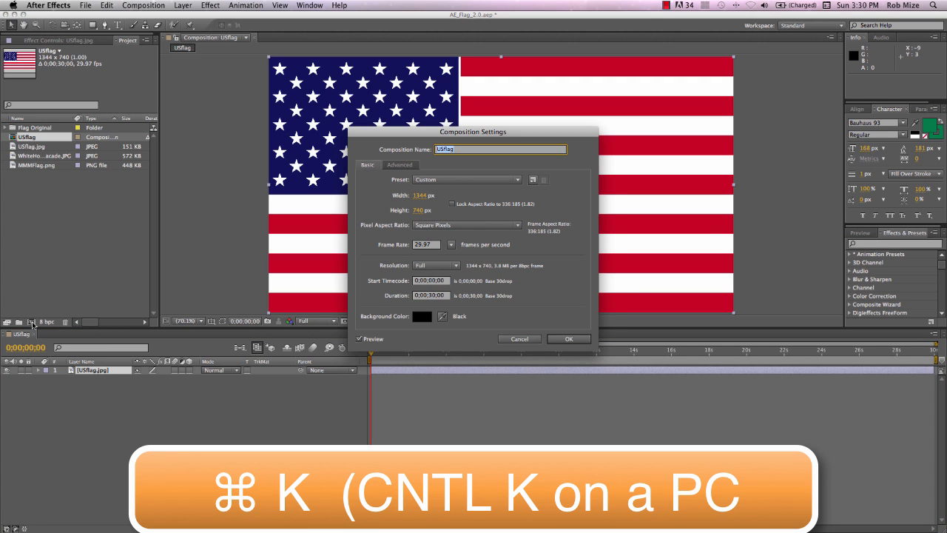
type("Waving F")
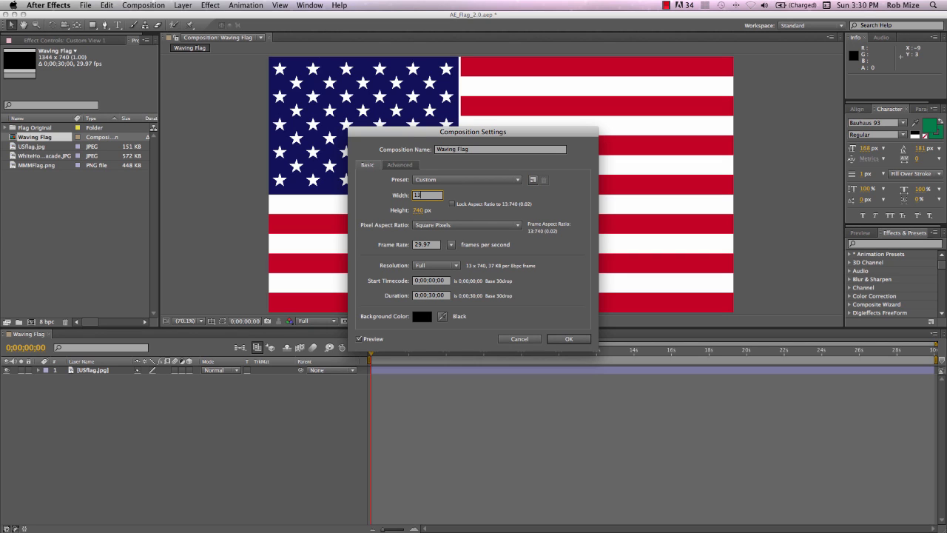
type("1390")
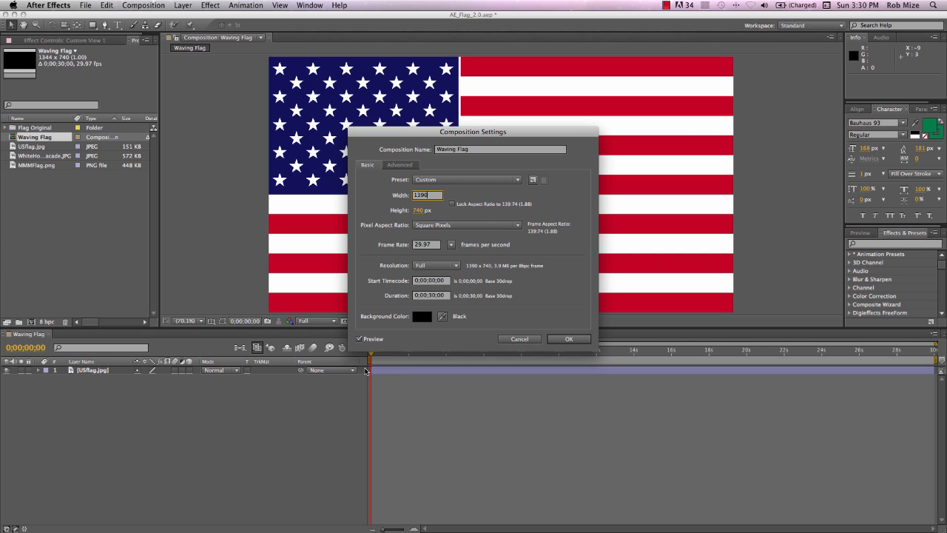
left_click(569, 339)
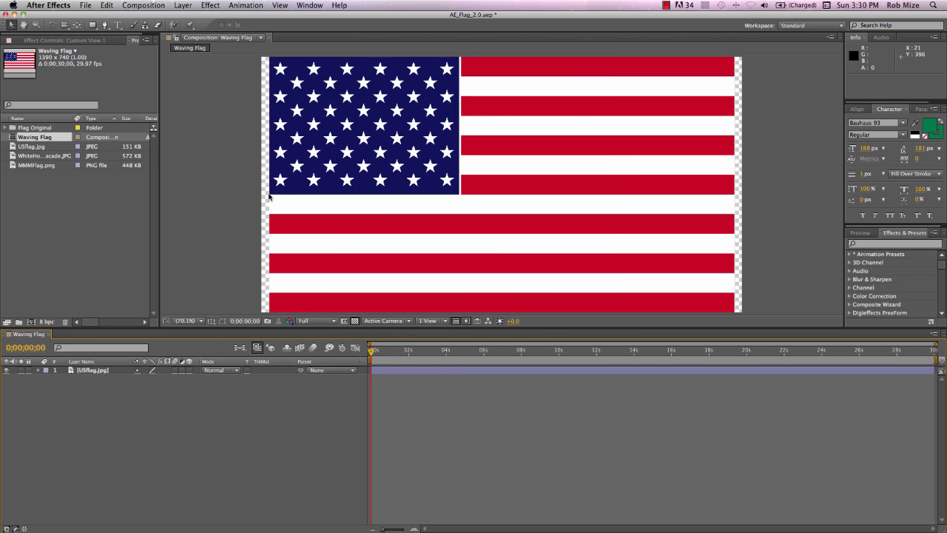
mouse_move(329, 153)
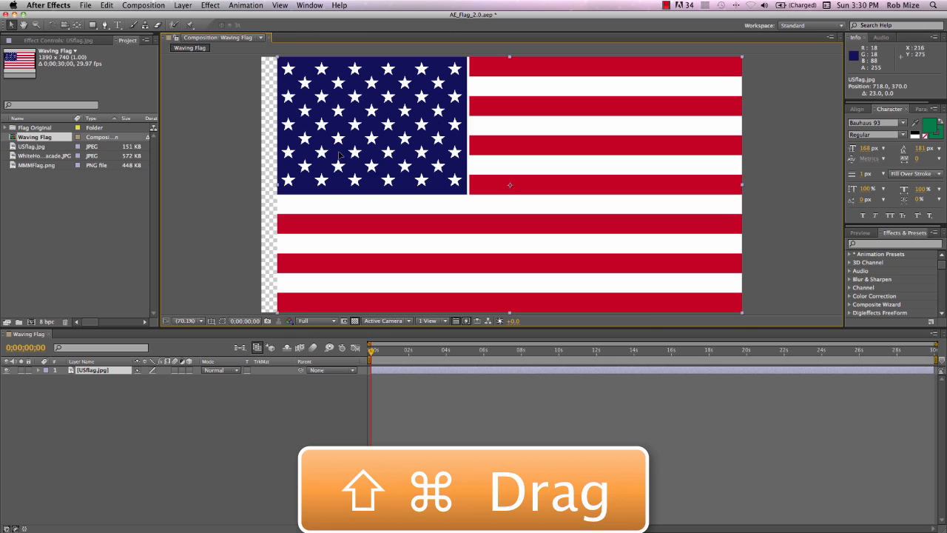
mouse_move(743, 151)
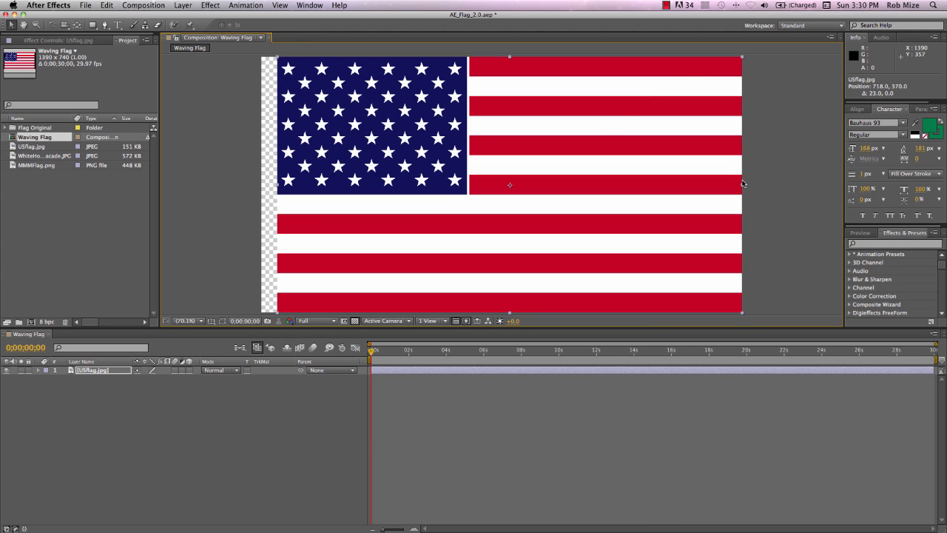
- Add a comp-size white solid named Hoist and place it below the USflag.jpg layer
right_click(117, 403)
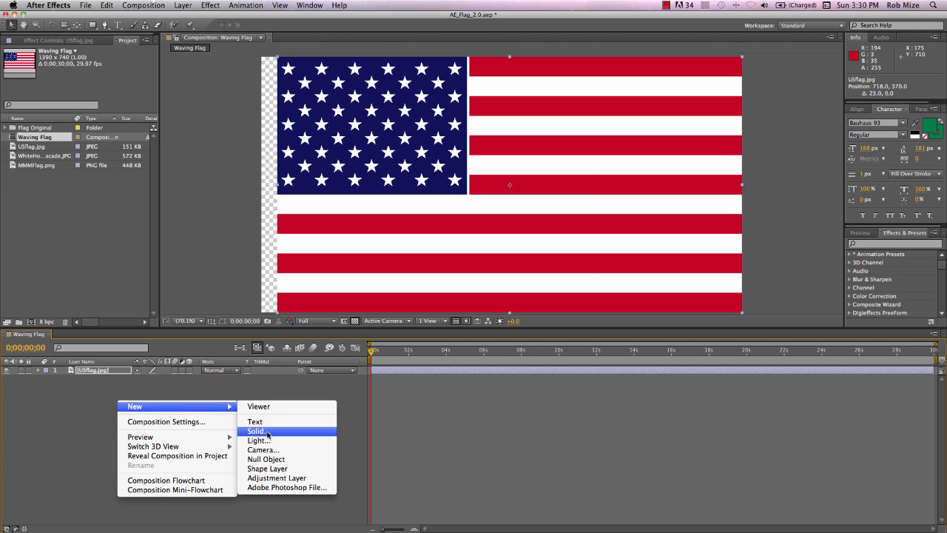
left_click(256, 431)
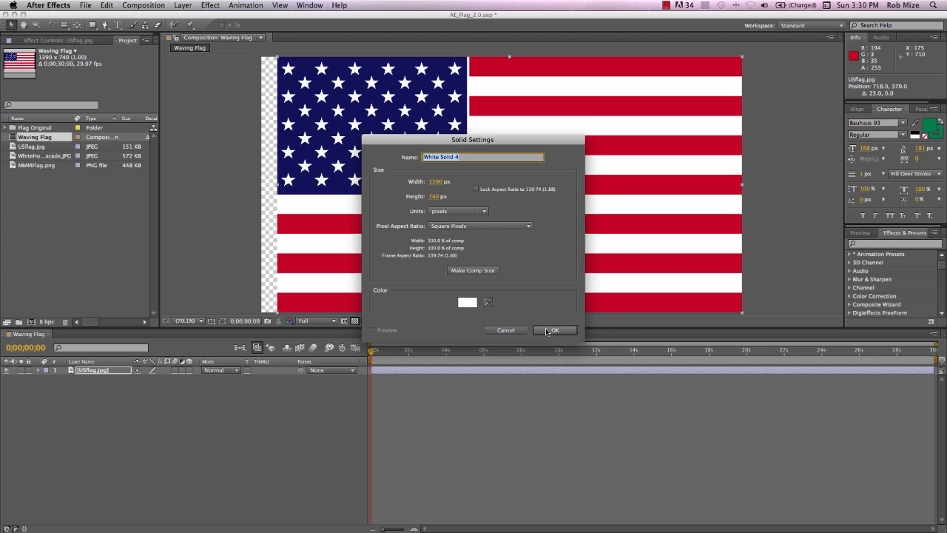
left_click(554, 330)
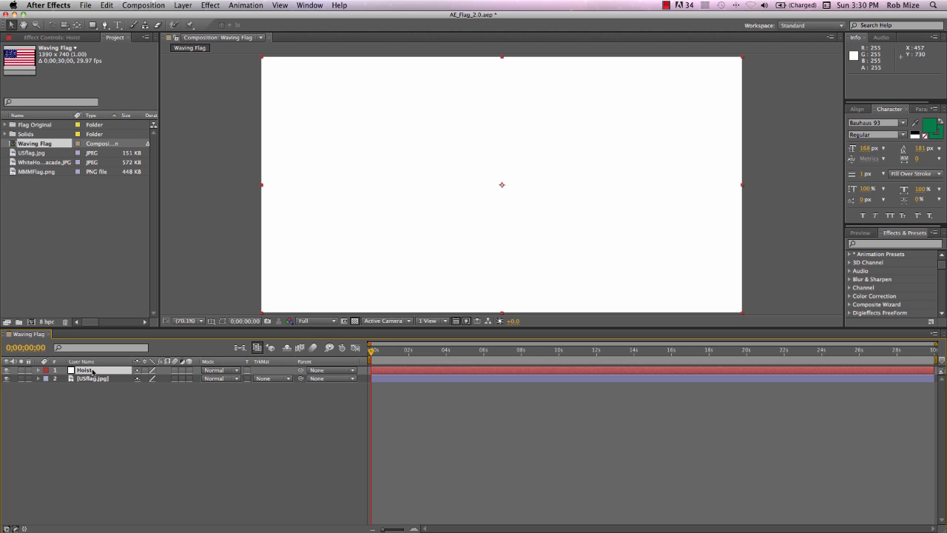
left_click_drag(83, 370, 83, 378)
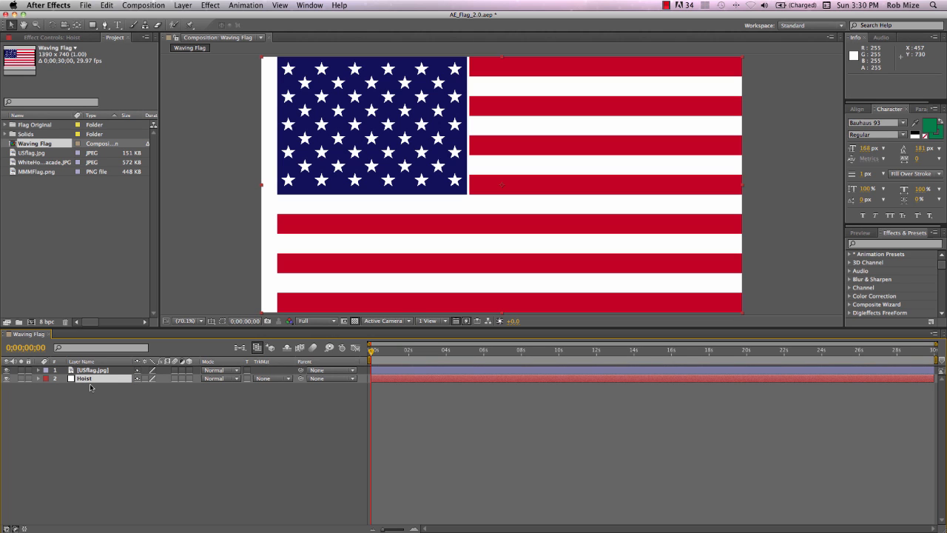
mouse_move(269, 74)
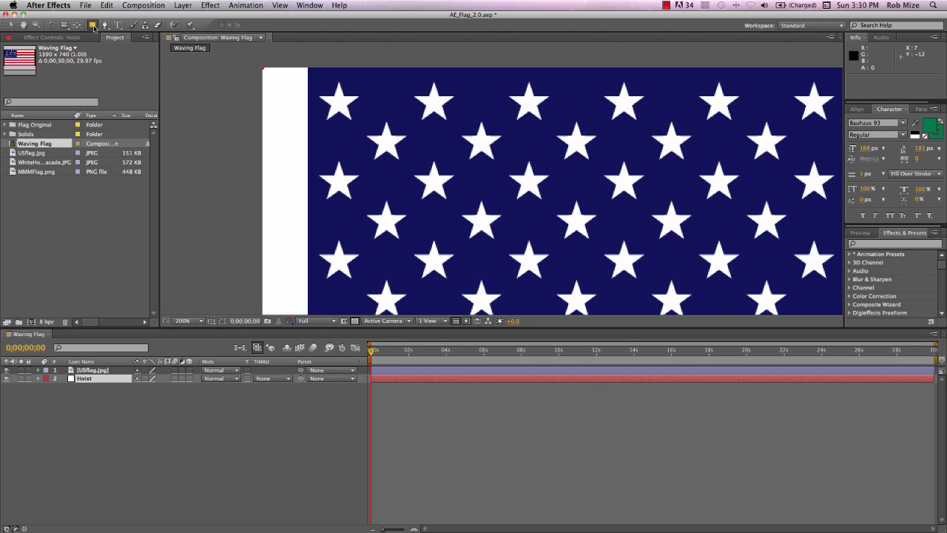
mouse_move(228, 51)
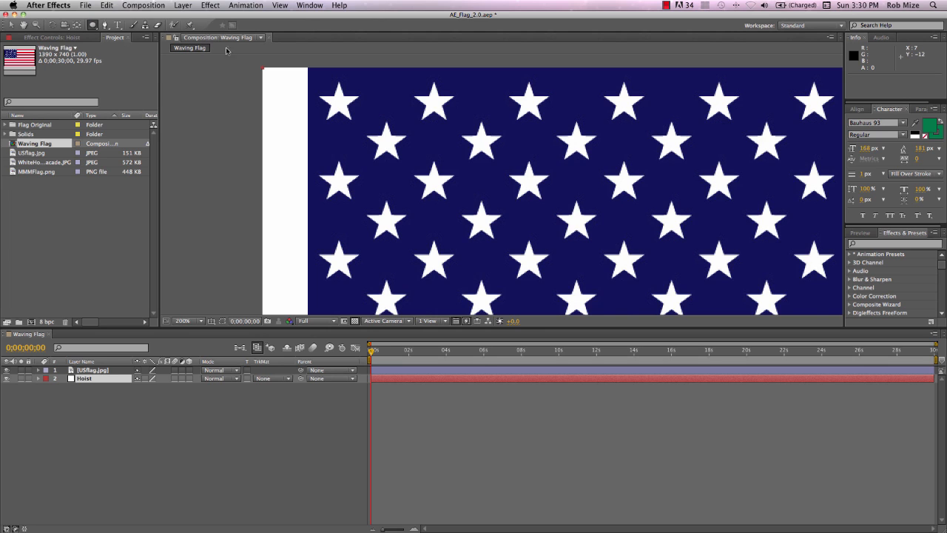
mouse_move(284, 116)
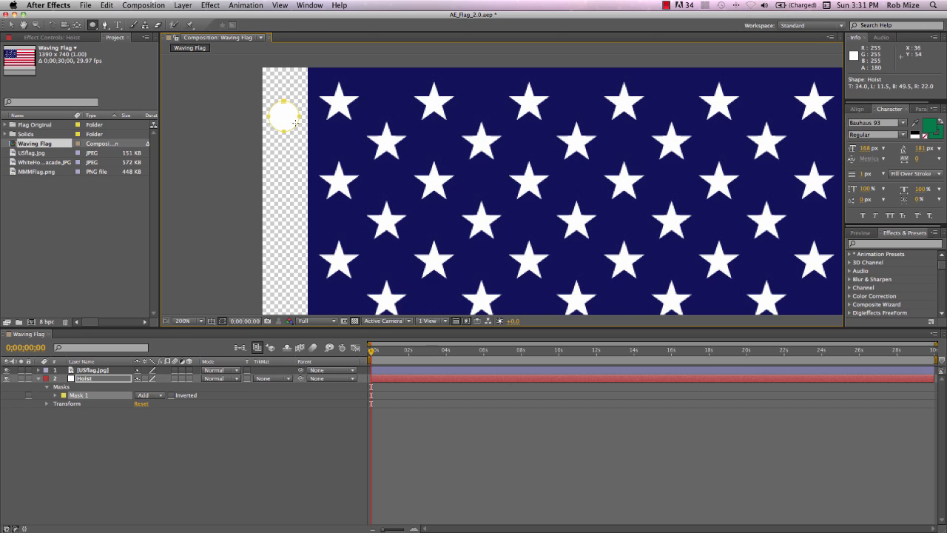
mouse_move(210, 286)
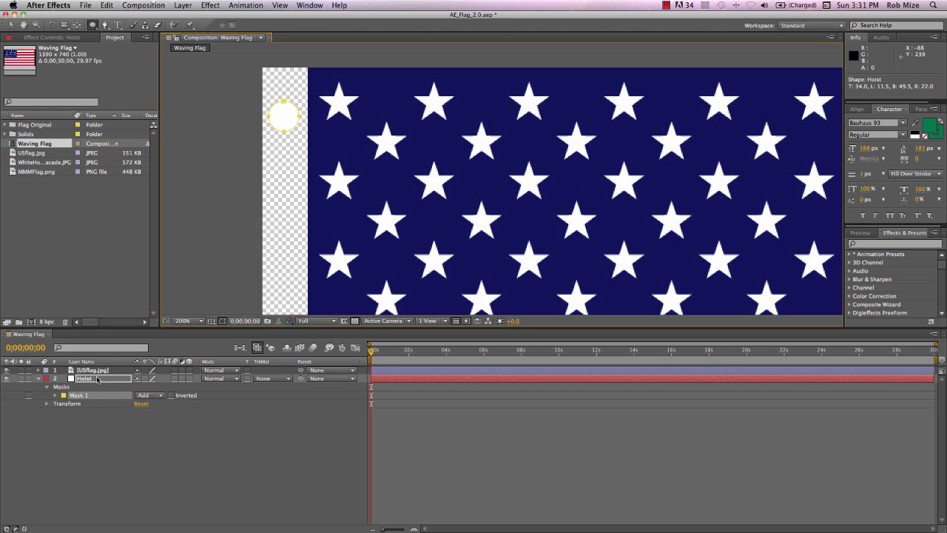
- Set Hoist's ellipse mask to Subtract and duplicate it for a second round hole
left_click(84, 379)
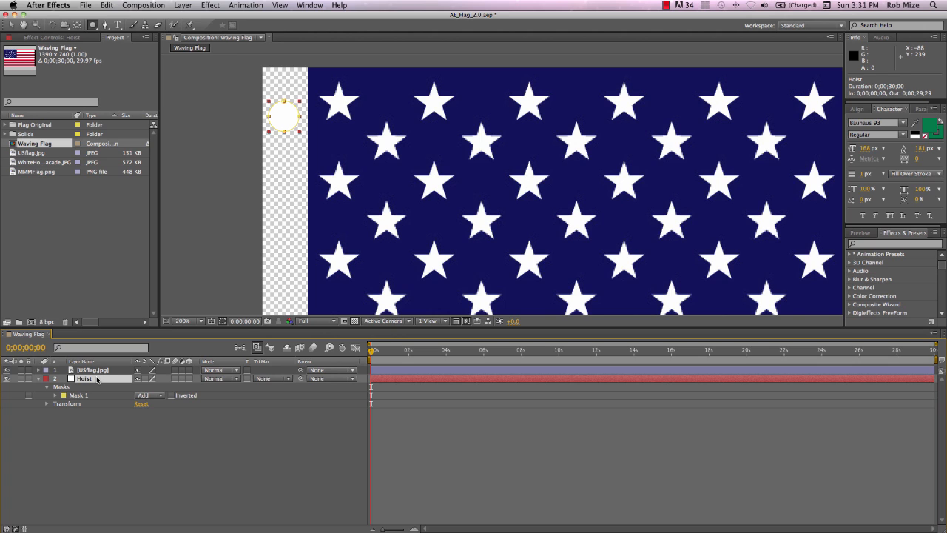
left_click(148, 393)
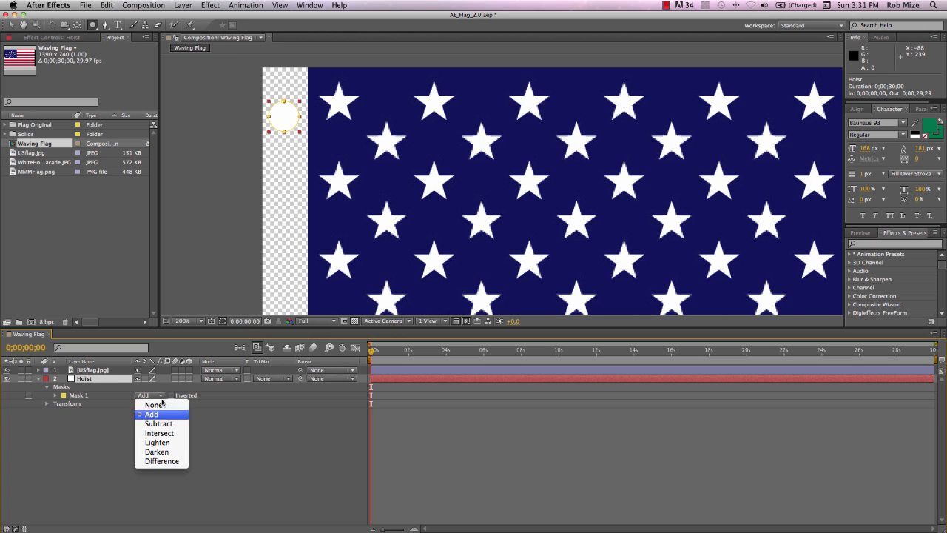
left_click(159, 423)
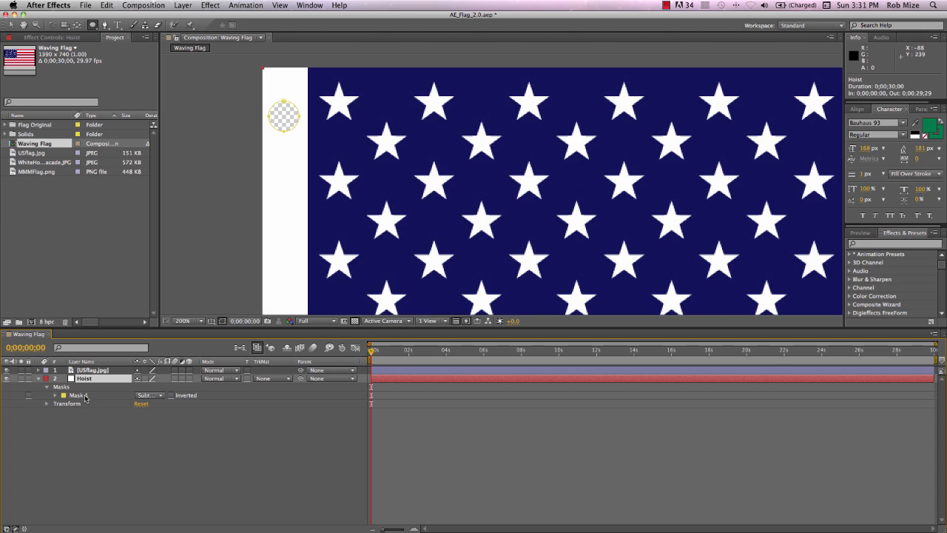
left_click(78, 393)
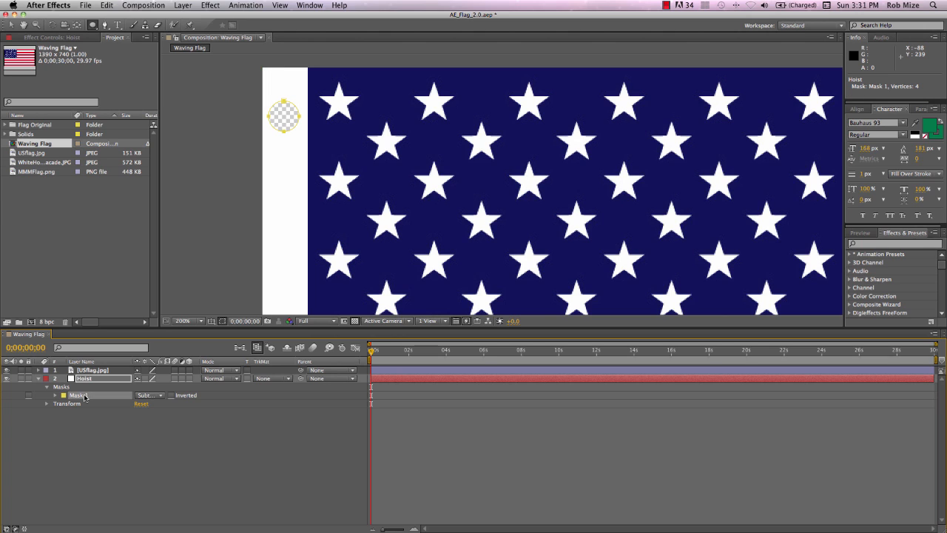
key("cmd+d")
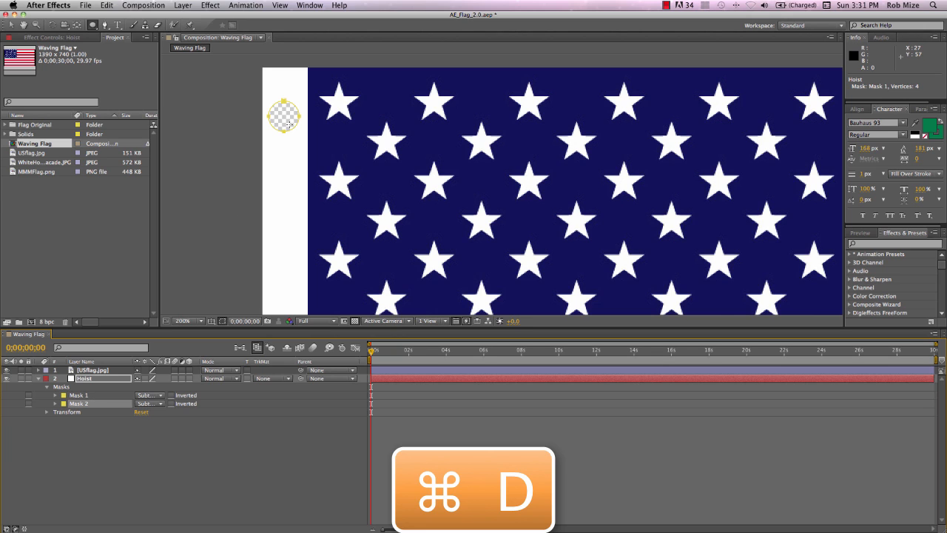
key("cmd+d")
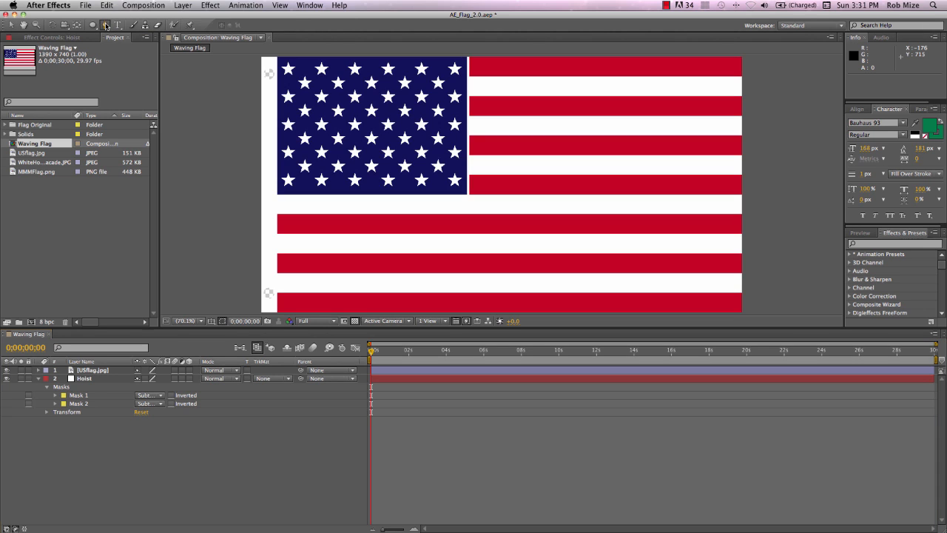
- Draw a short stroked shape path over the flag and name the new layer Grommets
left_click(143, 25)
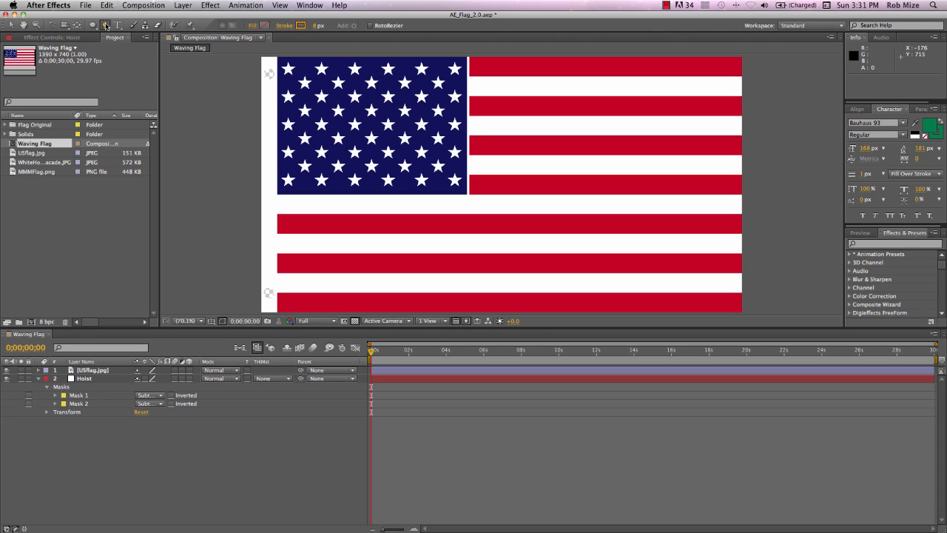
left_click(311, 207)
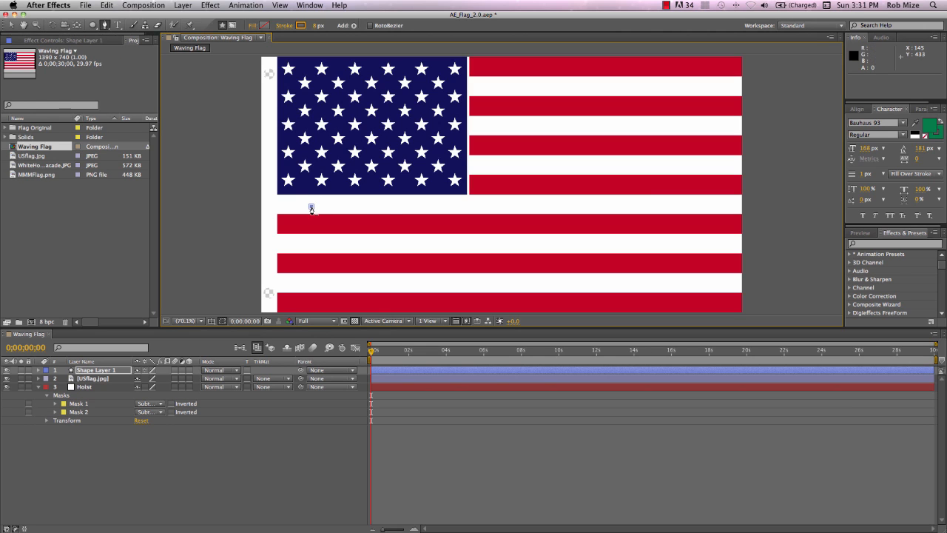
left_click_drag(311, 207, 387, 207)
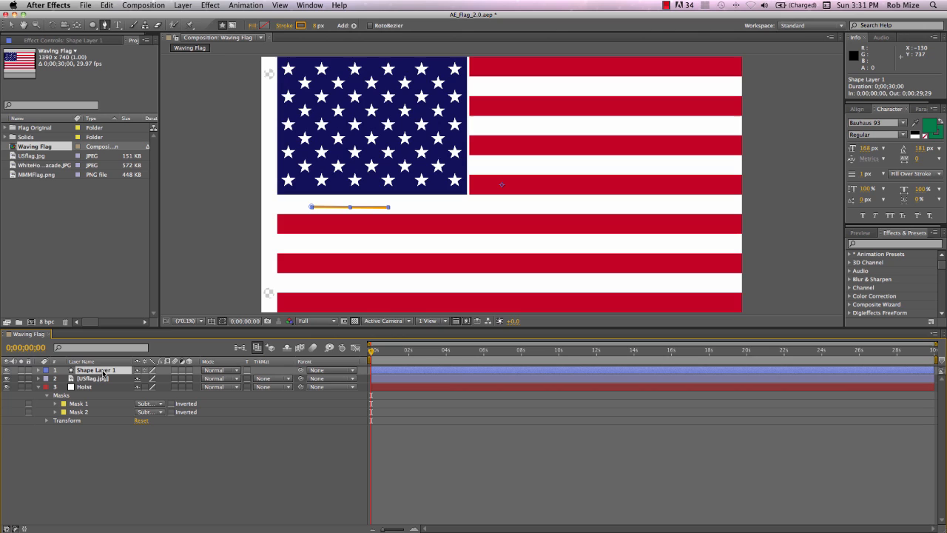
double_click(97, 370)
type("Grommet")
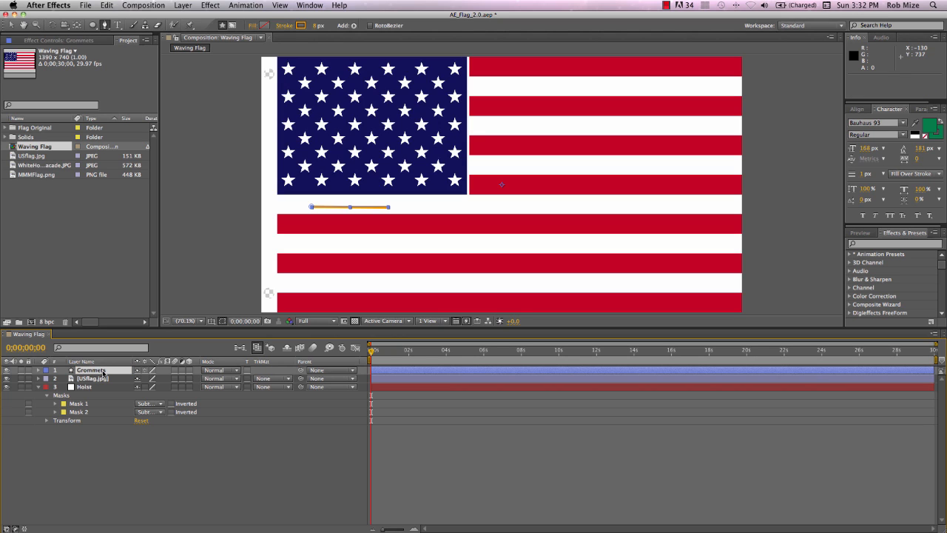
left_click(38, 370)
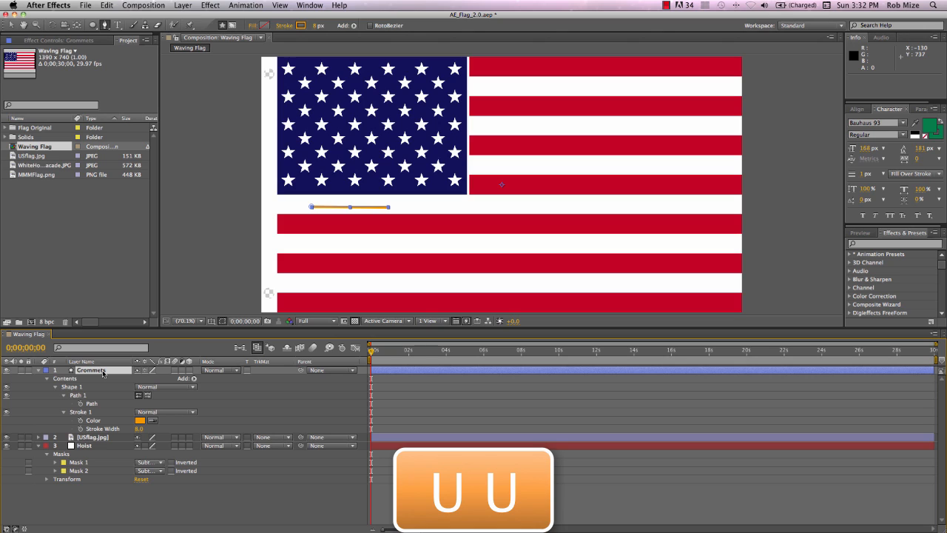
- Duplicate Shape 1 into Shape 2 in Grommets and set the solid's masks to Inverted
left_click(71, 386)
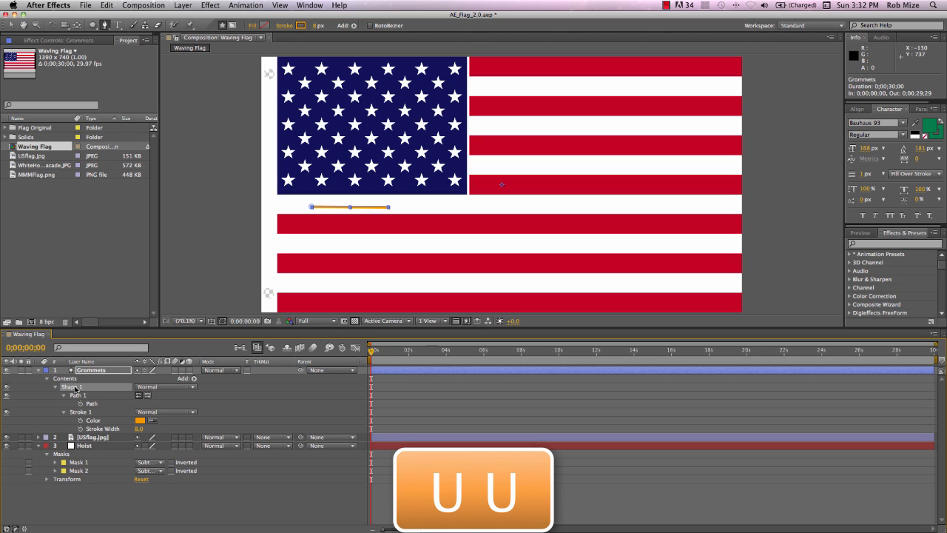
key("cmd+d")
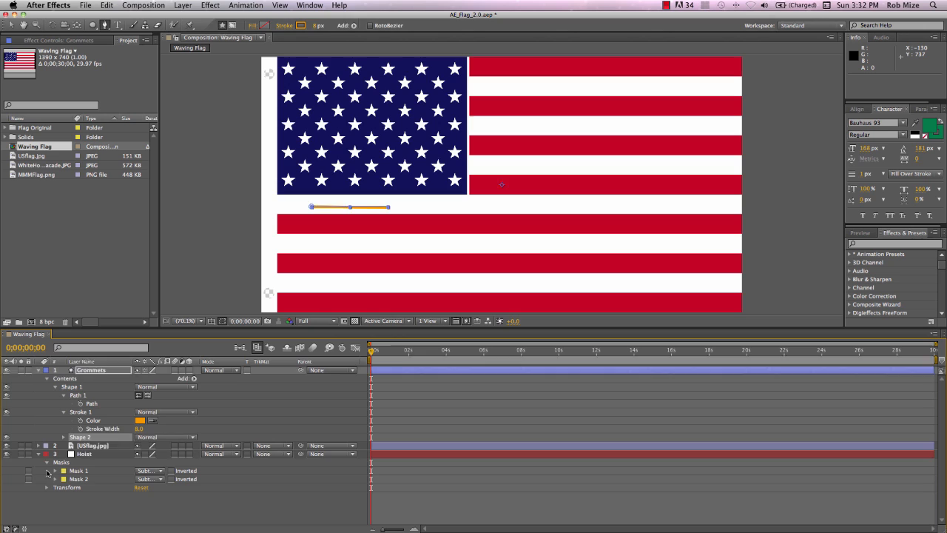
left_click(94, 453)
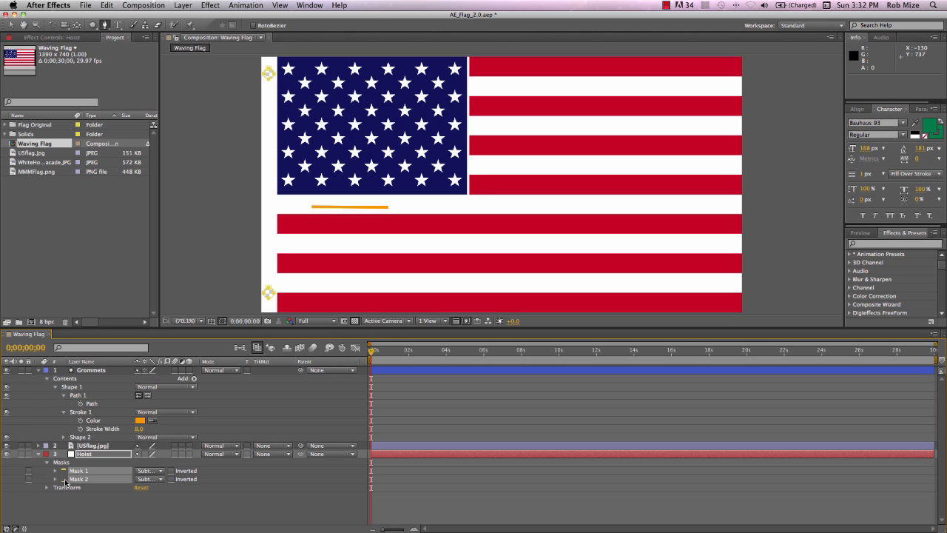
- Copy the solid's Mask 1 path into the Grommets Shape 1 path
left_click(47, 453)
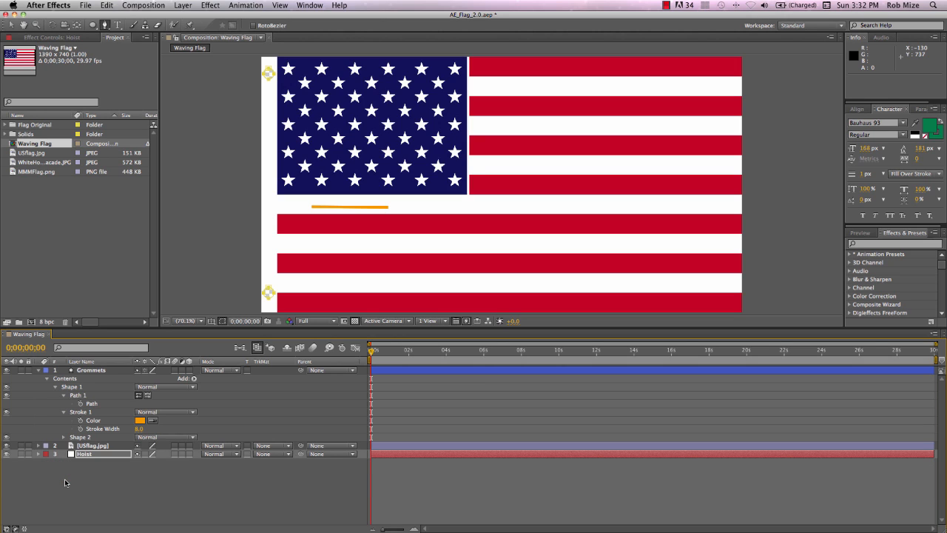
left_click(63, 453)
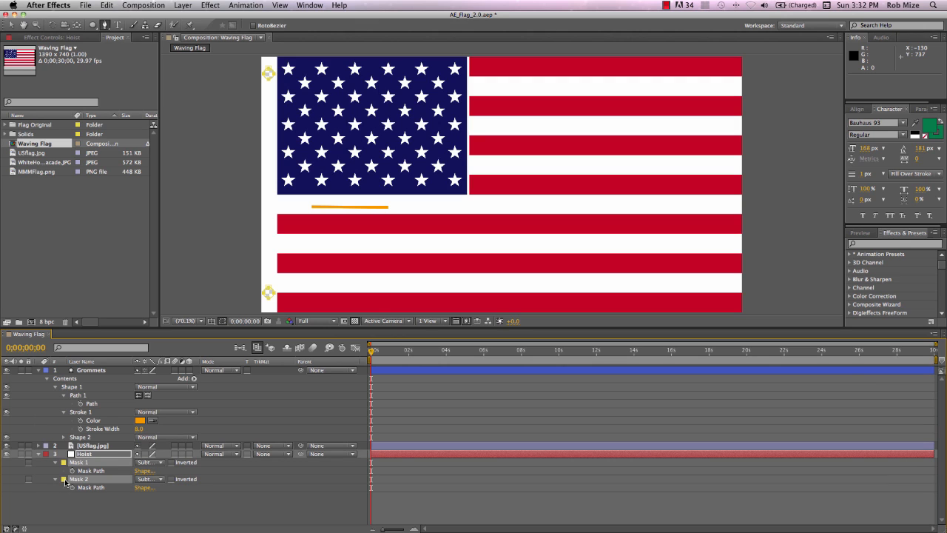
key("cmd+c")
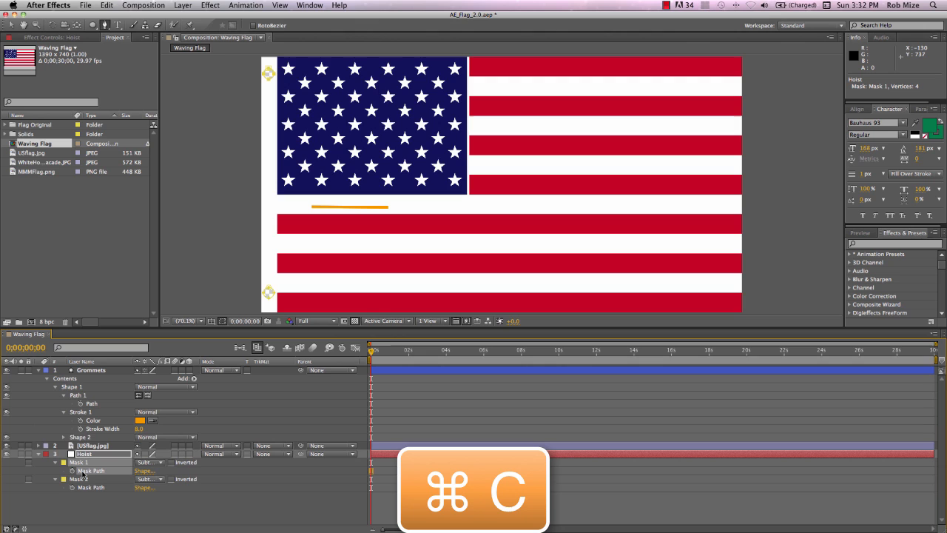
left_click(92, 402)
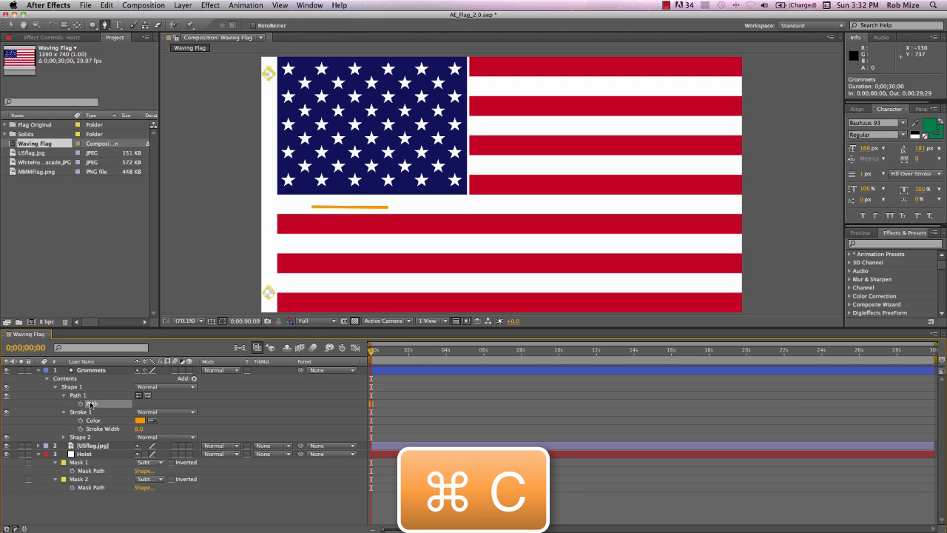
key("cmd+v")
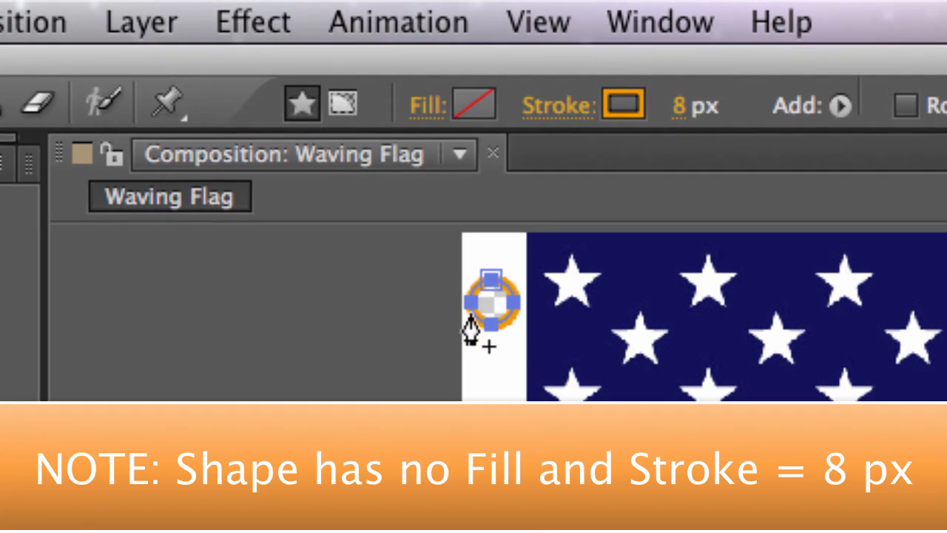
mouse_move(518, 311)
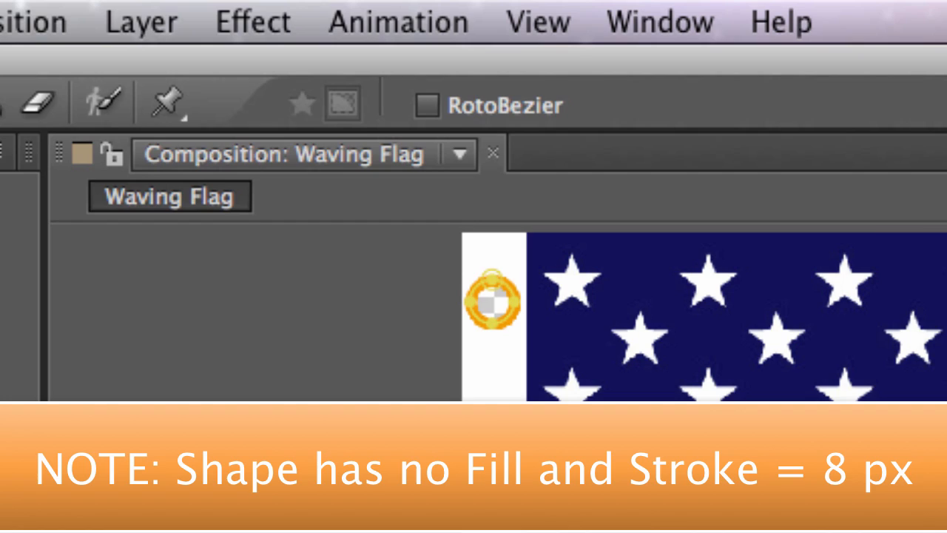
- Copy the Mask 2 path into the Grommets Shape 2 path so rings circle both holes
key("cmd+c")
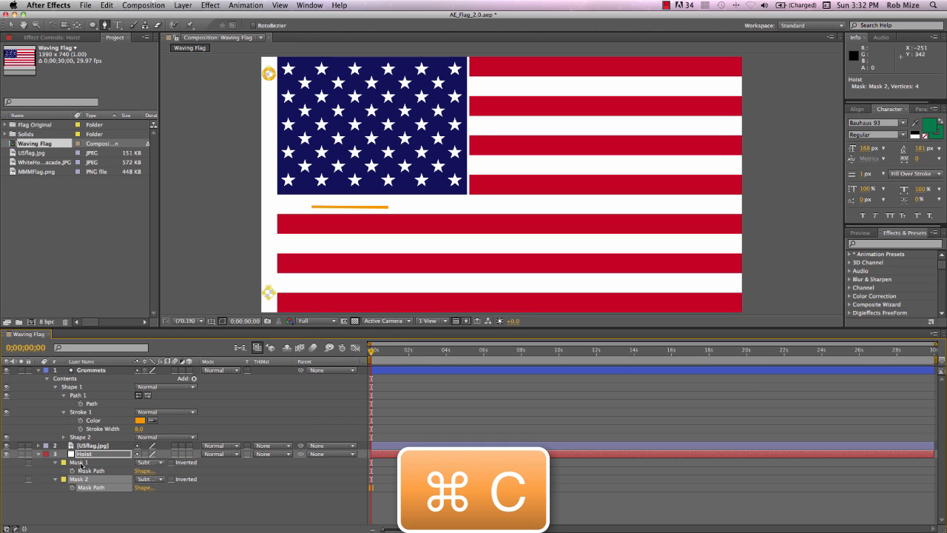
left_click(55, 435)
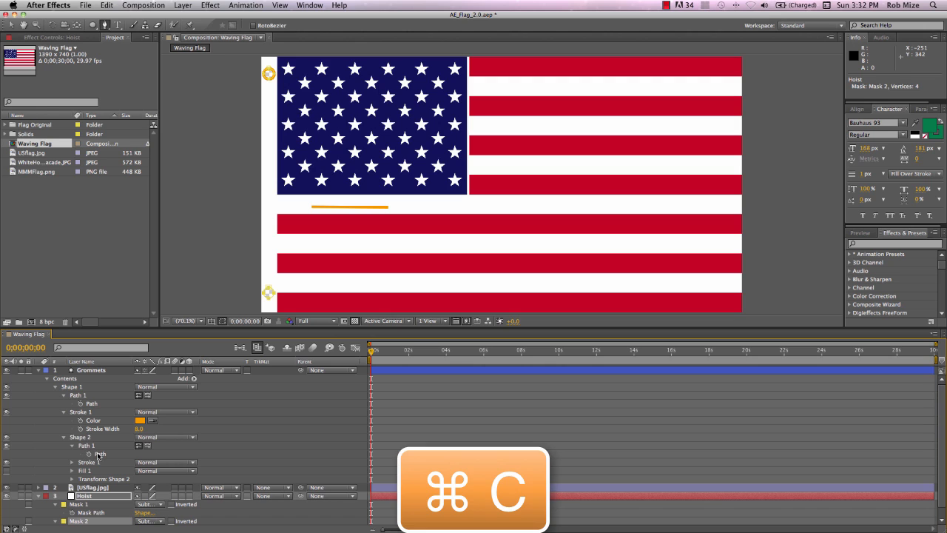
key("cmd+v")
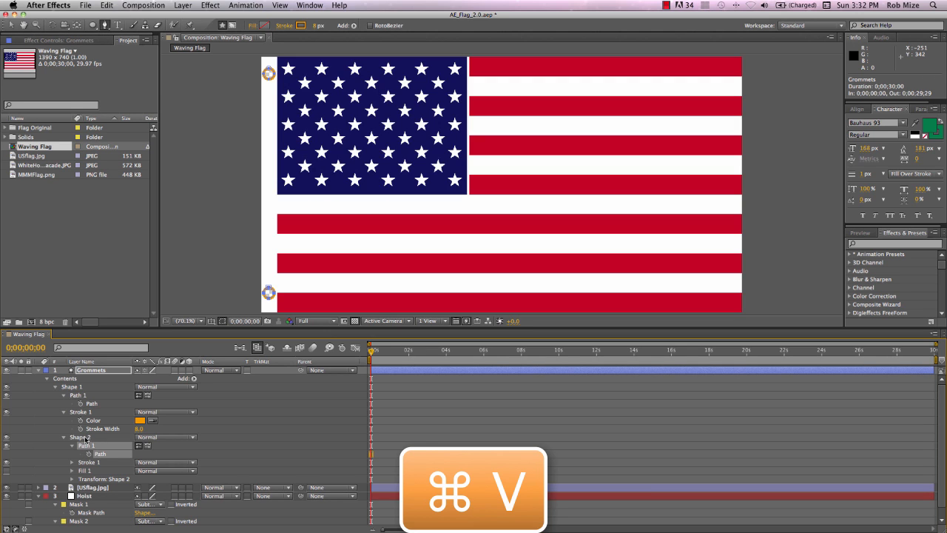
key("cmd+v")
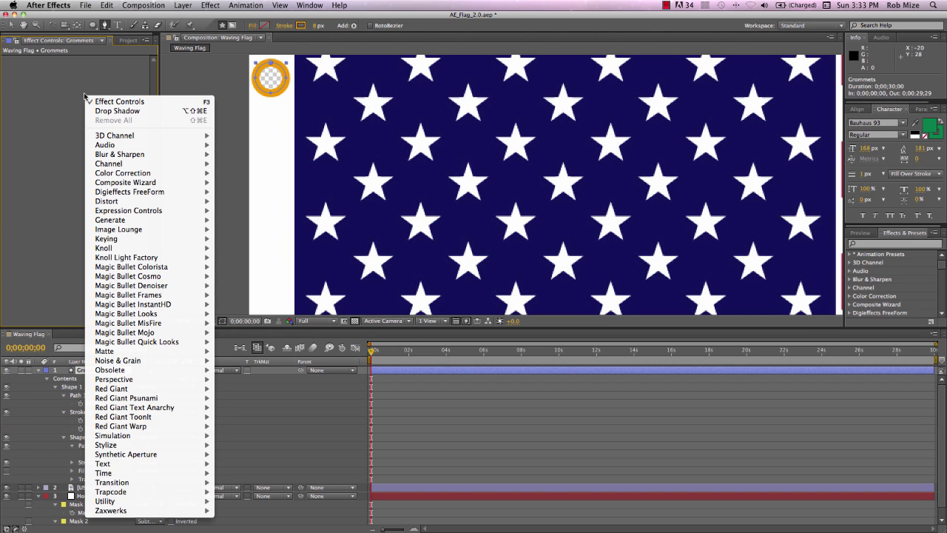
mouse_move(114, 379)
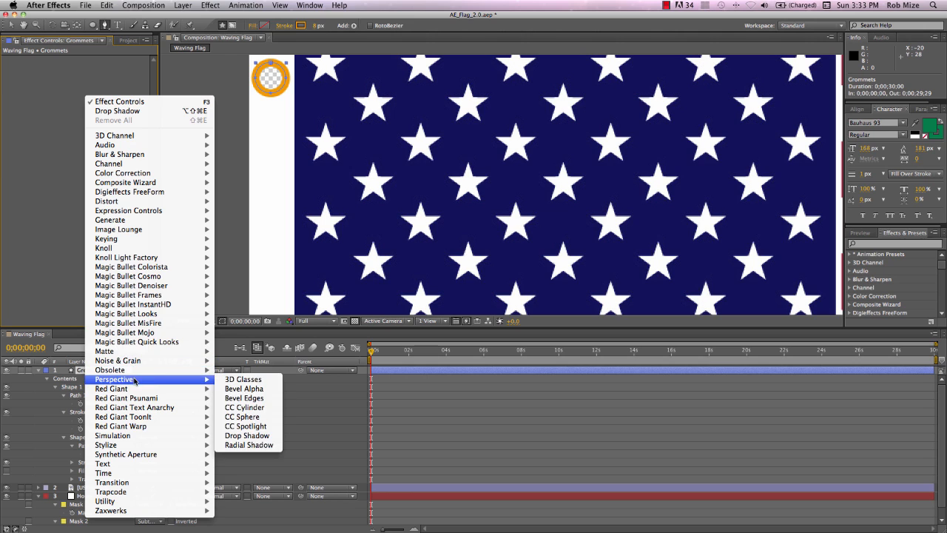
mouse_move(244, 387)
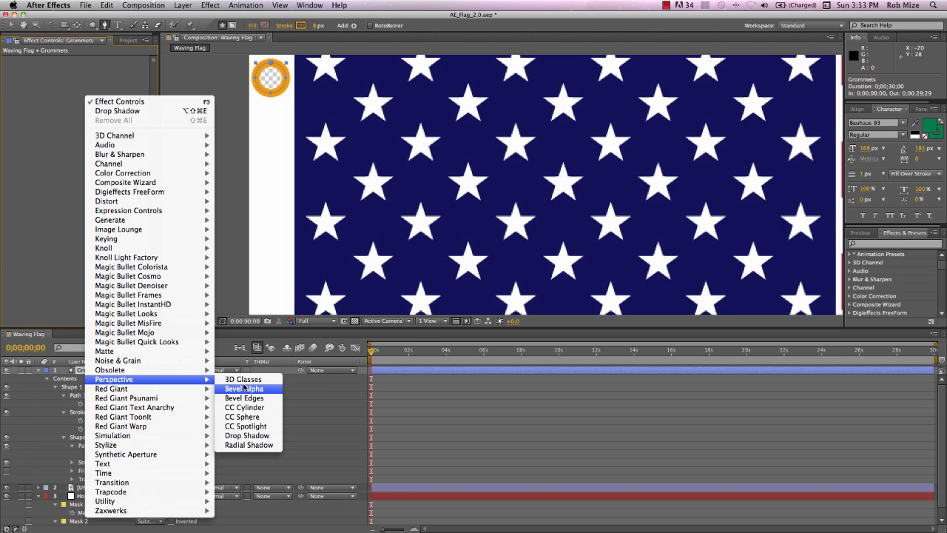
- Apply Bevel Alpha to the Grommets layer and increase its Edge Thickness
left_click(242, 388)
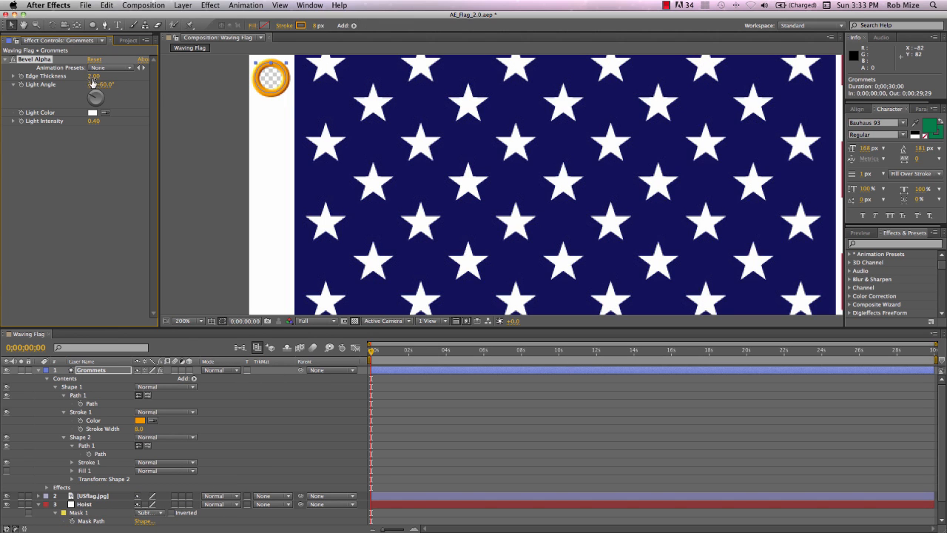
left_click_drag(94, 77, 104, 77)
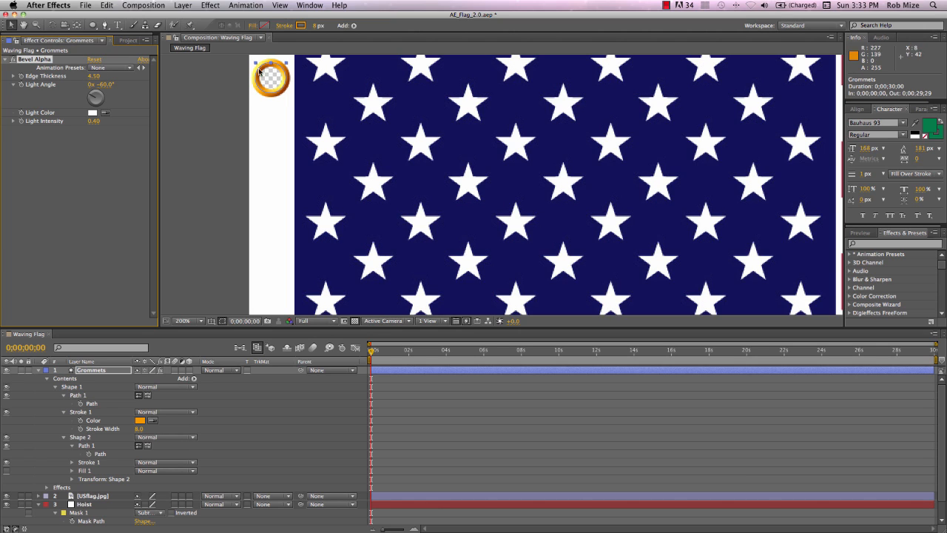
mouse_move(278, 111)
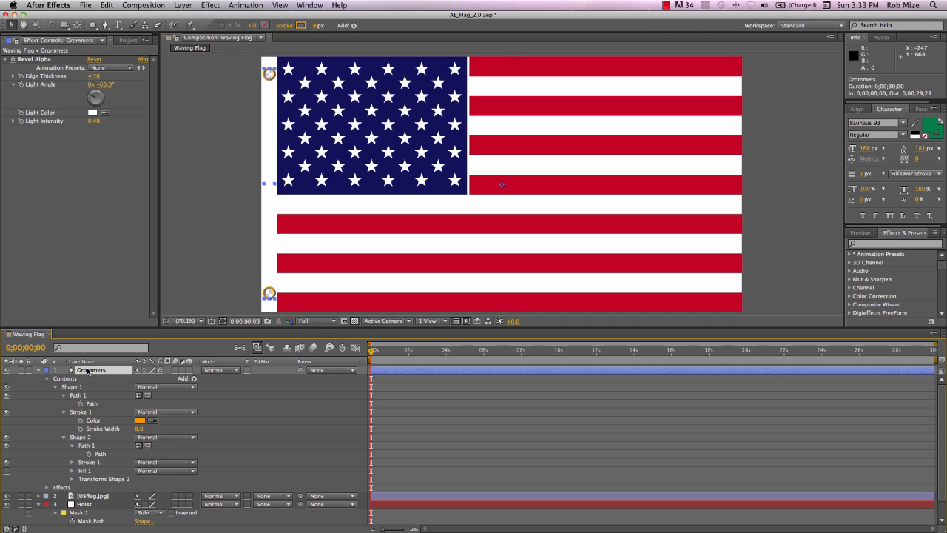
- Hide the US flag, add an Add-mode Mask 3 first on the solid, then show the flag again
left_click(37, 370)
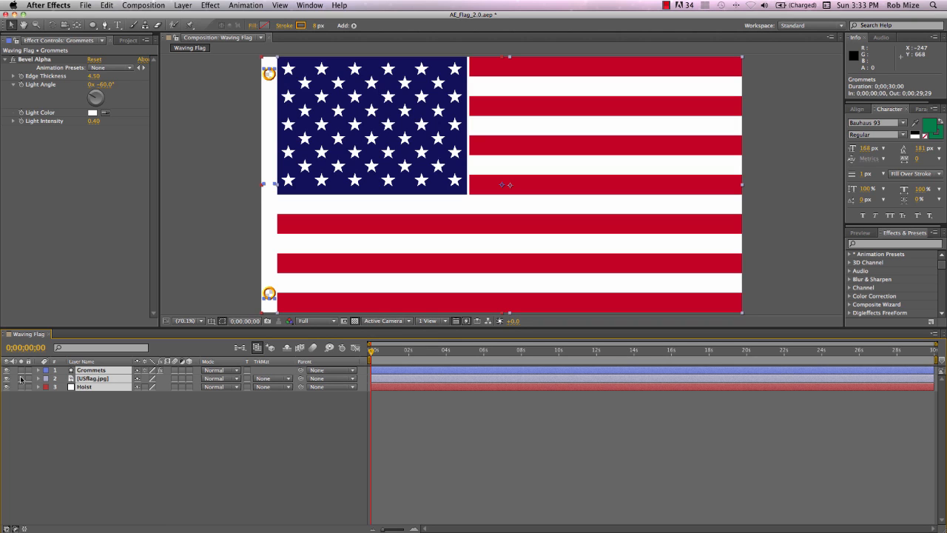
left_click(6, 378)
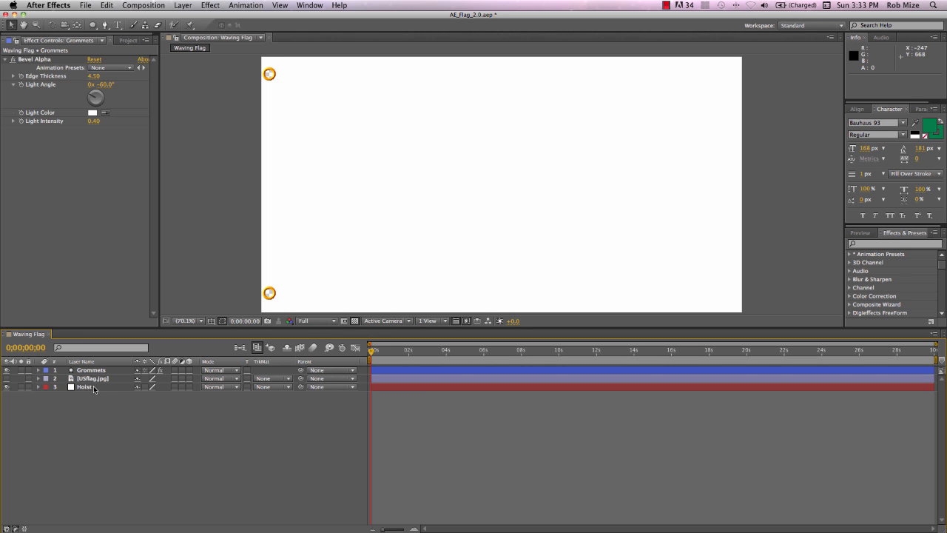
left_click(85, 387)
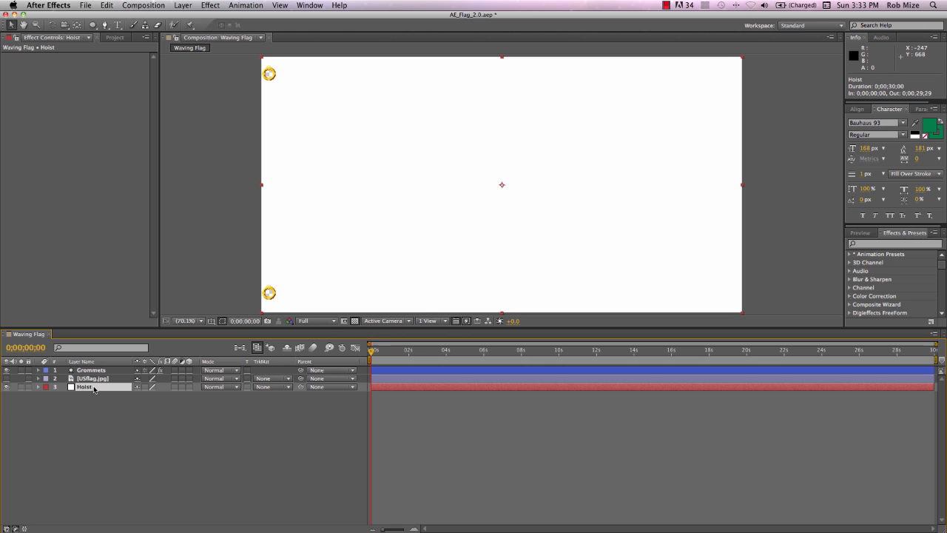
mouse_move(92, 24)
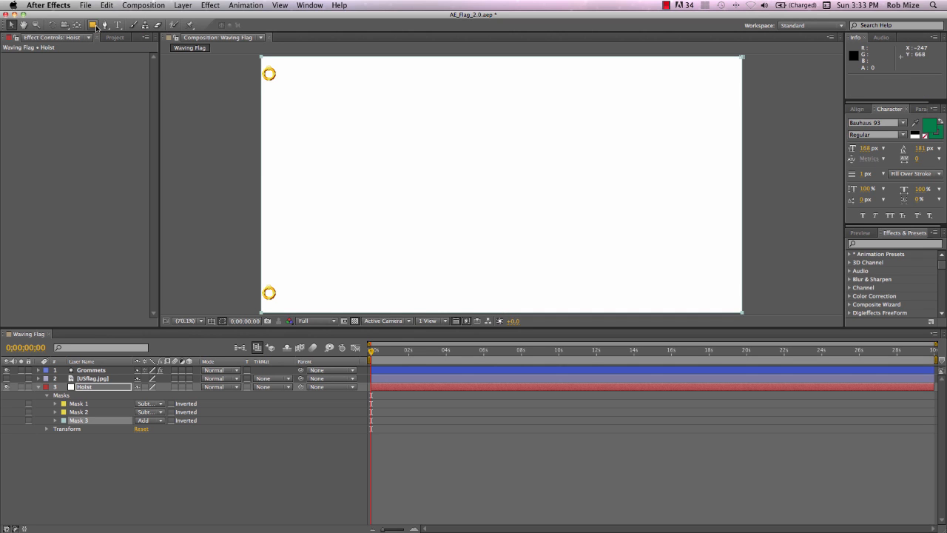
left_click(6, 386)
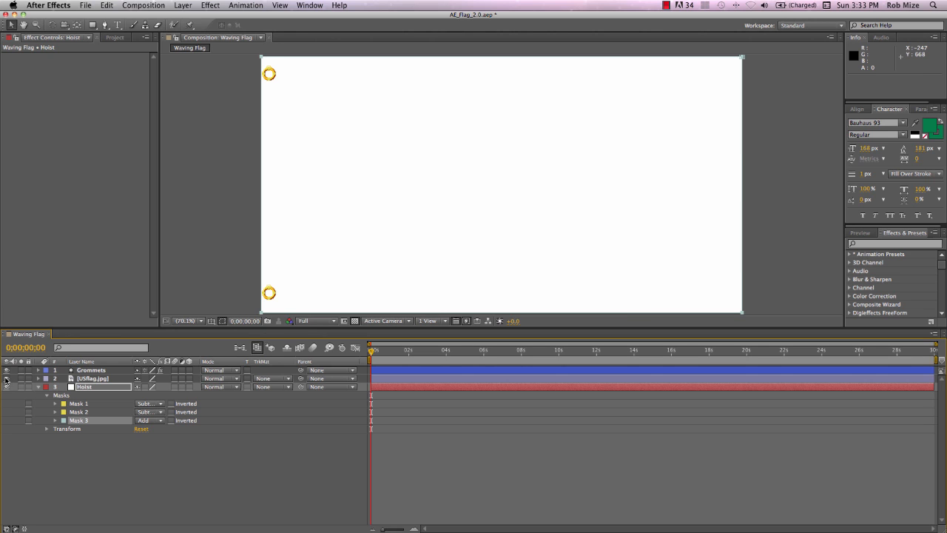
left_click(6, 386)
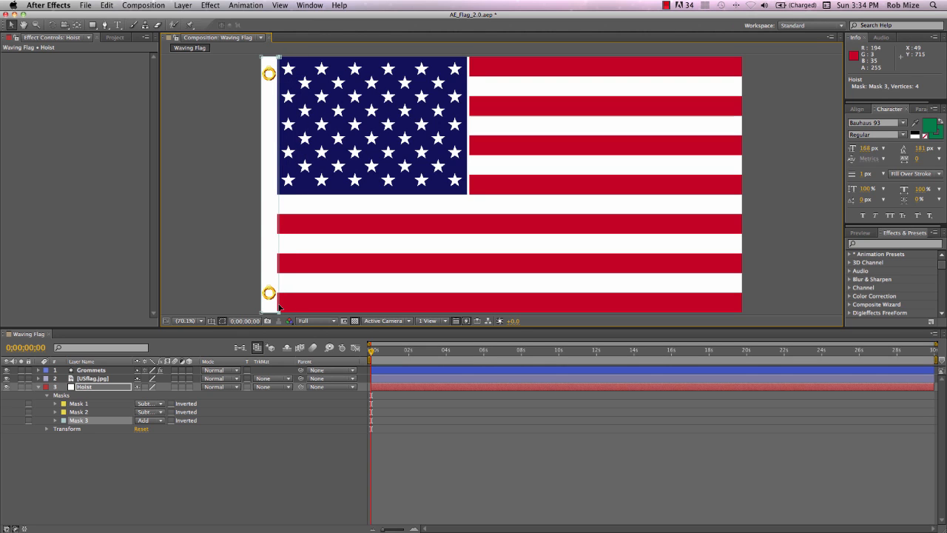
mouse_move(106, 423)
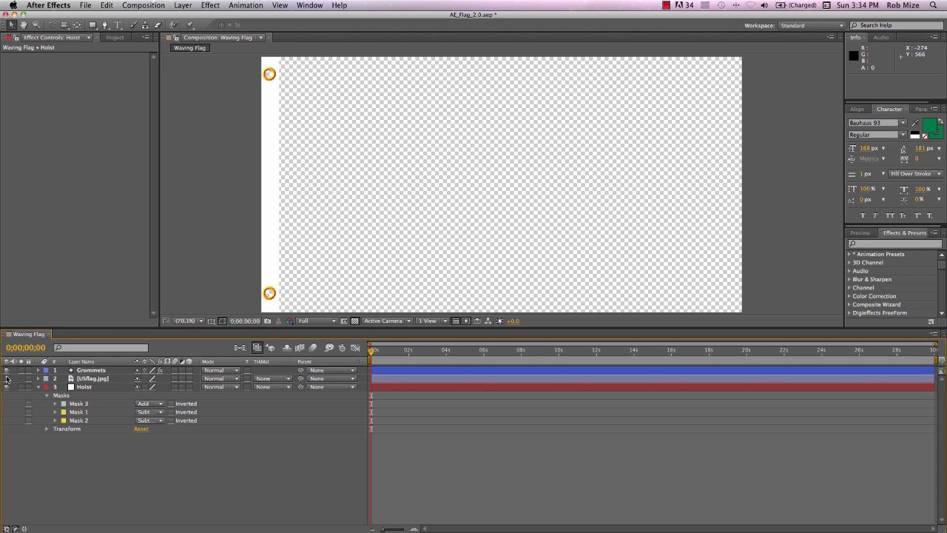
- Layer MMMflag.png above the US flag with an Add mask, then select all layers
left_click(115, 37)
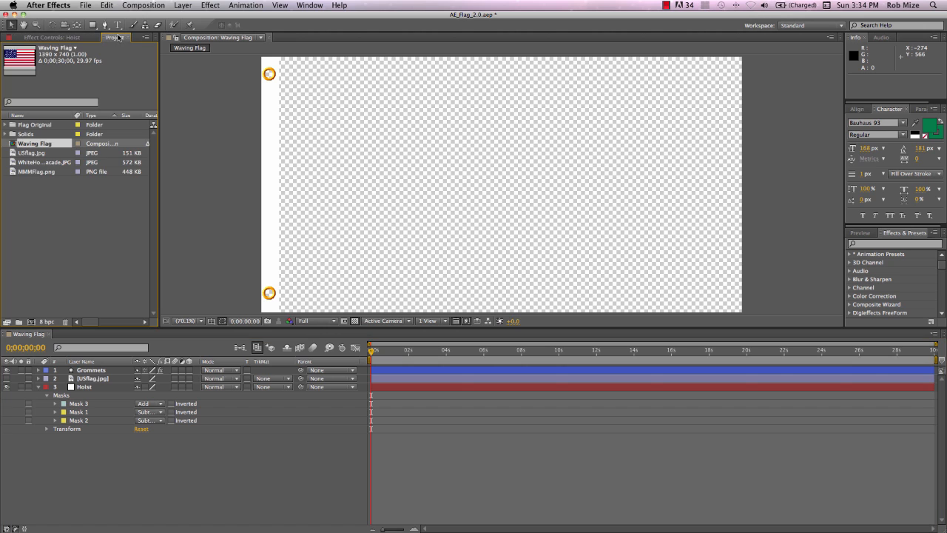
left_click(37, 172)
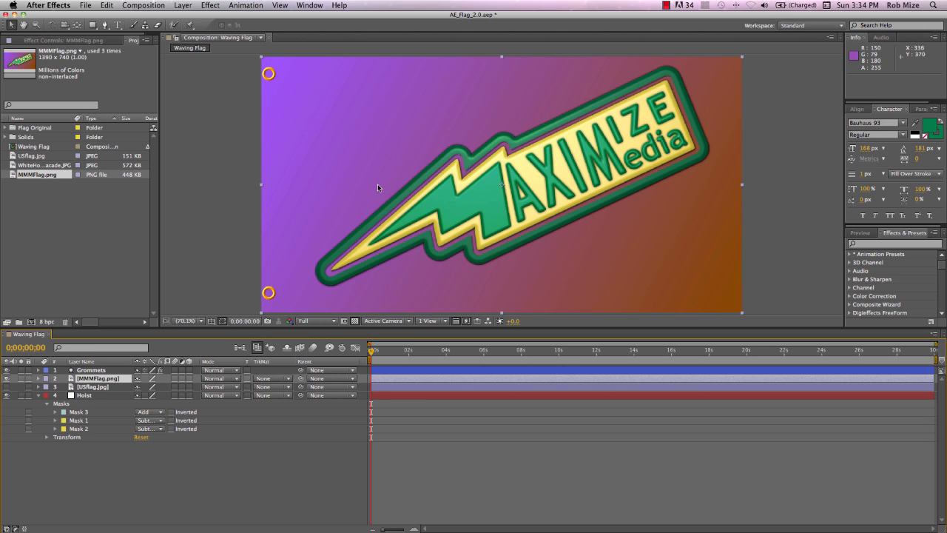
mouse_move(367, 142)
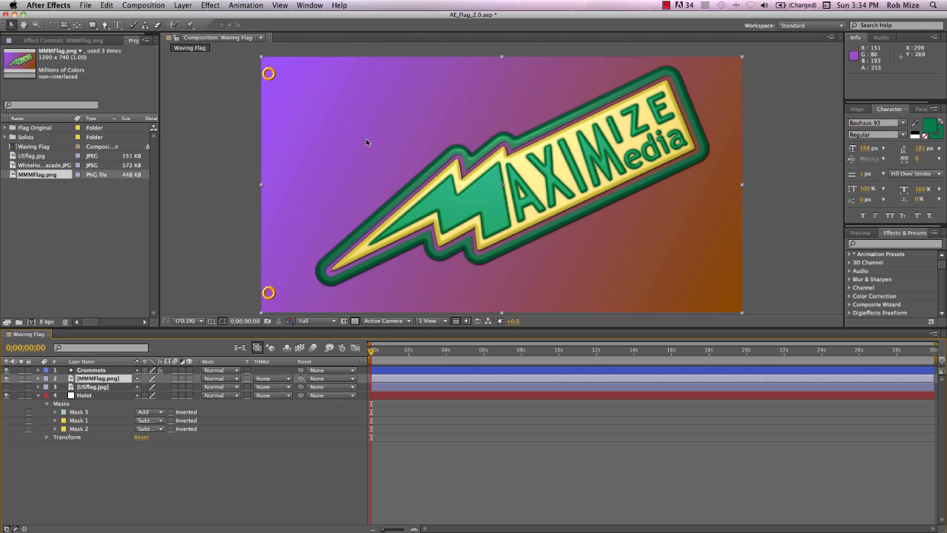
mouse_move(405, 232)
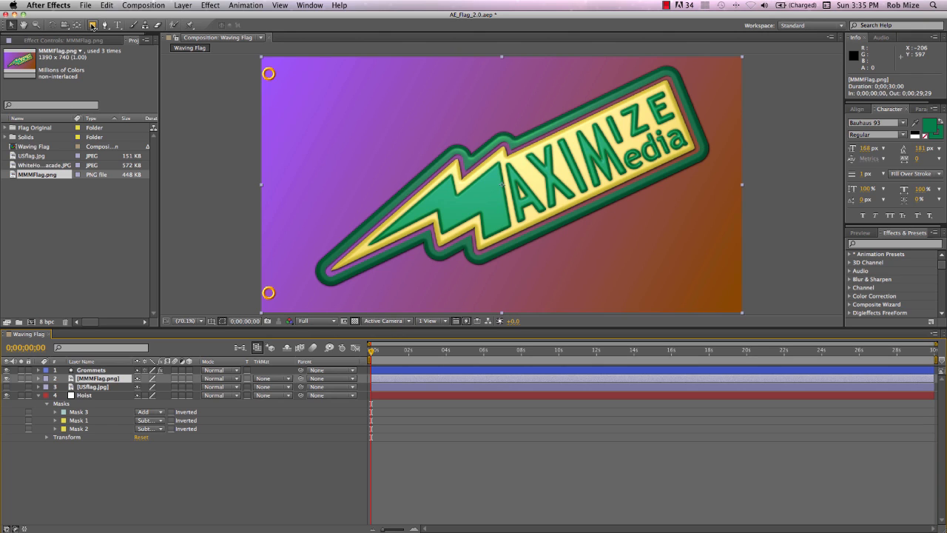
left_click(38, 379)
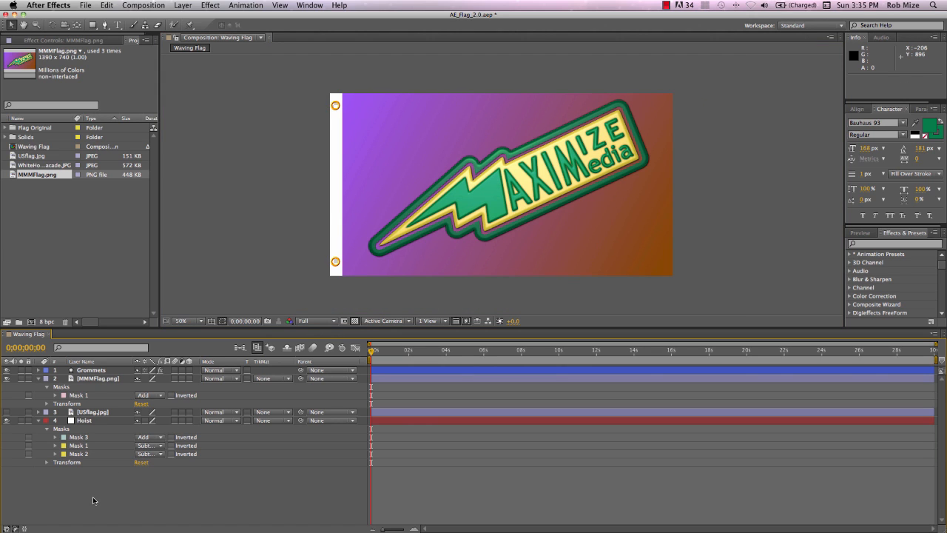
left_click(85, 420)
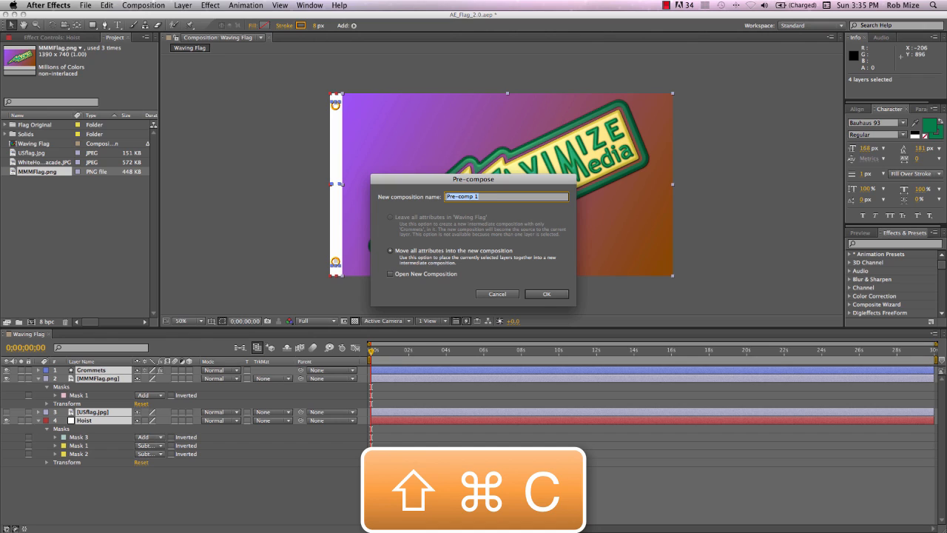
- Pre-compose the selected layers into a nested composition named Flag, moving all attributes
type("Flag")
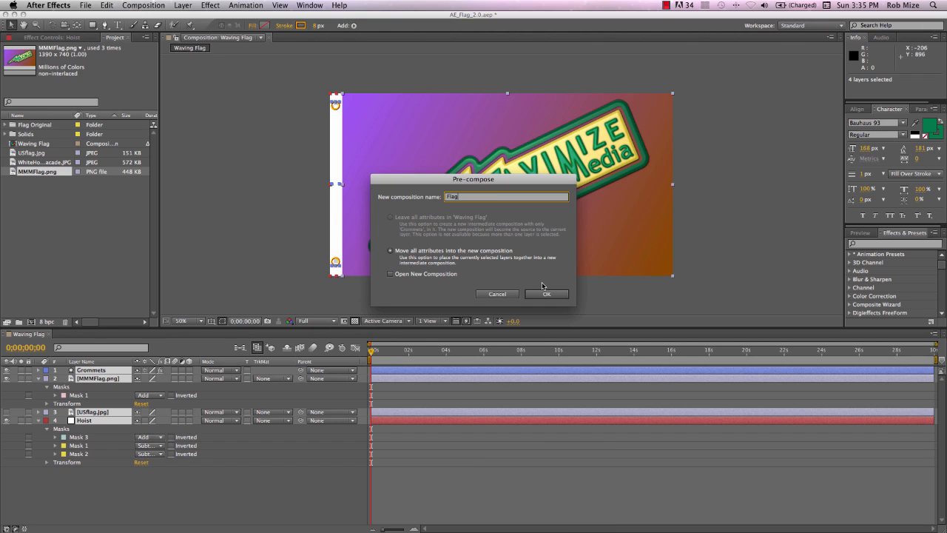
left_click(547, 293)
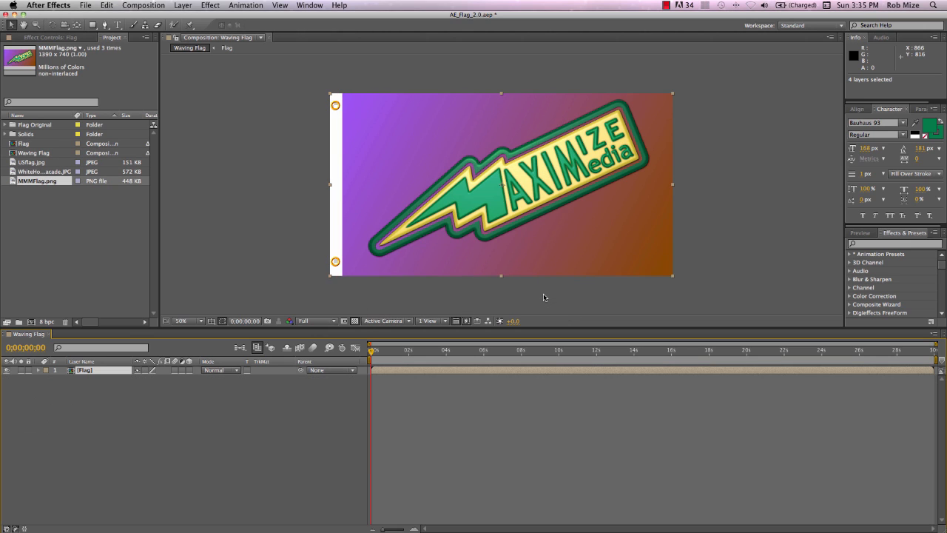
mouse_move(103, 419)
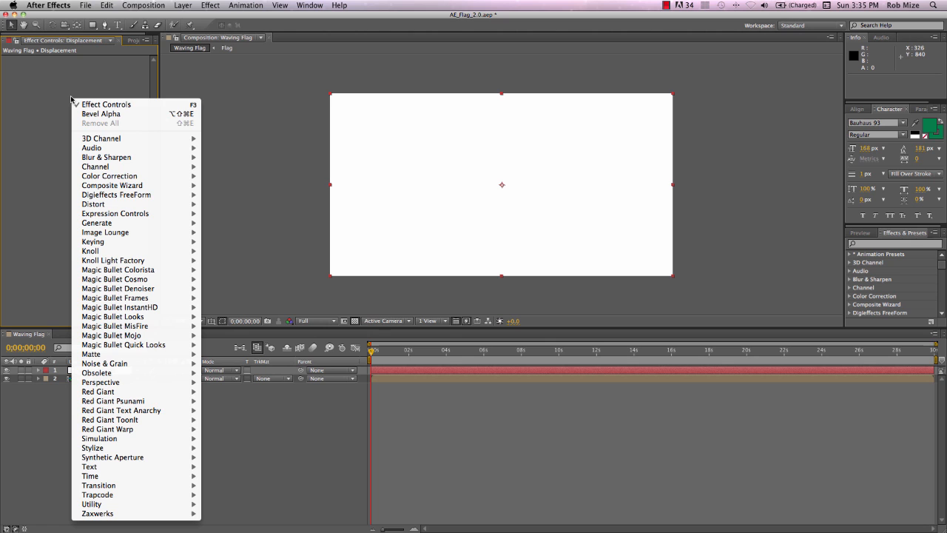
mouse_move(124, 343)
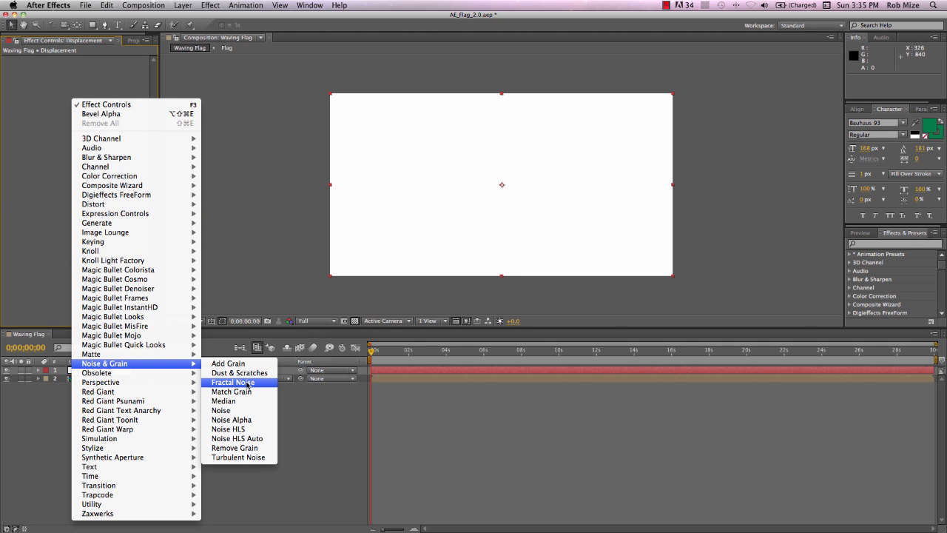
- Apply Fractal Noise to the Displacement layer and stretch it into tall vertical streaks via Scale Height
left_click(234, 382)
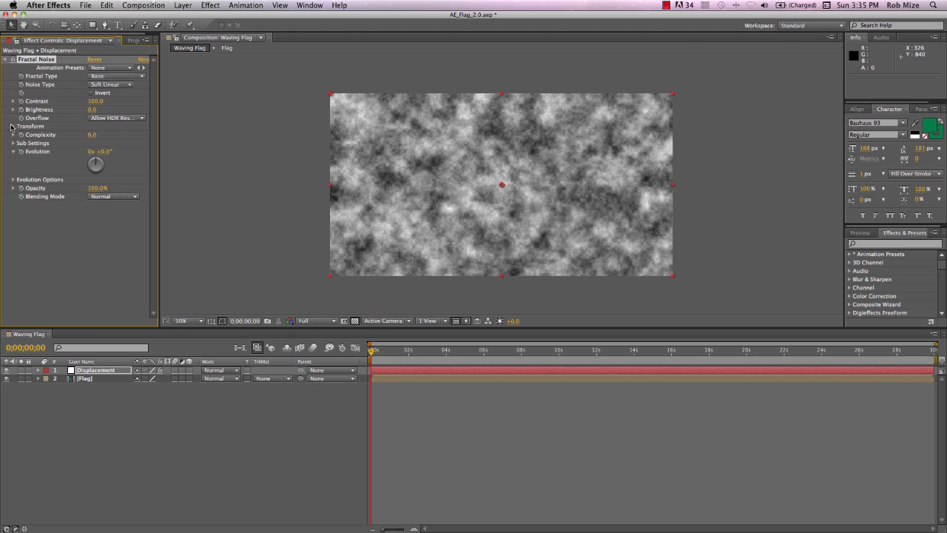
left_click(11, 126)
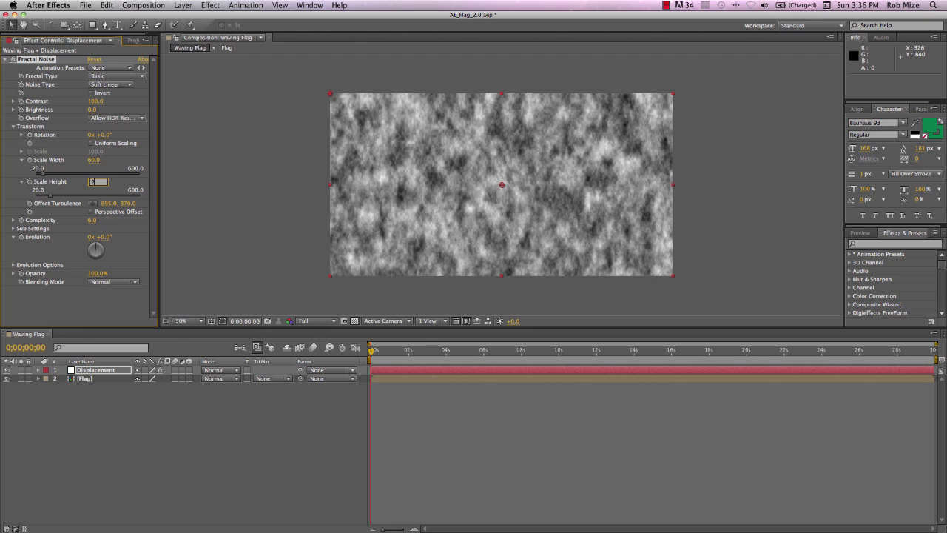
type("2500.0")
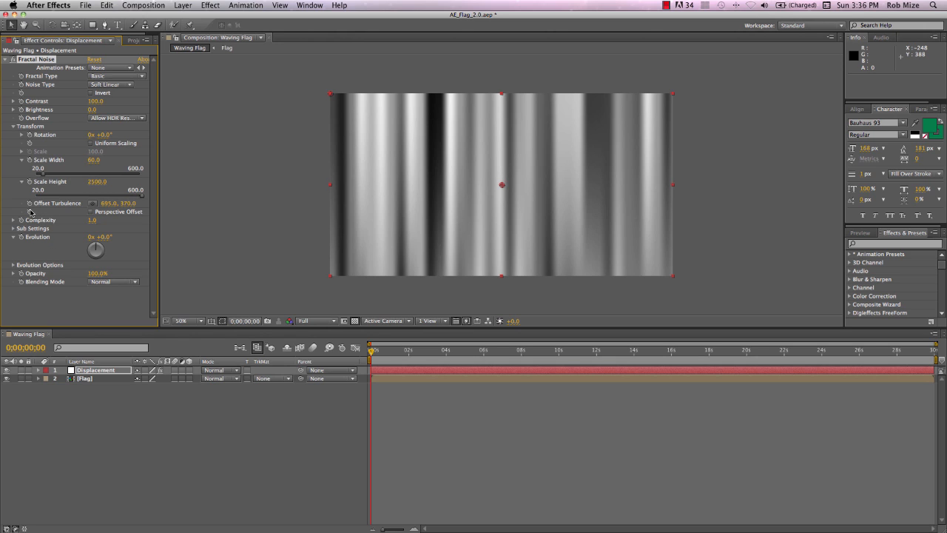
mouse_move(31, 215)
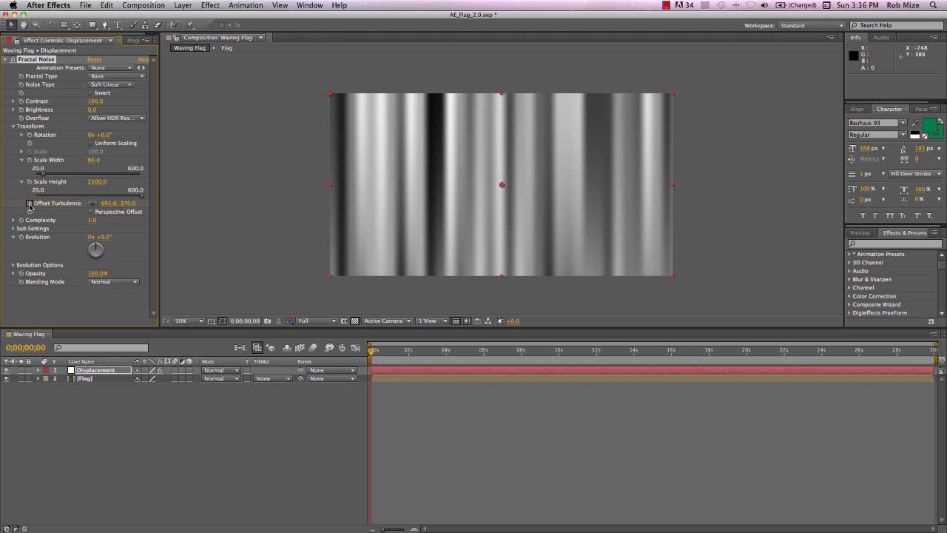
- Keyframe Offset Turbulence from the start to X 4000 at the end, then scrub back to check
key("u")
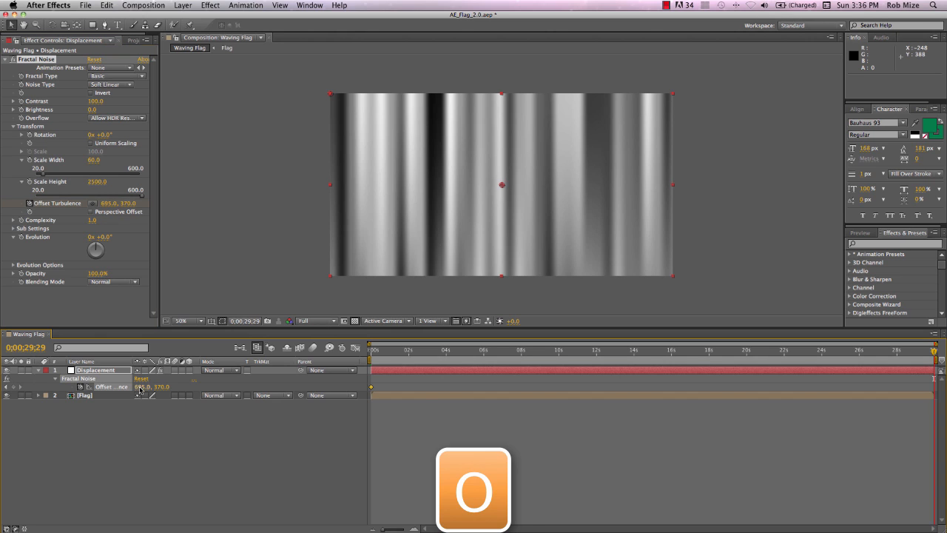
left_click(142, 386)
type("4000")
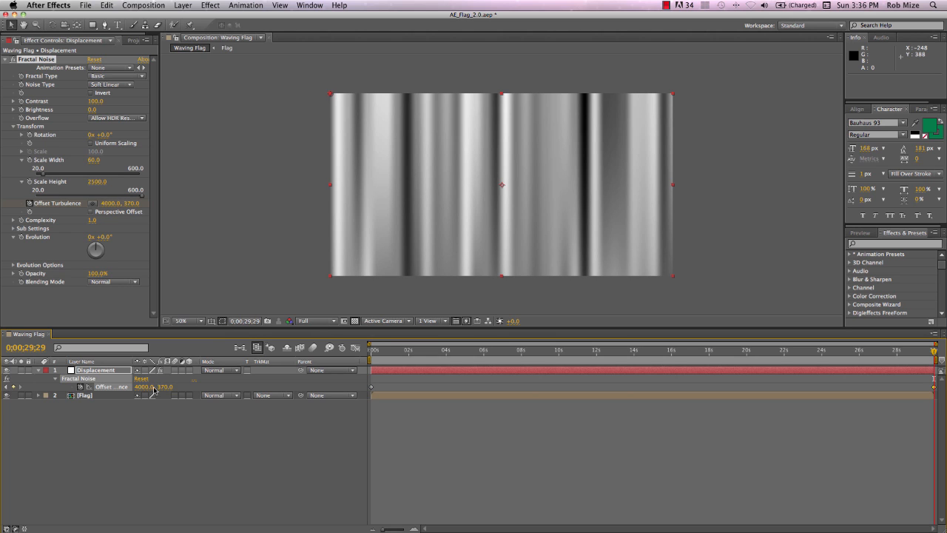
left_click(378, 349)
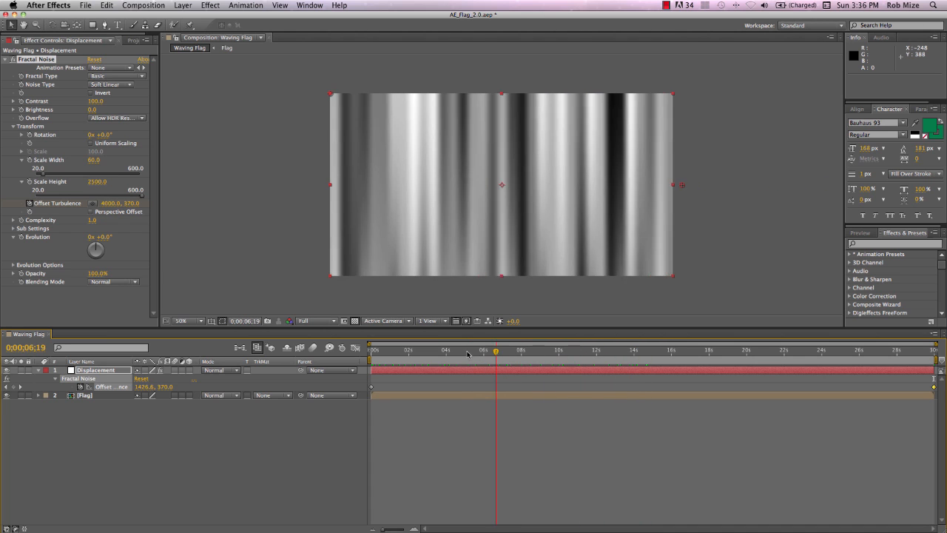
left_click(373, 349)
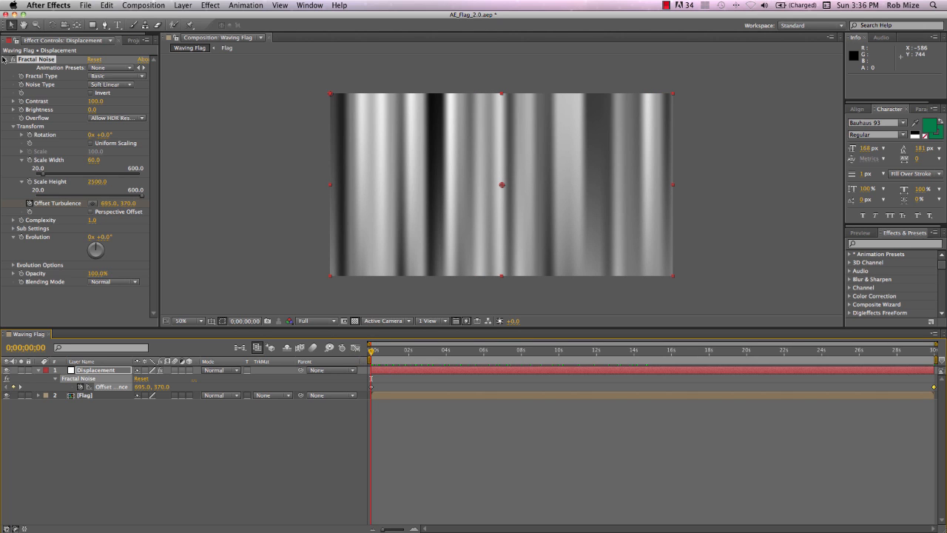
- Add Turbulent Displace and strengthen its Amount to warp the streaks into waves
right_click(45, 74)
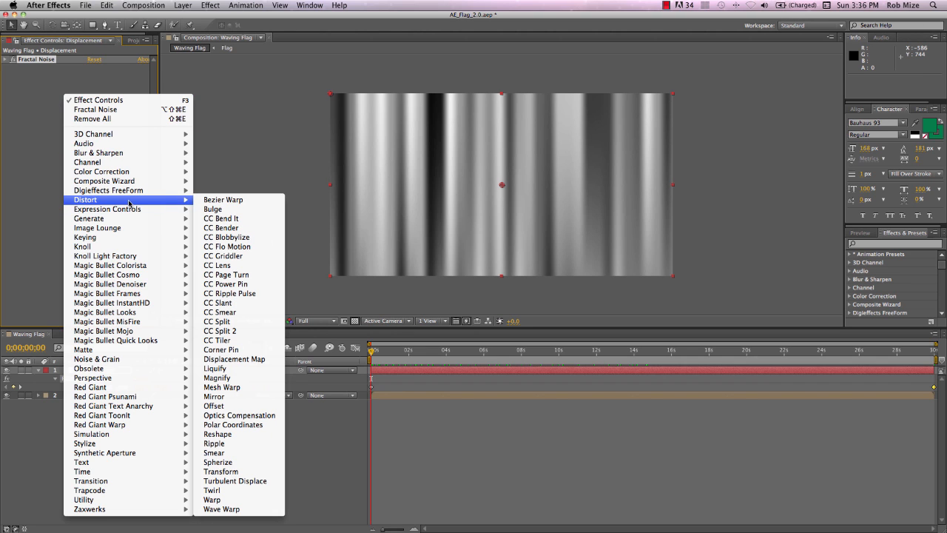
mouse_move(220, 471)
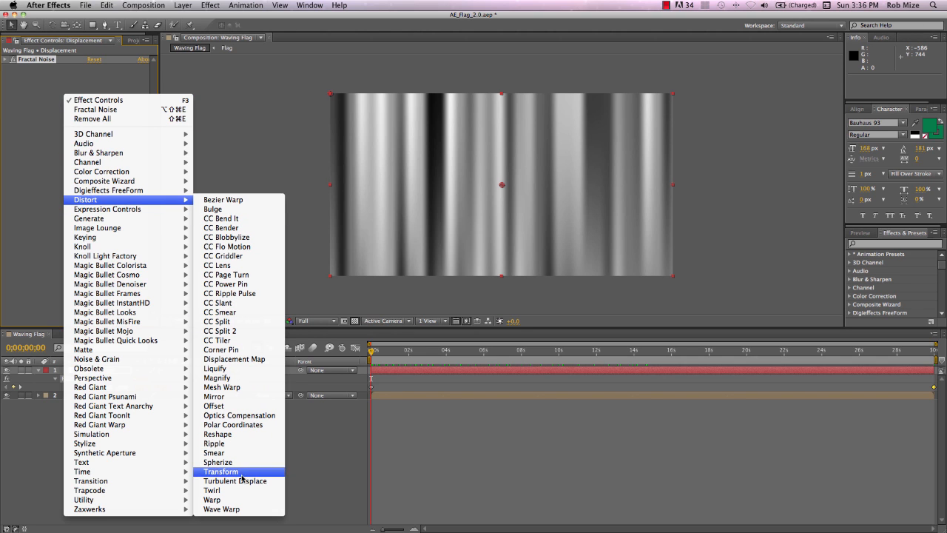
left_click(234, 480)
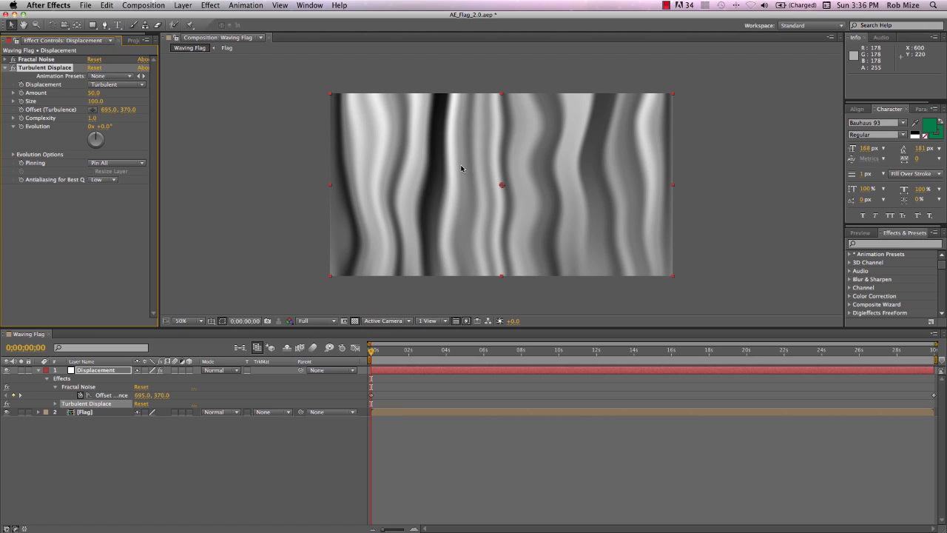
mouse_move(281, 190)
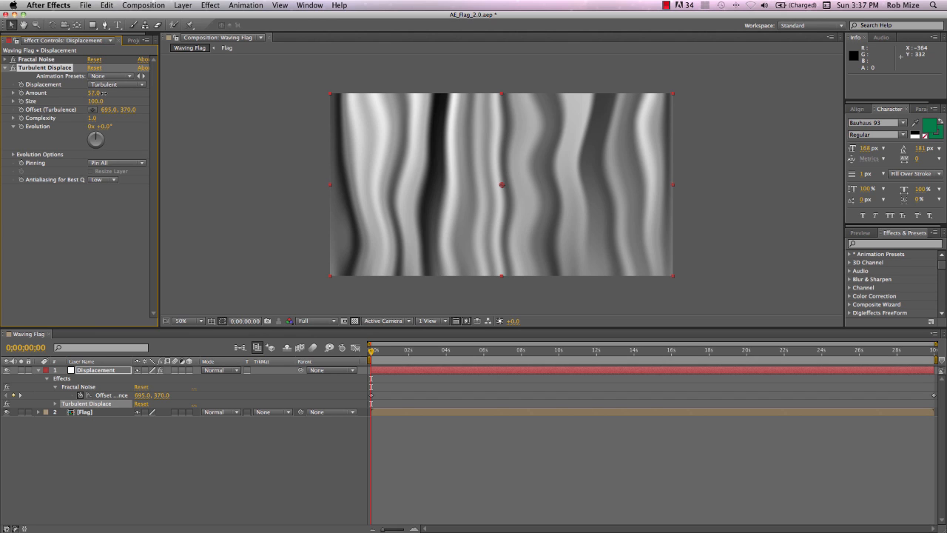
left_click_drag(92, 92, 115, 91)
type("time*90")
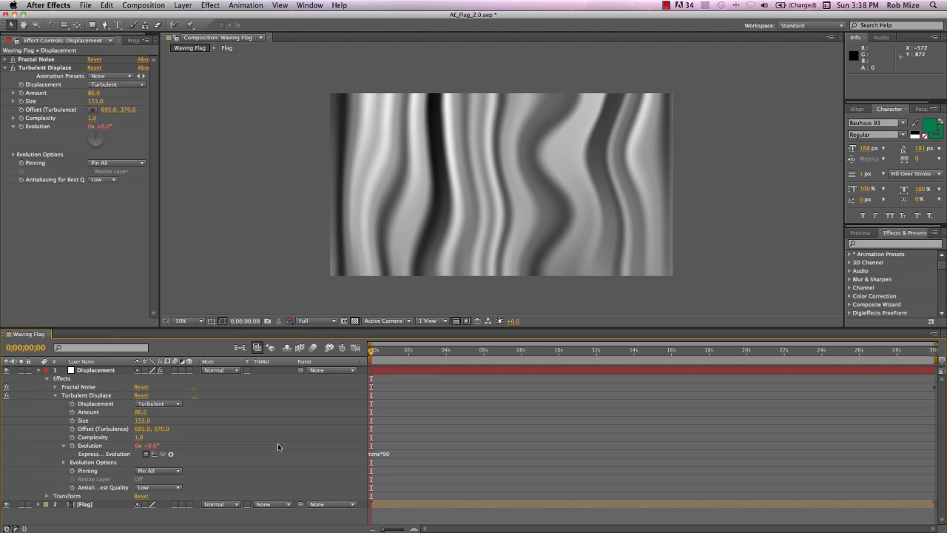
- Drive Evolution with a time*90 expression, preview the waves, and select the Displacement layer
left_click(373, 350)
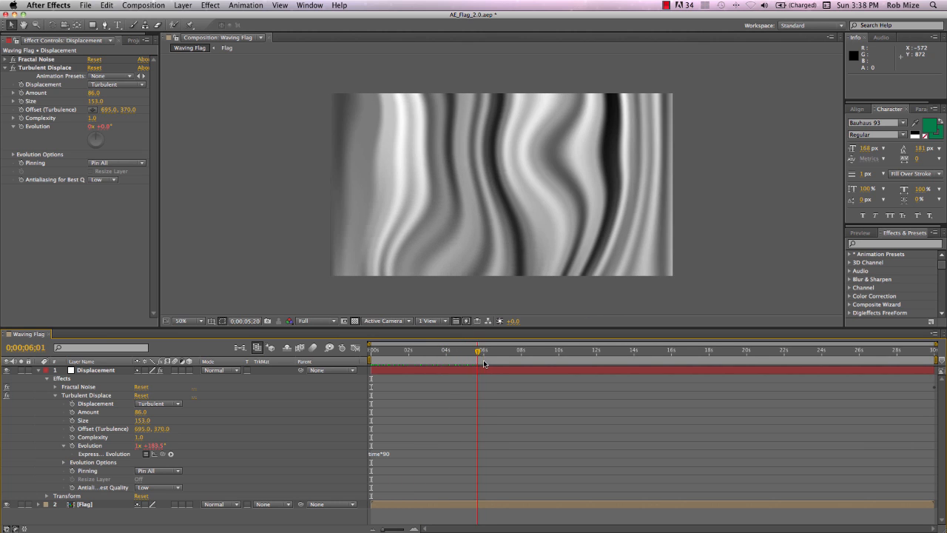
left_click_drag(480, 349, 500, 350)
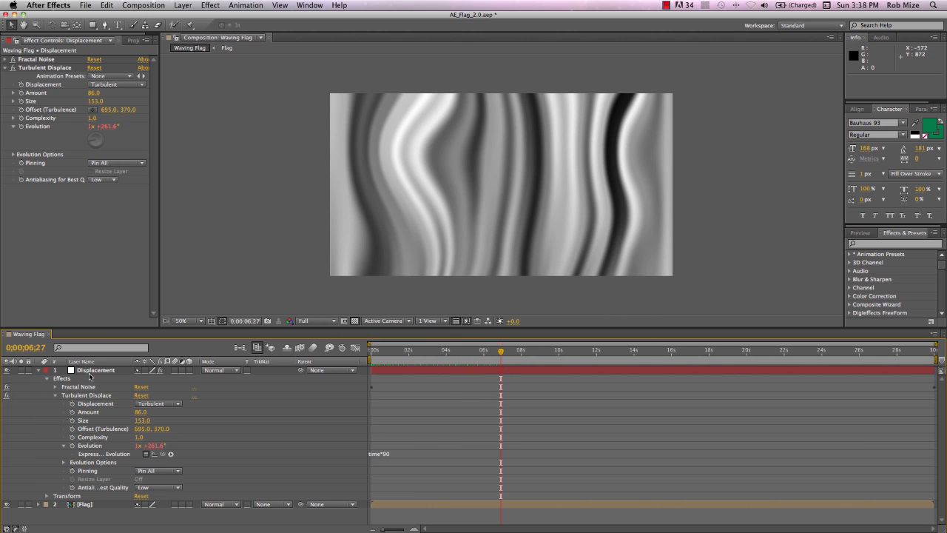
left_click(95, 370)
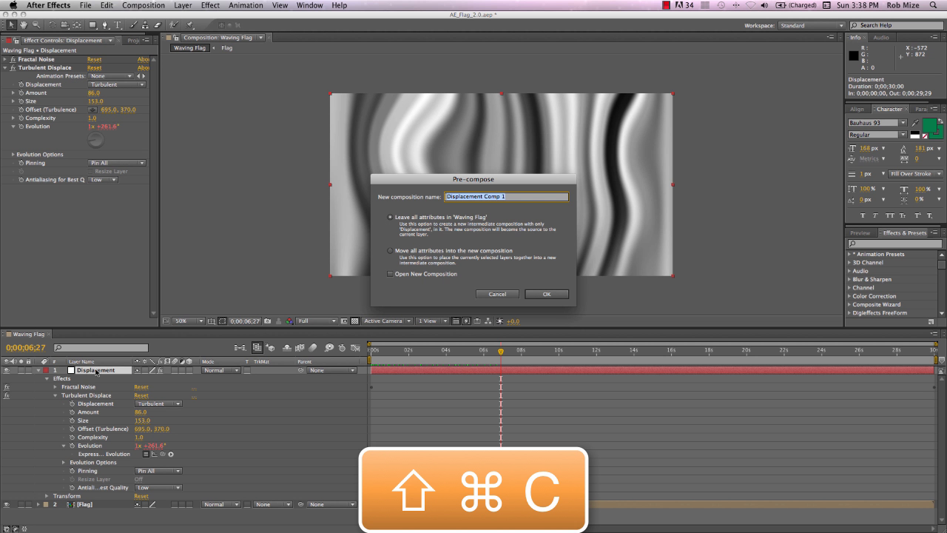
- Pre-compose the layer as 'Displacement Map' with all attributes moved inside
type("Displacement")
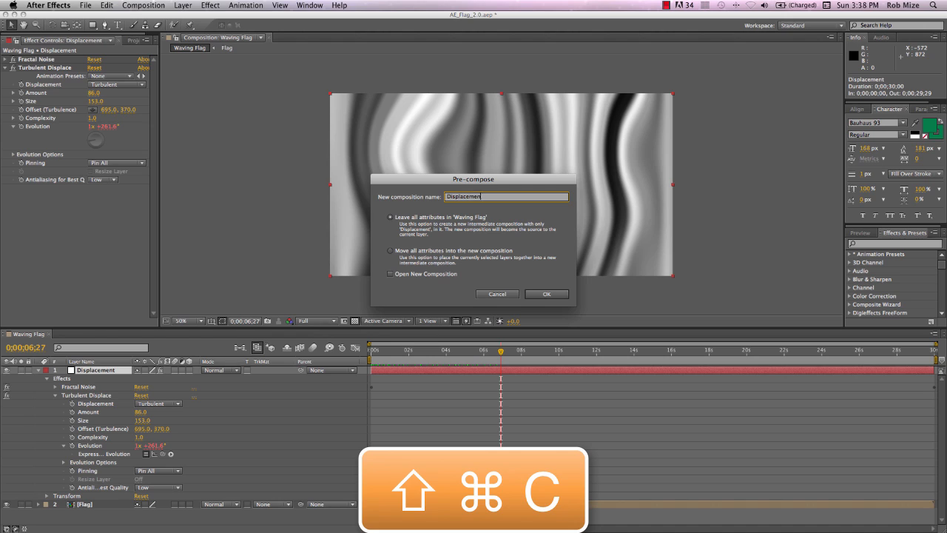
type("Map")
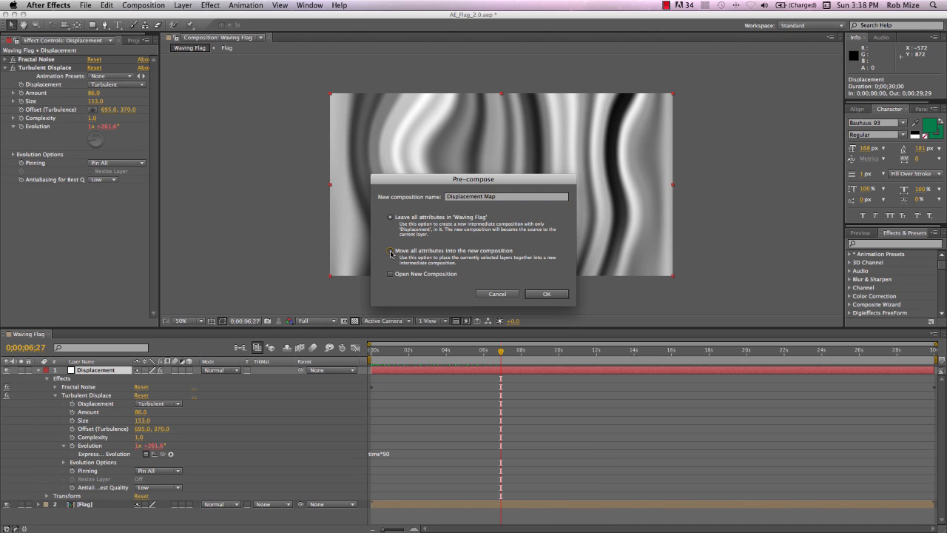
left_click(546, 293)
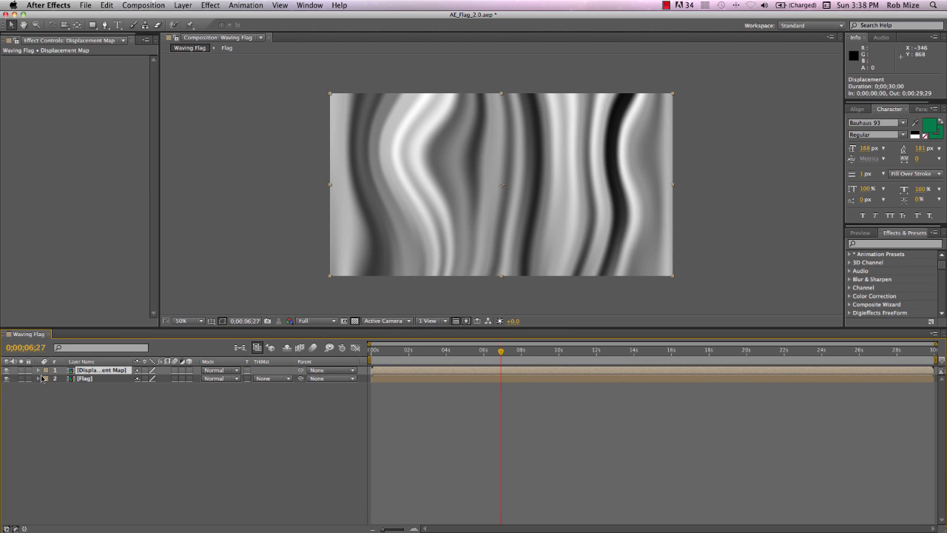
- Set the Displacement Map layer's blending mode to Overlay
left_click(100, 370)
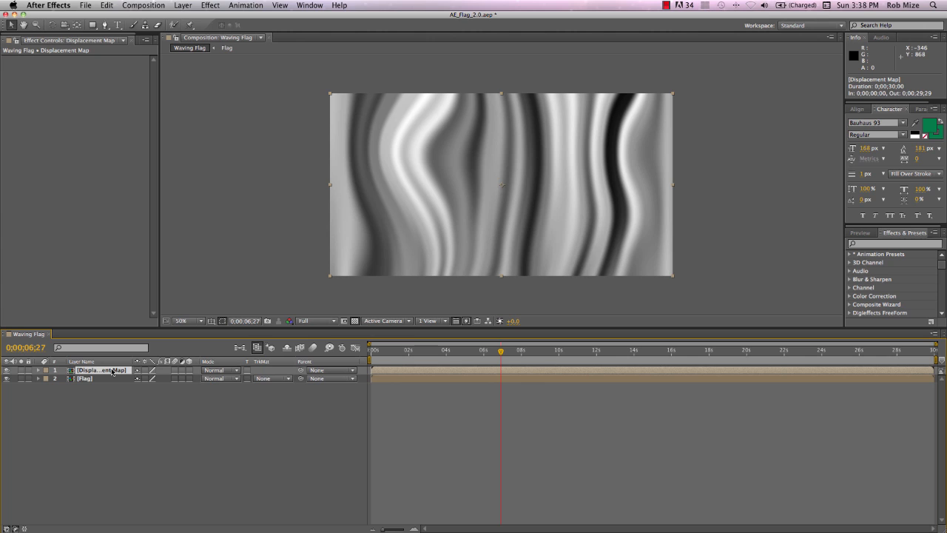
mouse_move(240, 373)
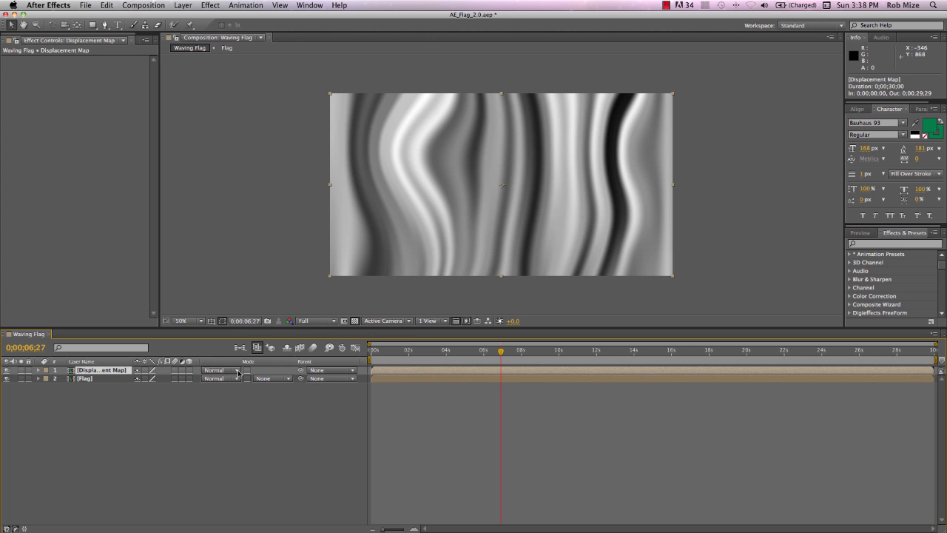
left_click(213, 370)
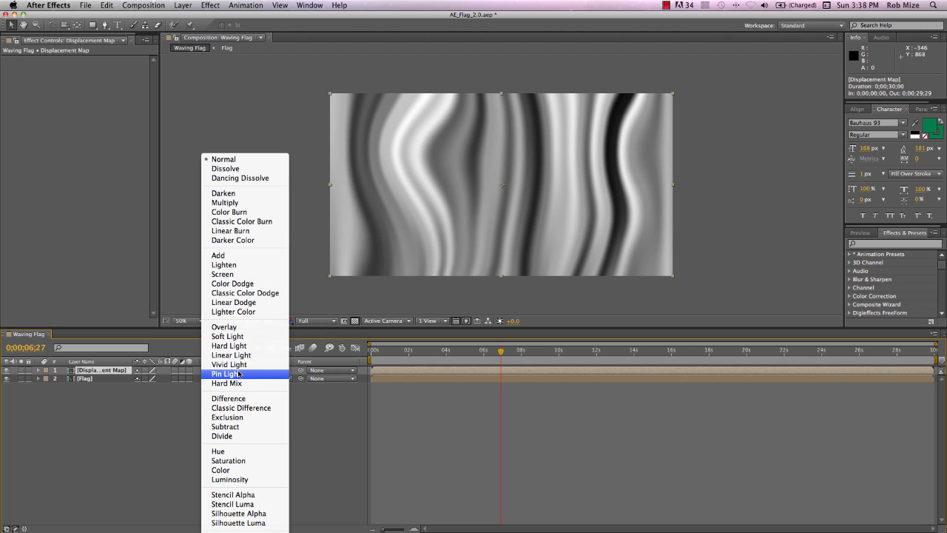
left_click(225, 327)
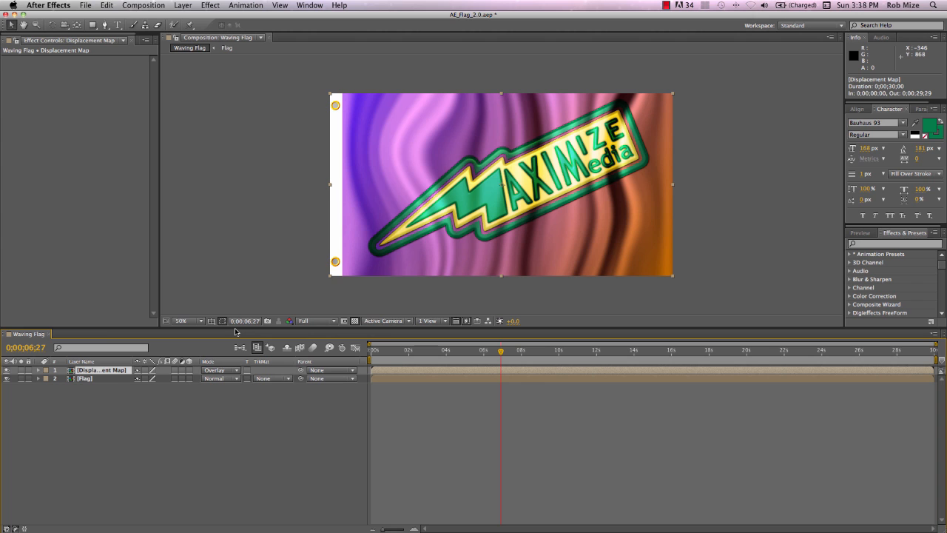
- Cycle through other blending modes for comparison and settle back on Overlay
left_click(218, 370)
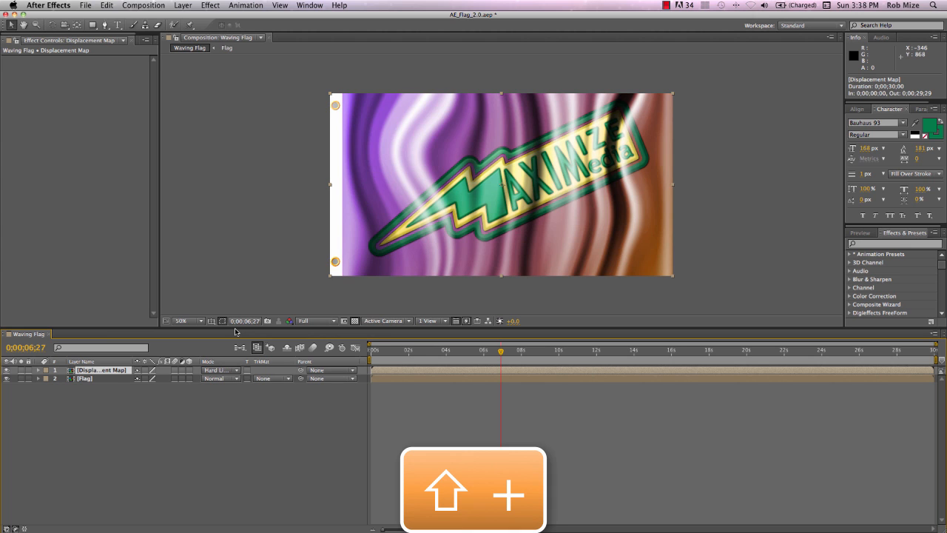
left_click(219, 370)
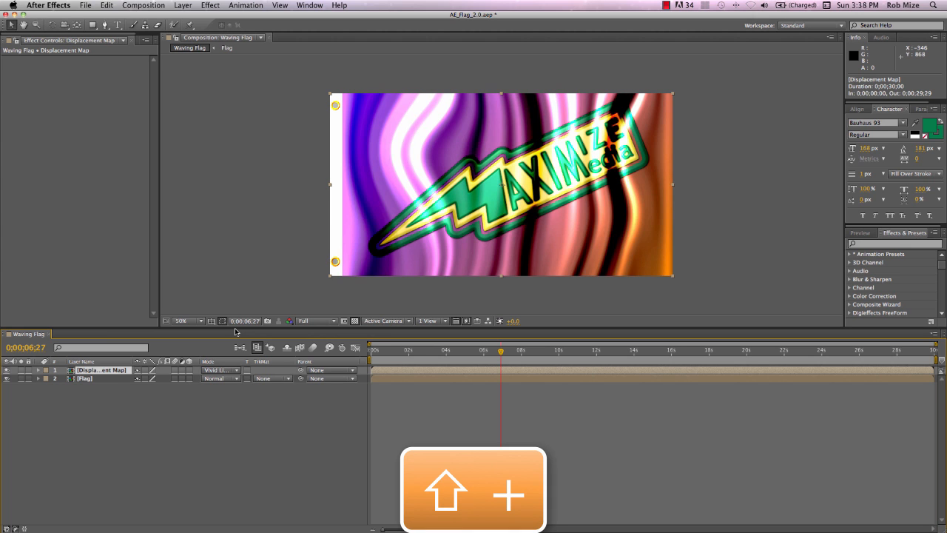
left_click(219, 369)
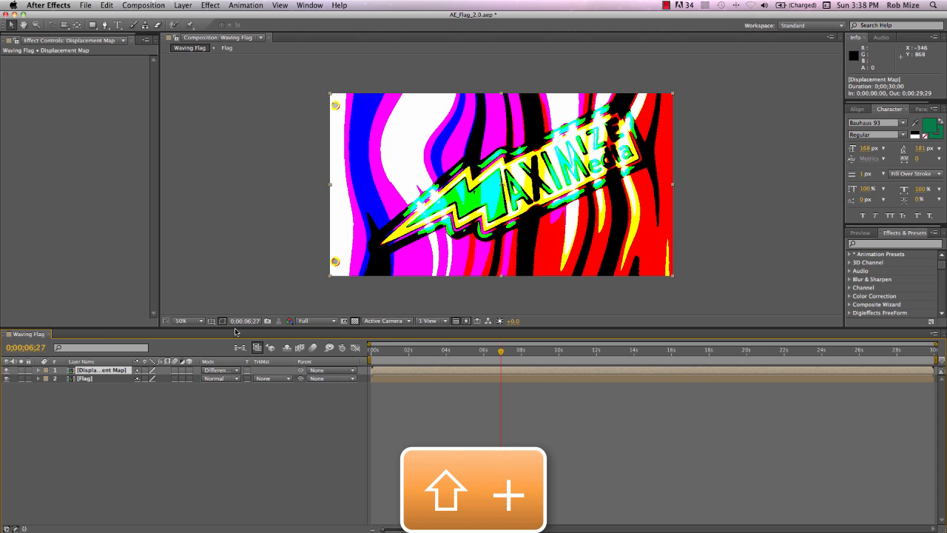
left_click(219, 370)
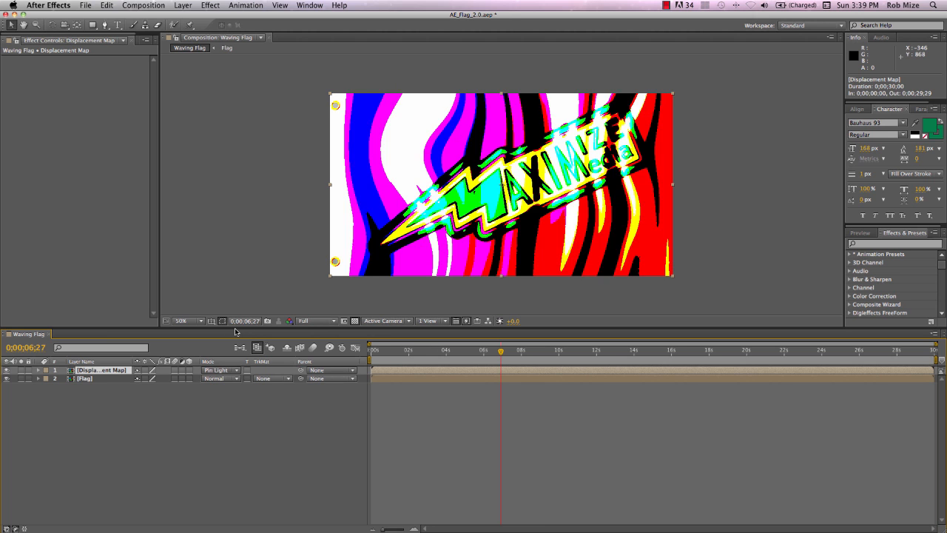
left_click(219, 370)
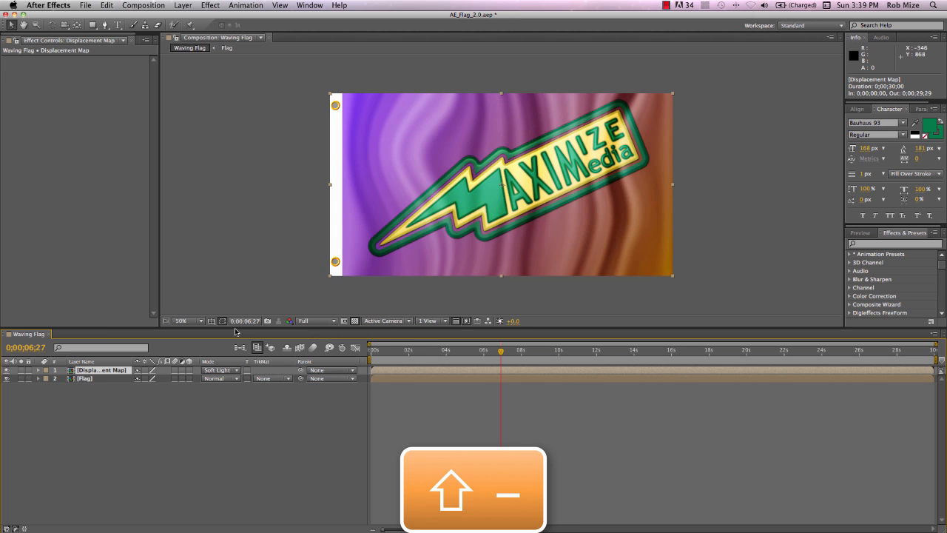
left_click(219, 370)
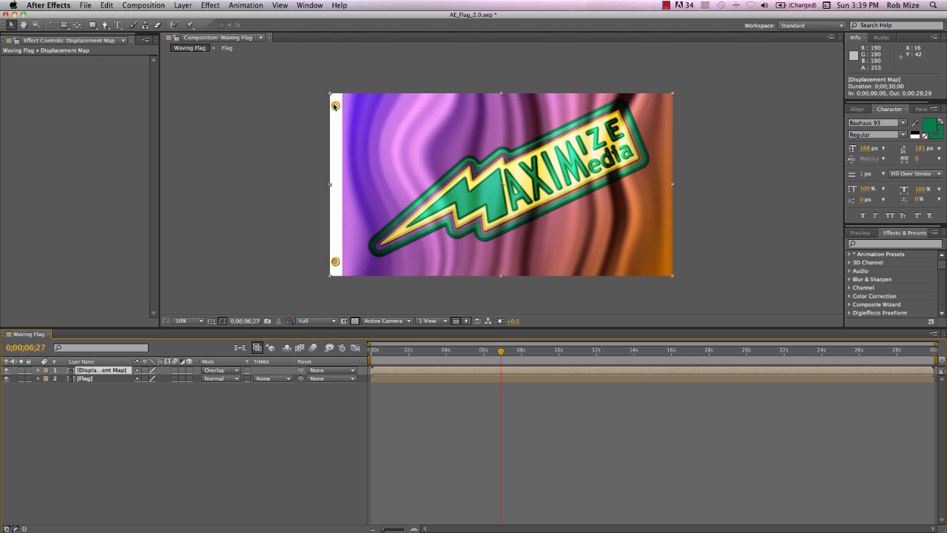
mouse_move(334, 107)
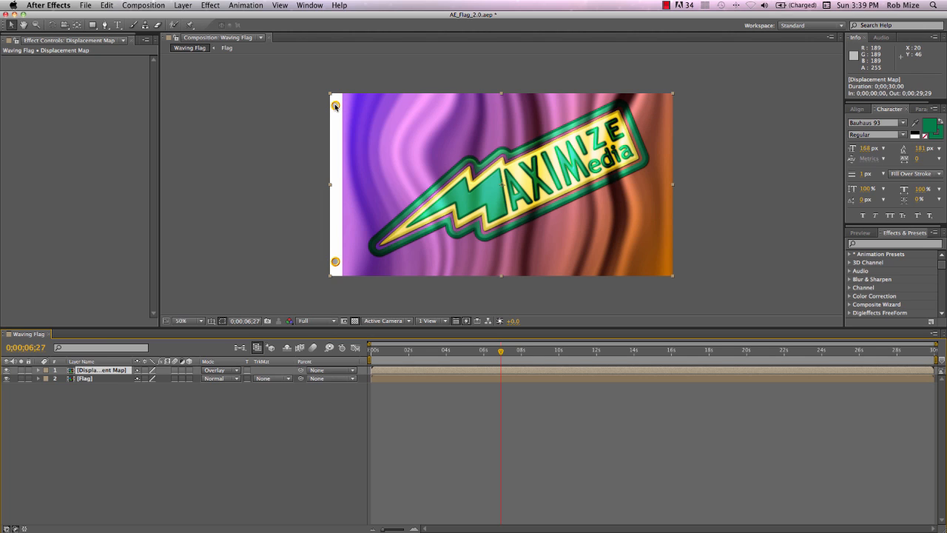
mouse_move(106, 441)
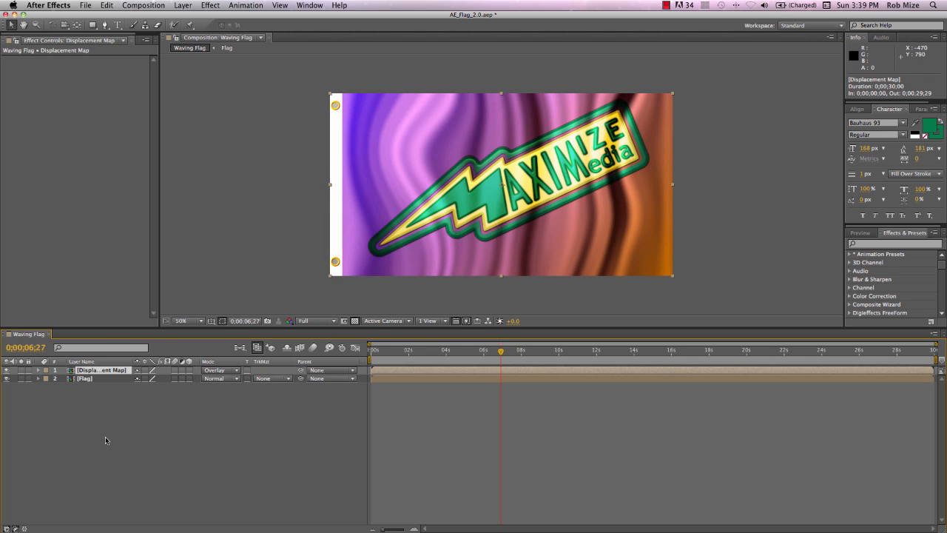
left_click(86, 379)
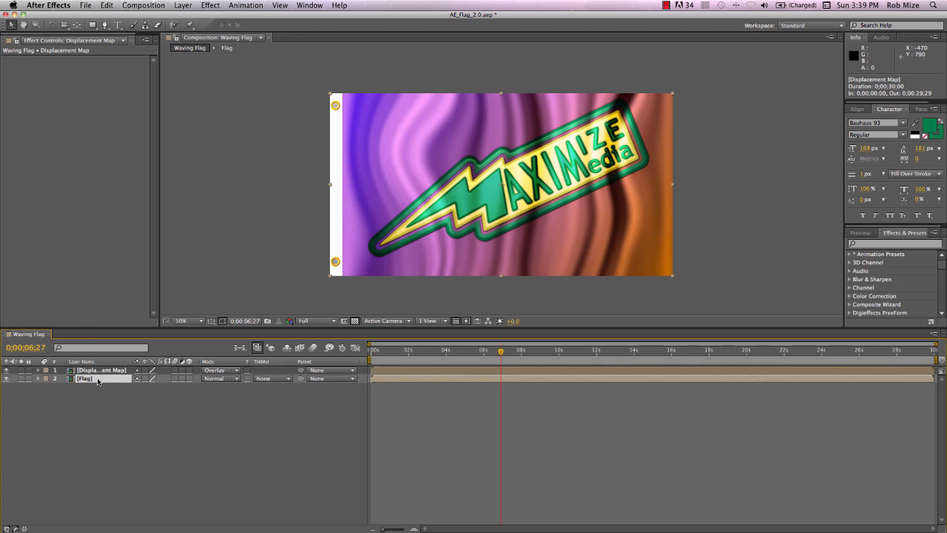
- Copy the hoist layer's grommet masks from inside the Flag composition
left_click(226, 47)
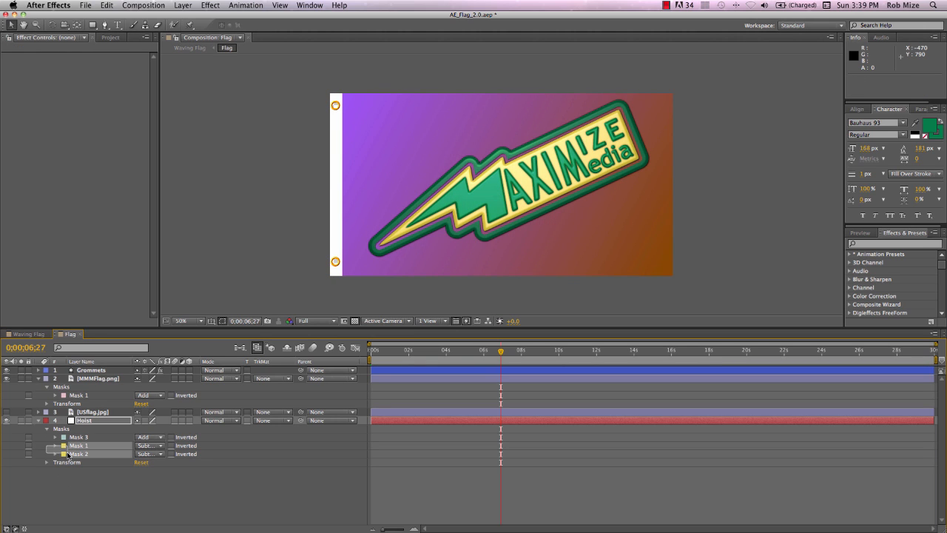
left_click(86, 420)
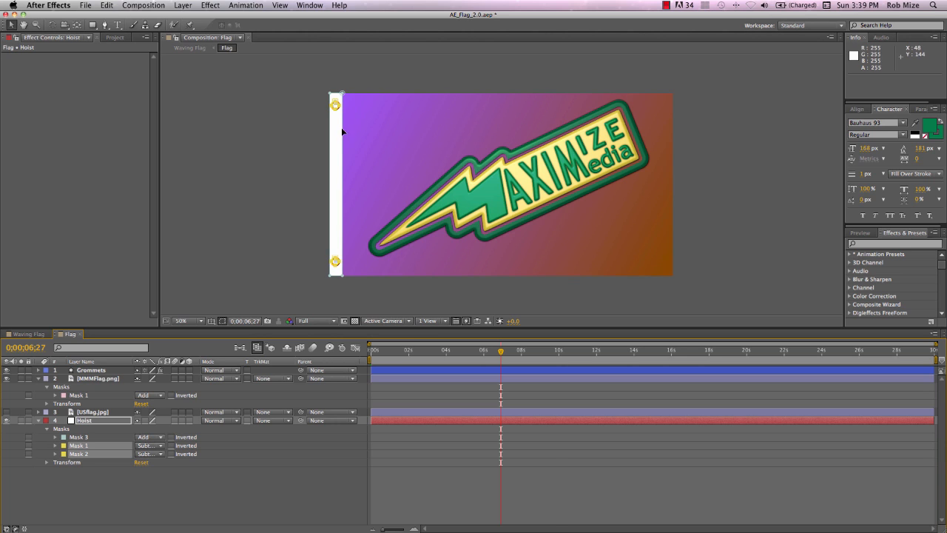
key("cmd+c")
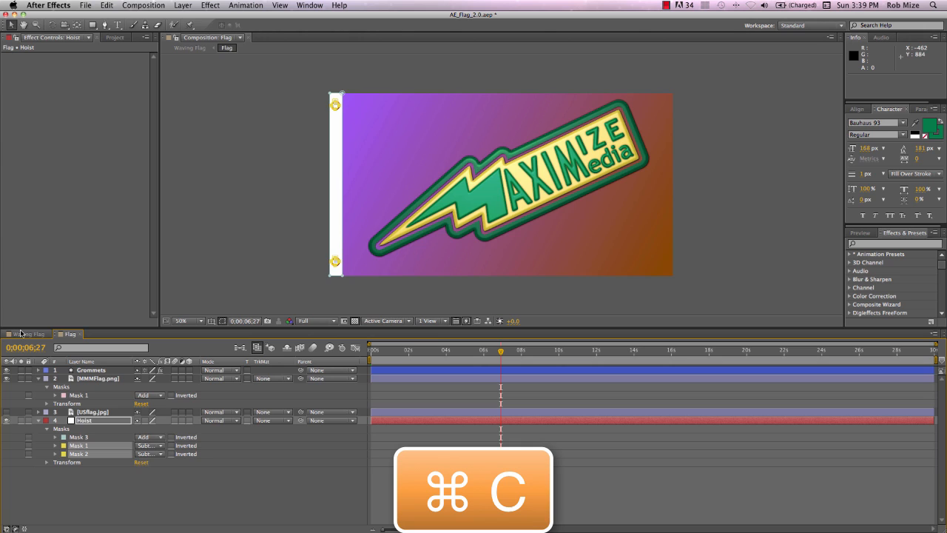
- Paste those masks onto the Displacement Map layer back in Waving Flag
left_click(27, 335)
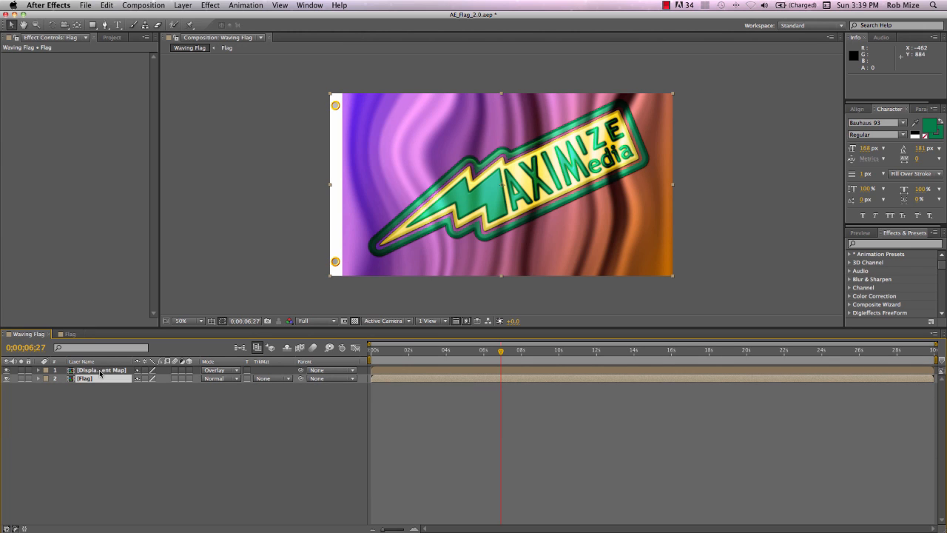
left_click(100, 370)
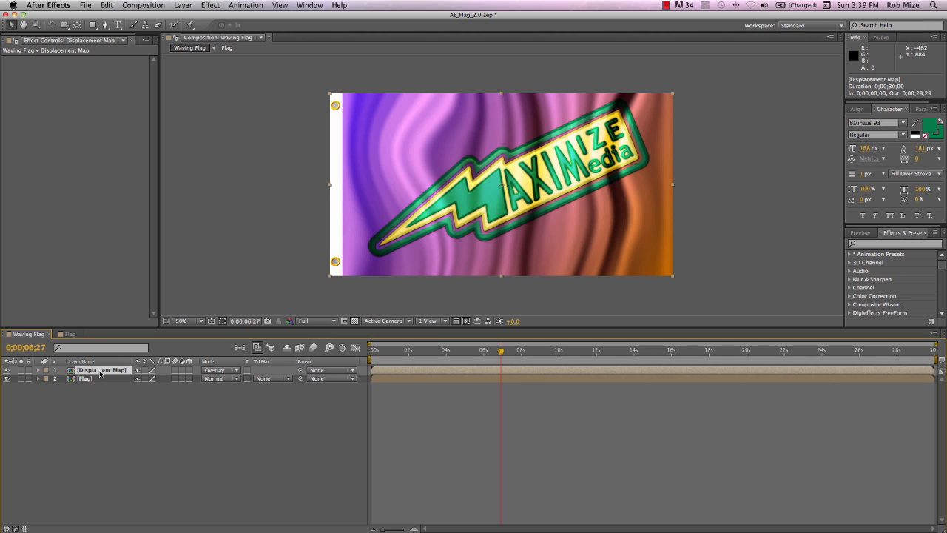
key("cmd+v")
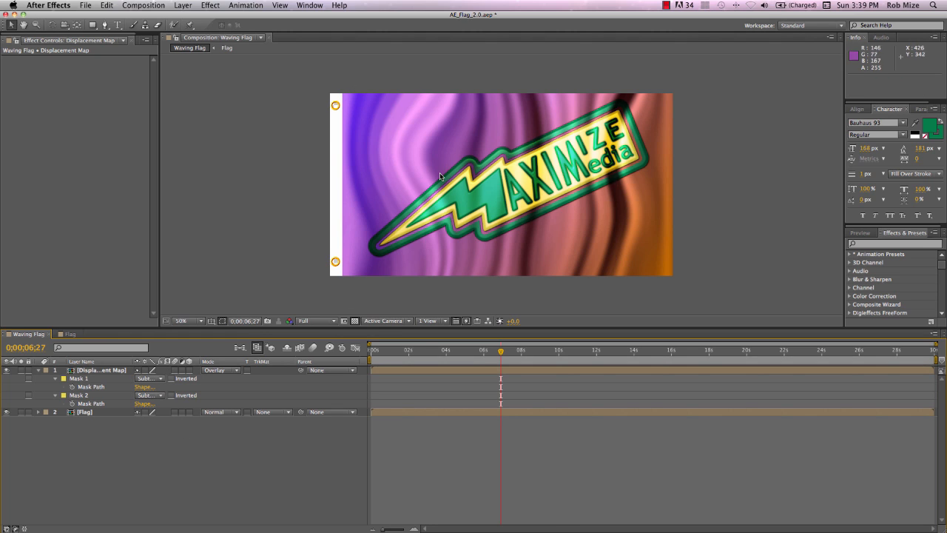
mouse_move(83, 430)
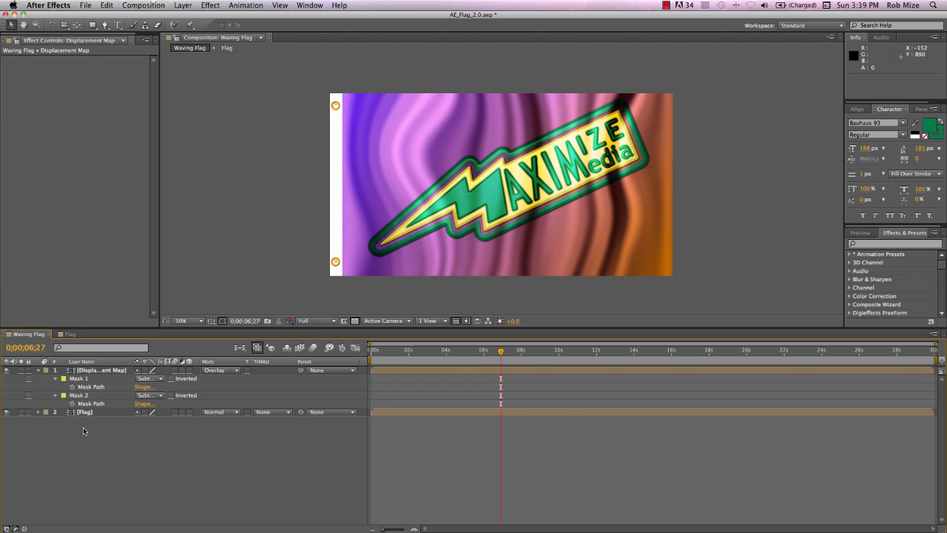
mouse_move(98, 369)
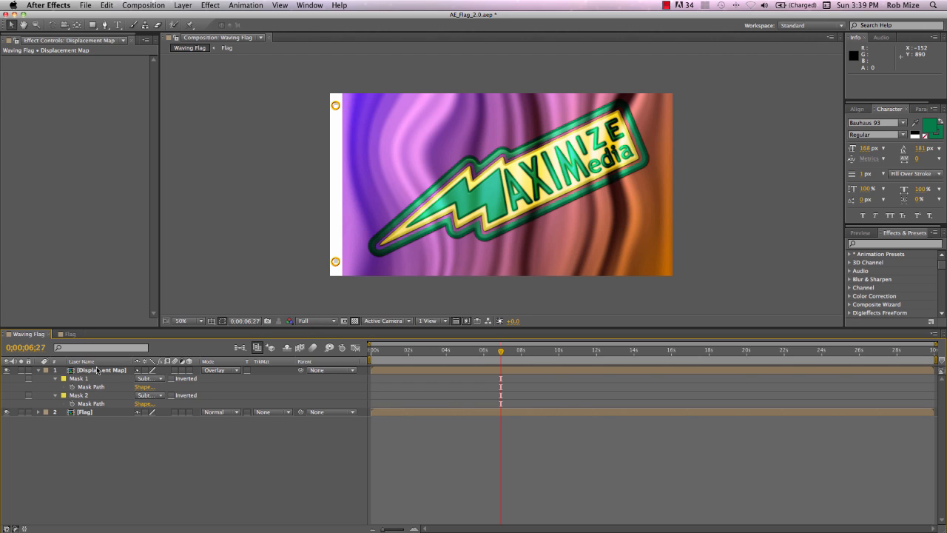
mouse_move(121, 370)
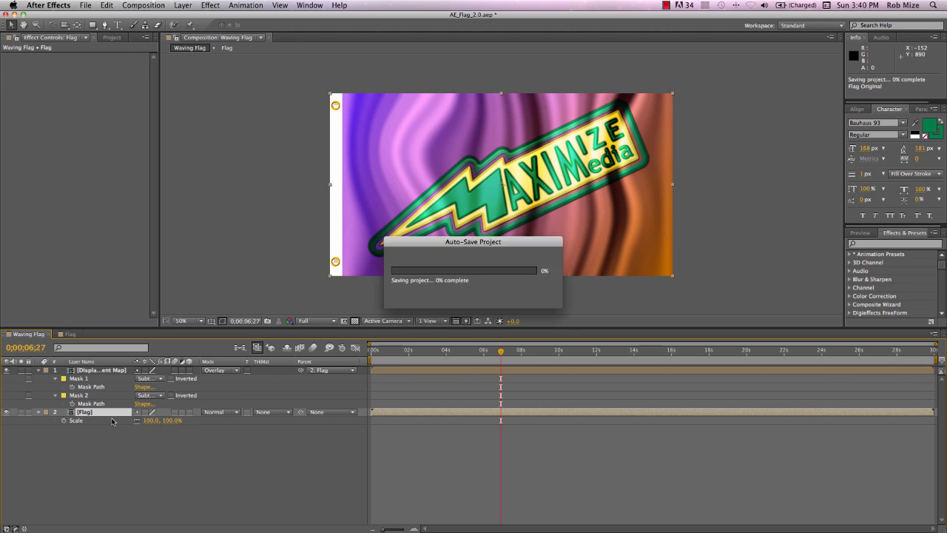
- Scale the Flag layer down to about 80% and add a renamed adjustment layer on top
double_click(151, 420)
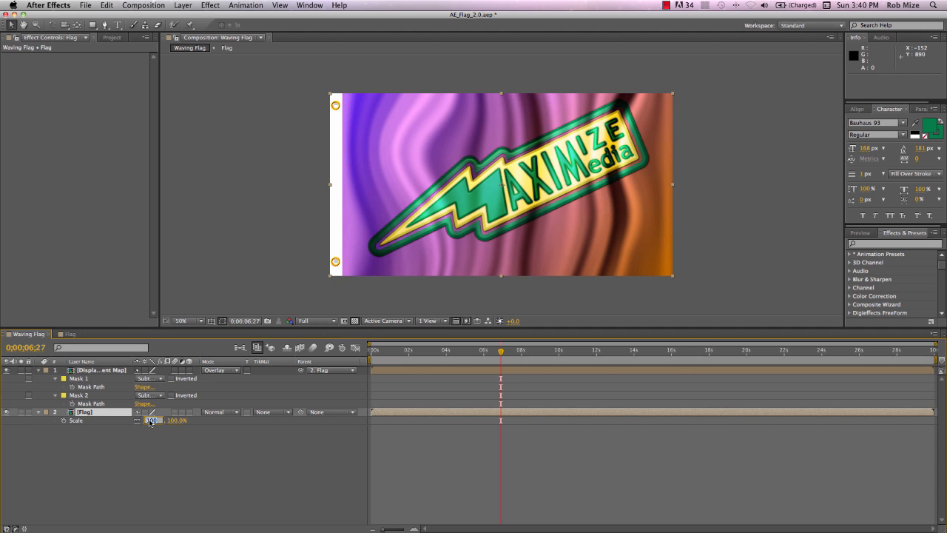
left_click_drag(155, 420, 151, 426)
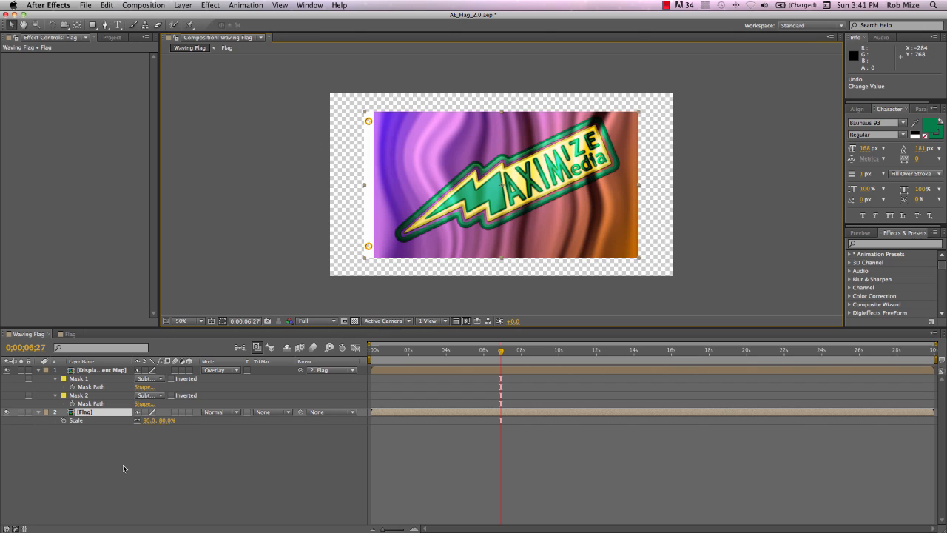
right_click(124, 468)
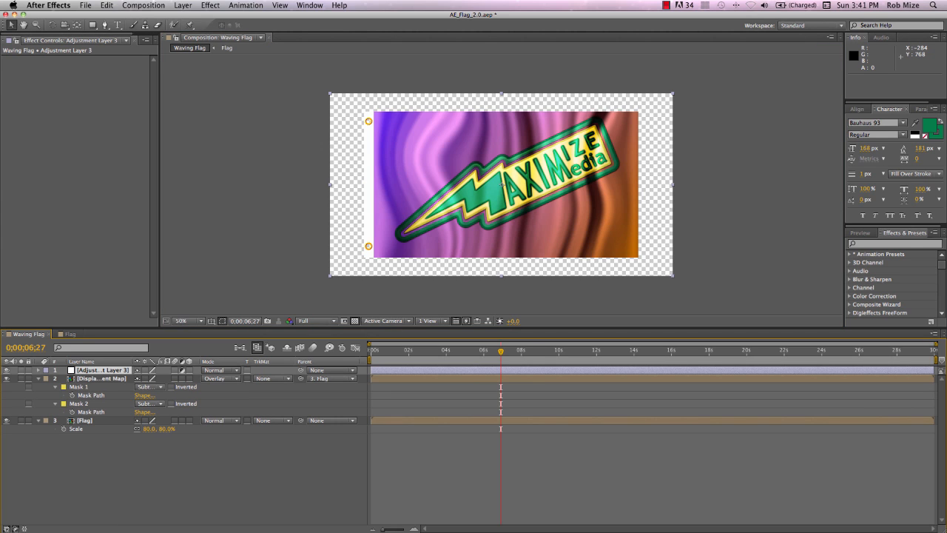
double_click(102, 369)
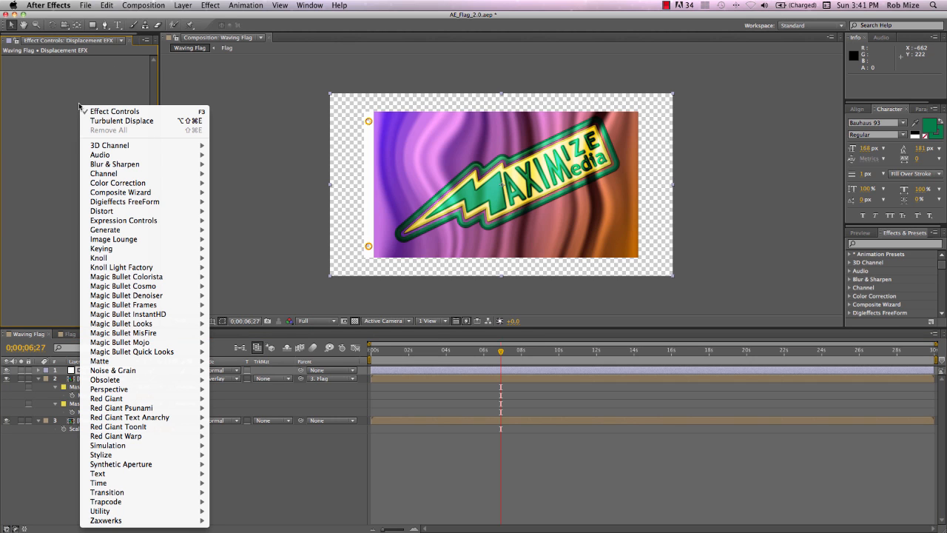
mouse_move(100, 210)
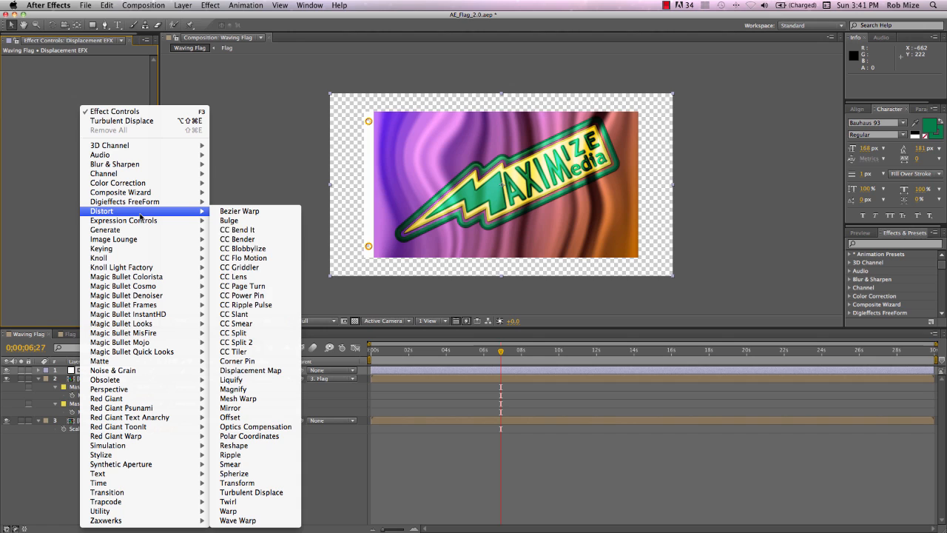
- Add a Displacement Map effect sourcing the Displacement Map layer's Luminance channel
left_click(250, 370)
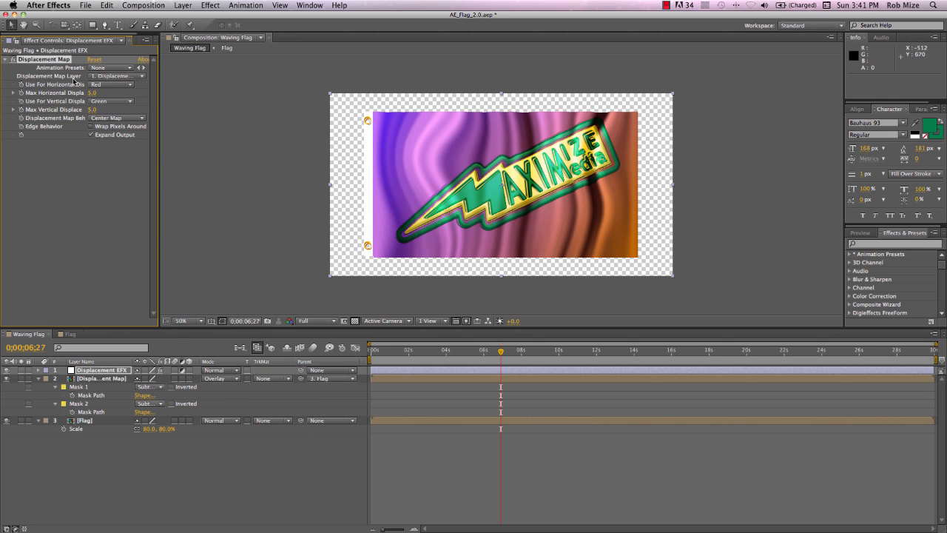
left_click(116, 76)
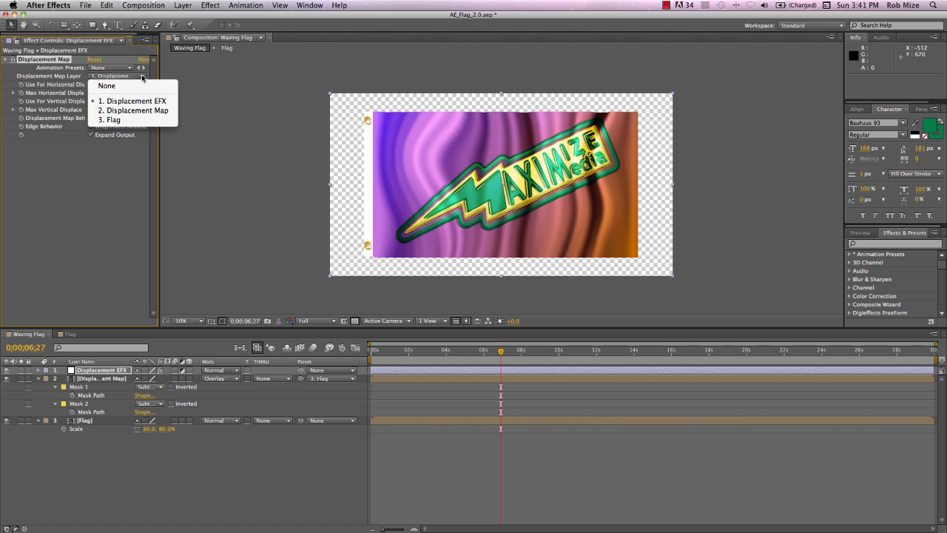
mouse_move(133, 110)
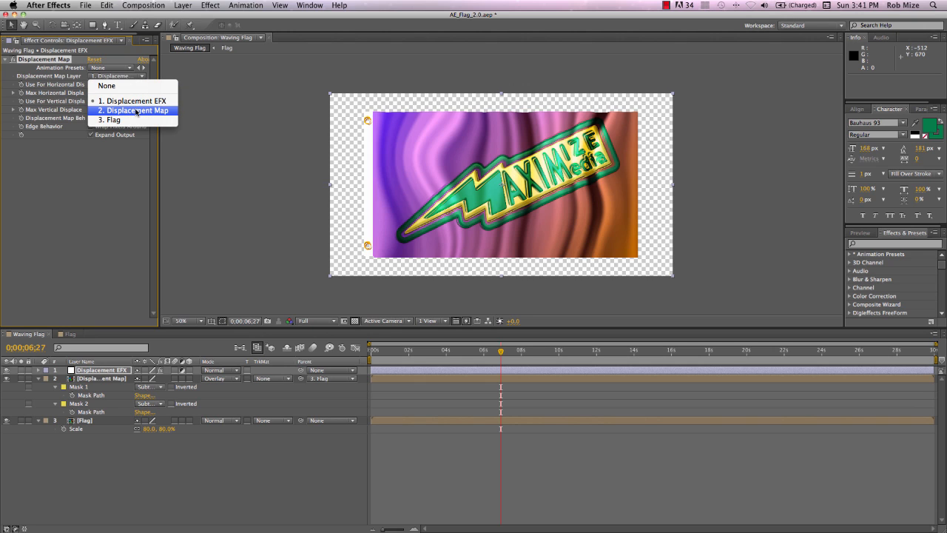
left_click(136, 109)
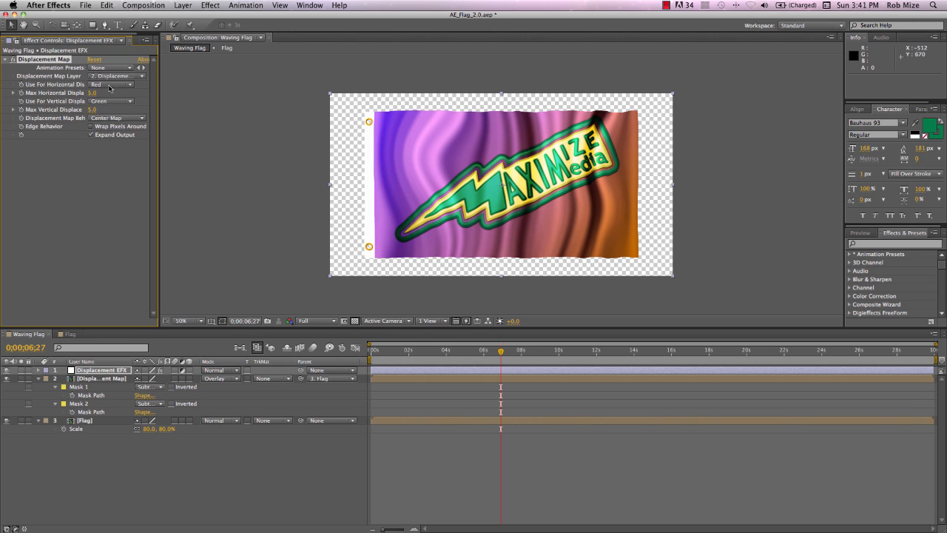
left_click(115, 83)
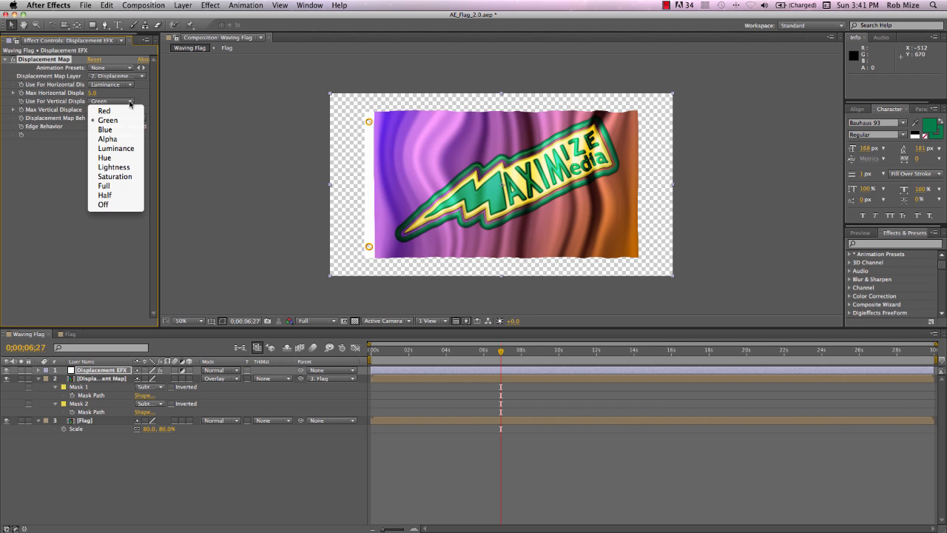
left_click(106, 147)
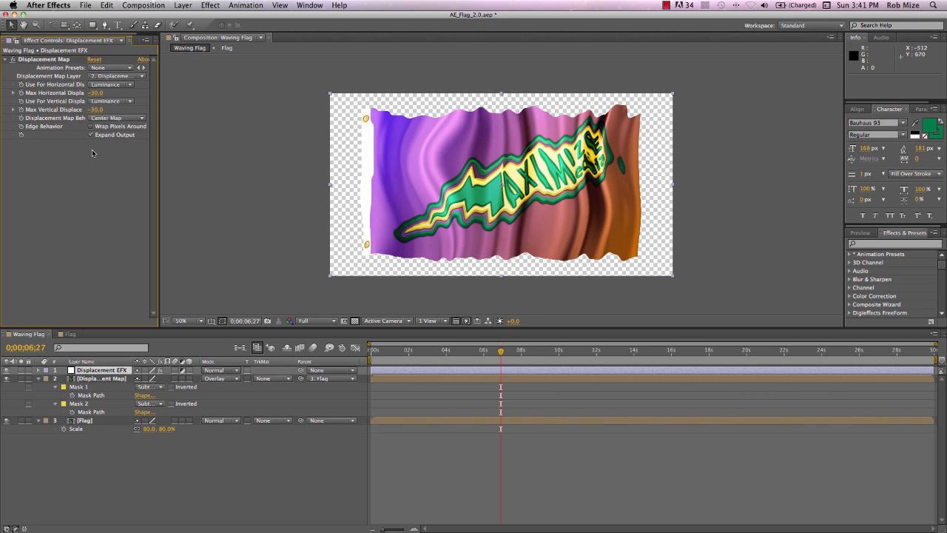
left_click(383, 349)
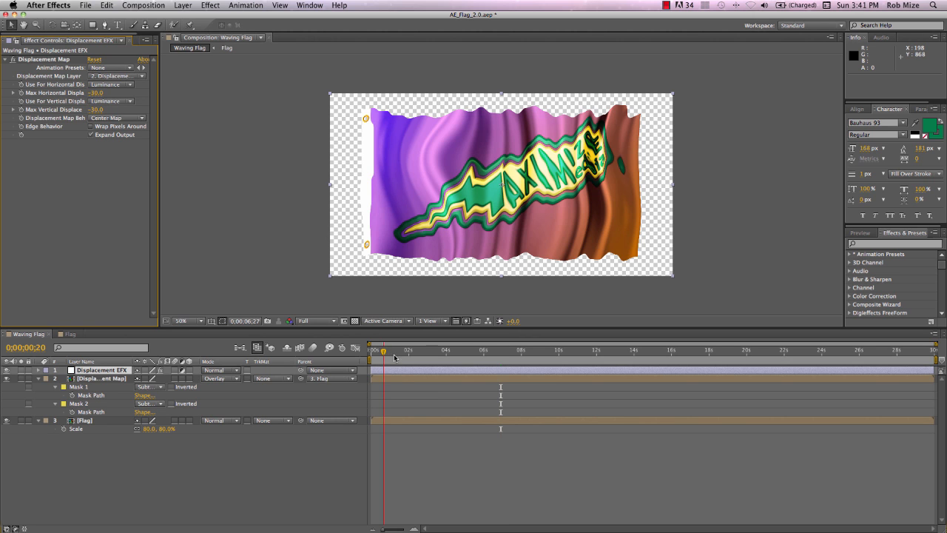
- Scrub through the waving flag, then open the nested Displacement Map composition
left_click(480, 349)
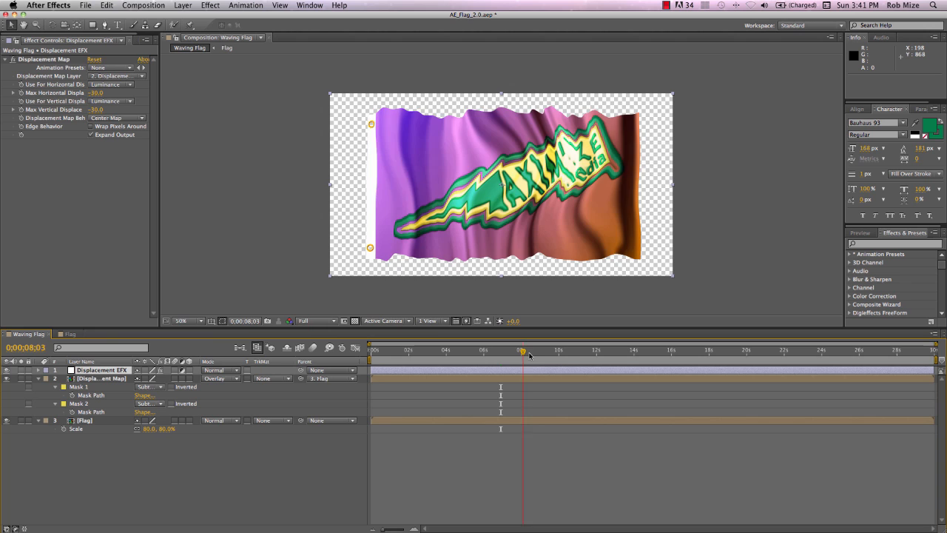
left_click_drag(521, 350, 559, 349)
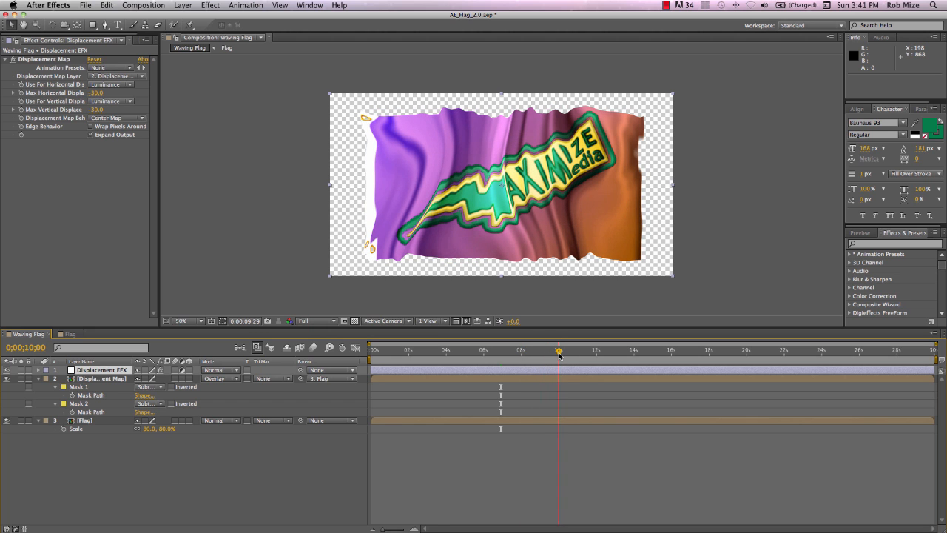
left_click_drag(560, 349, 555, 349)
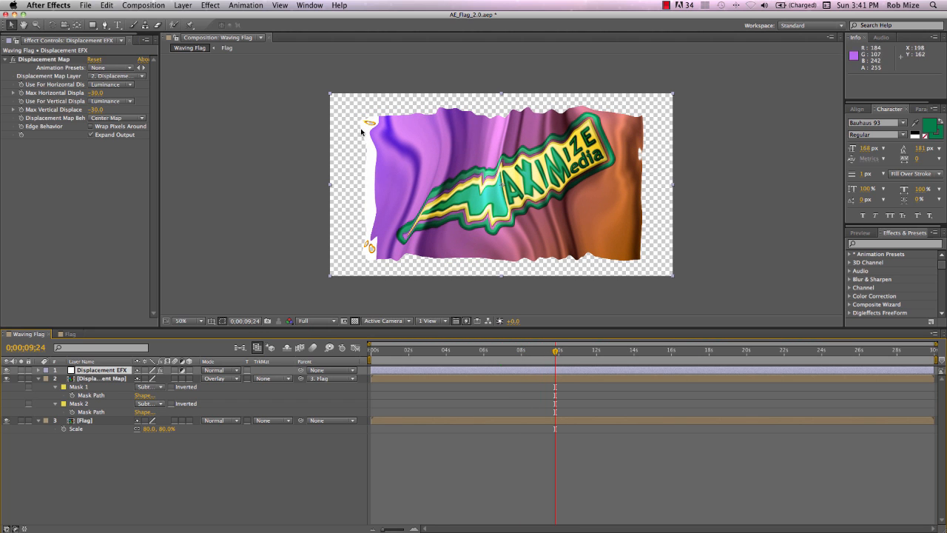
mouse_move(370, 211)
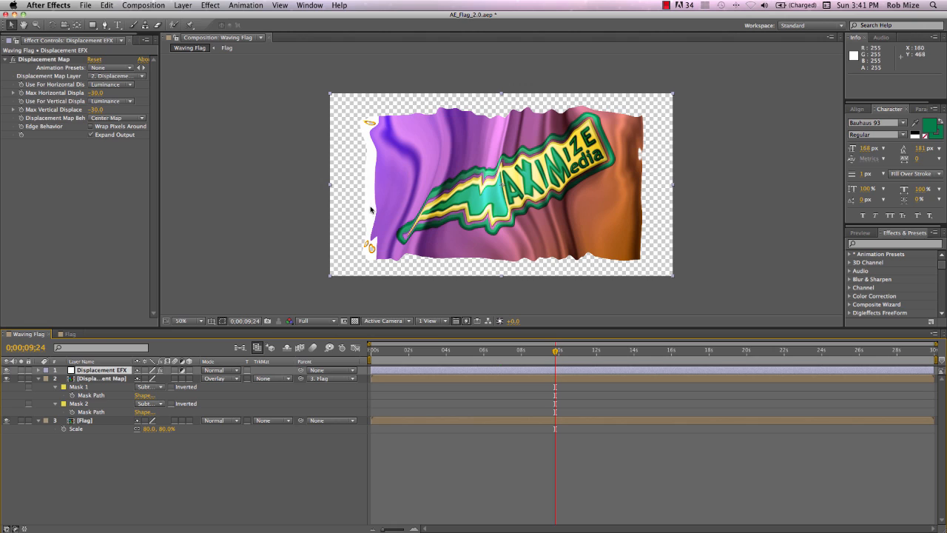
mouse_move(479, 127)
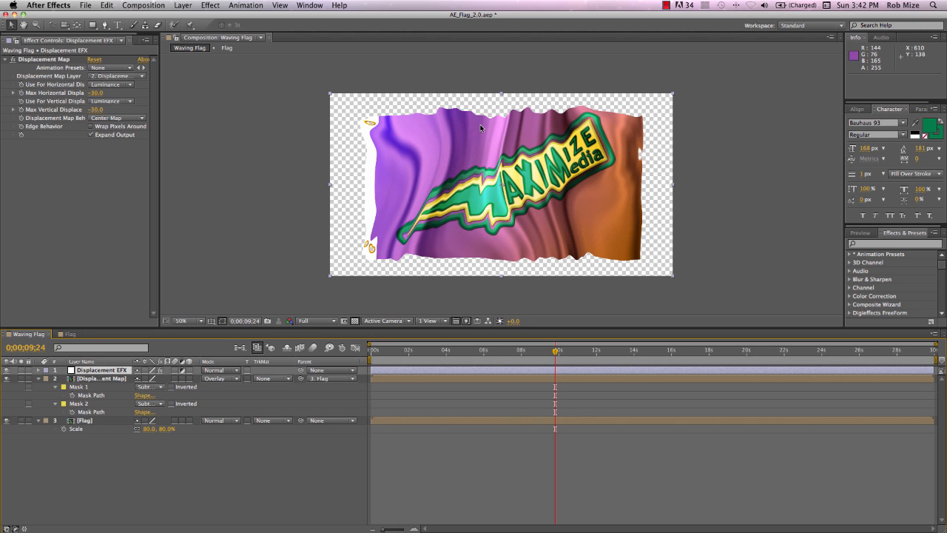
mouse_move(456, 148)
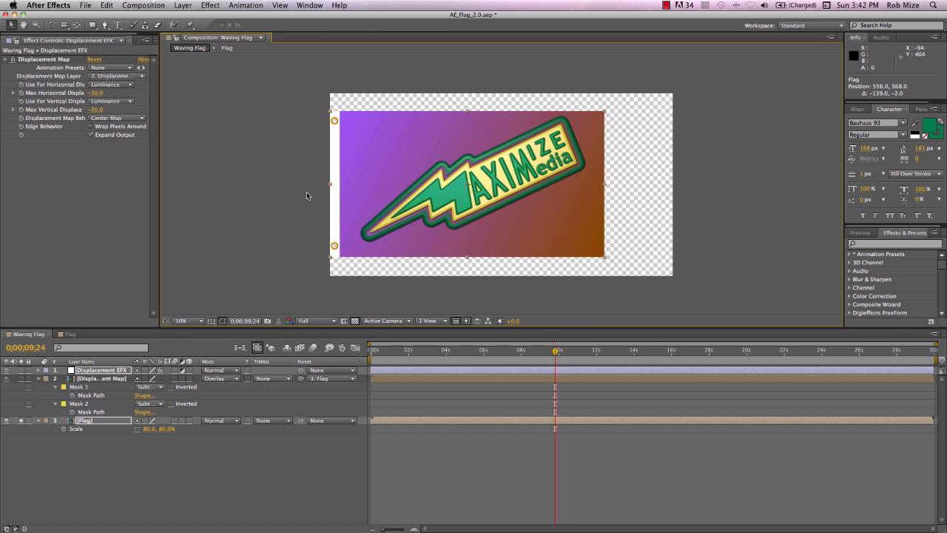
mouse_move(108, 435)
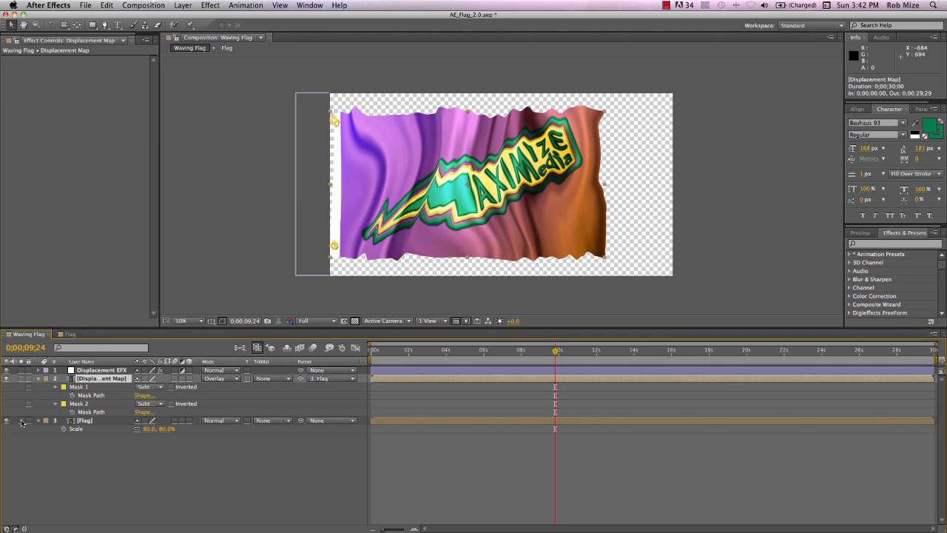
left_click(102, 378)
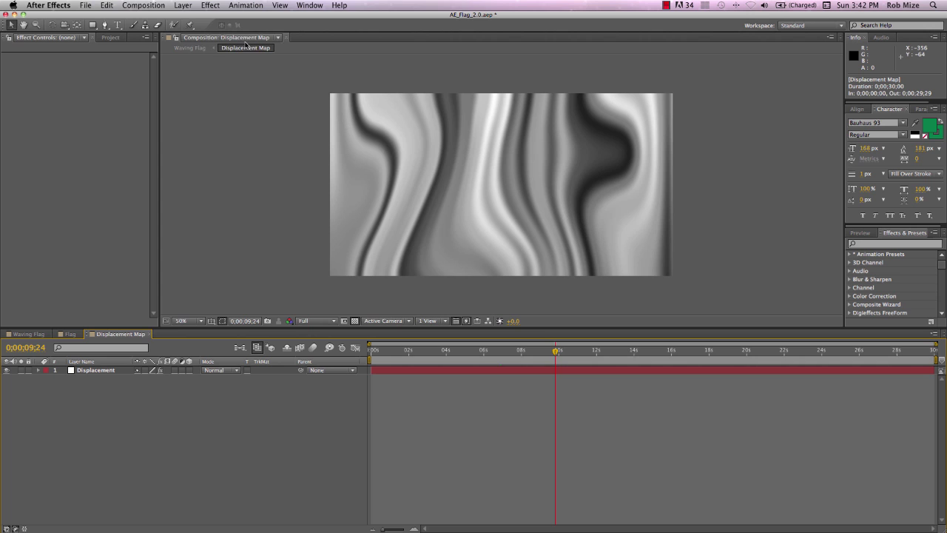
mouse_move(245, 47)
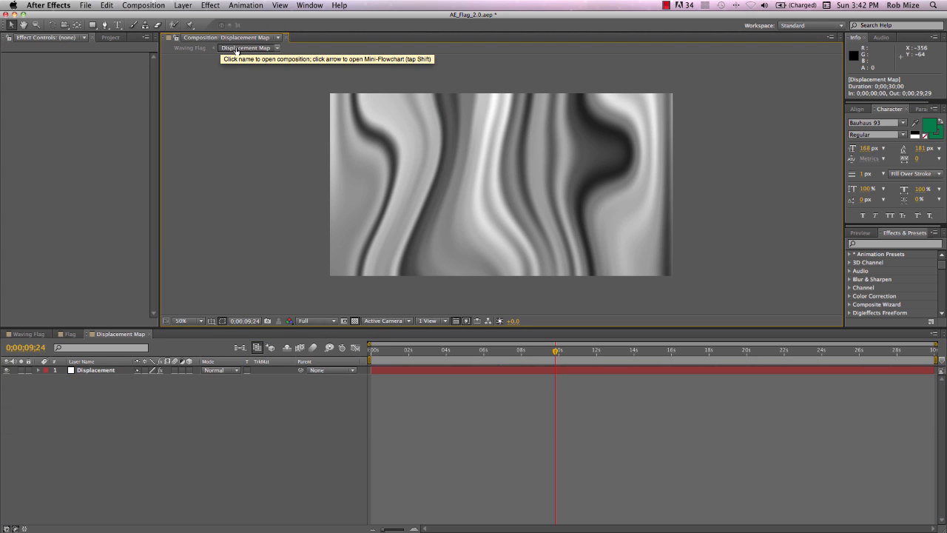
mouse_move(280, 38)
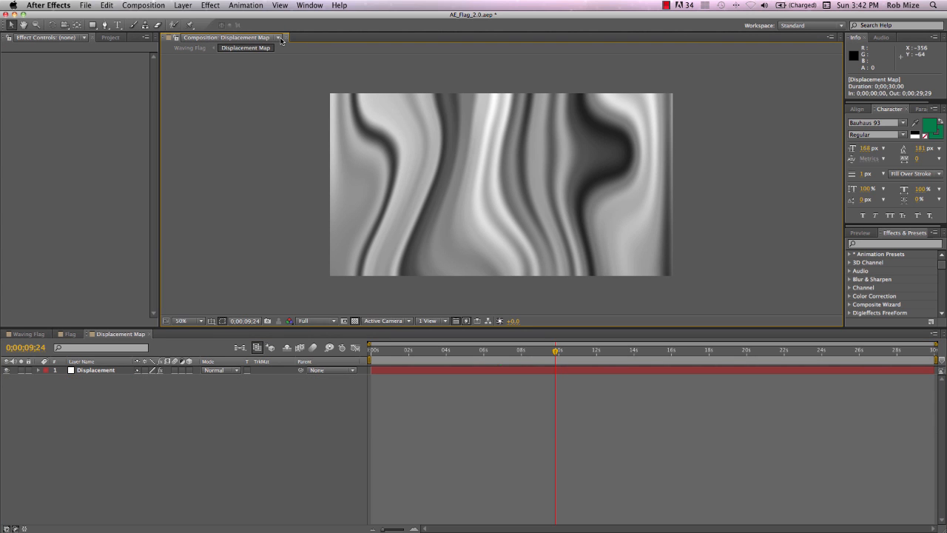
- Open a second comp viewer beside Waving Flag showing Displacement Map, then bring up the Project panel
left_click(278, 37)
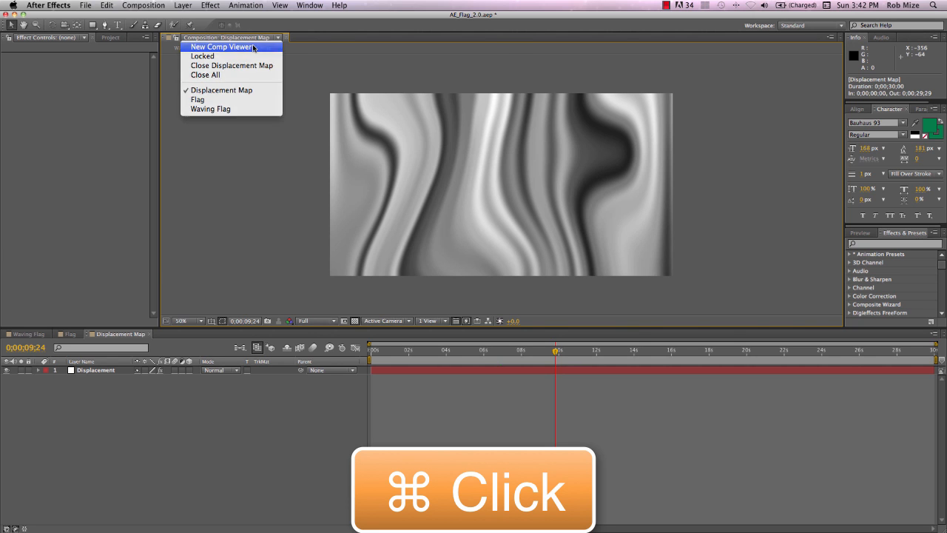
left_click(222, 46)
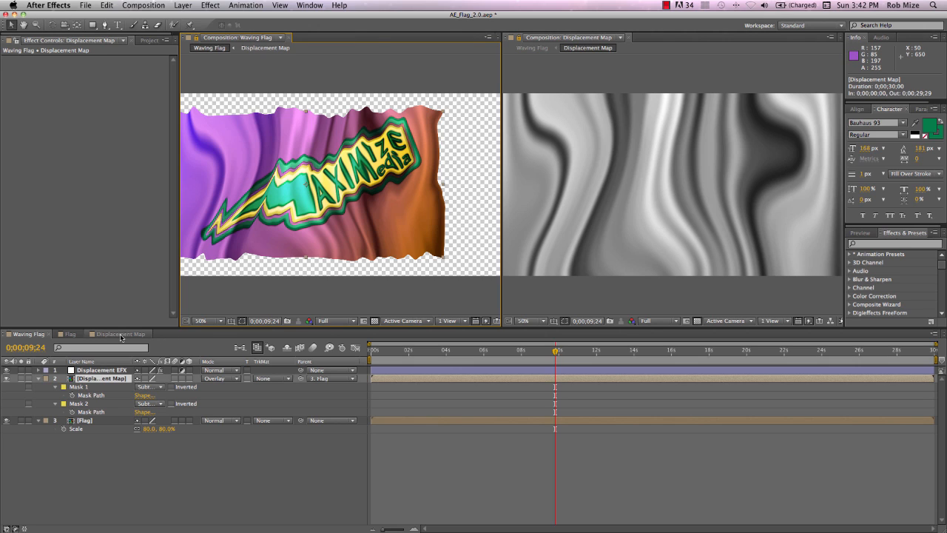
left_click(118, 335)
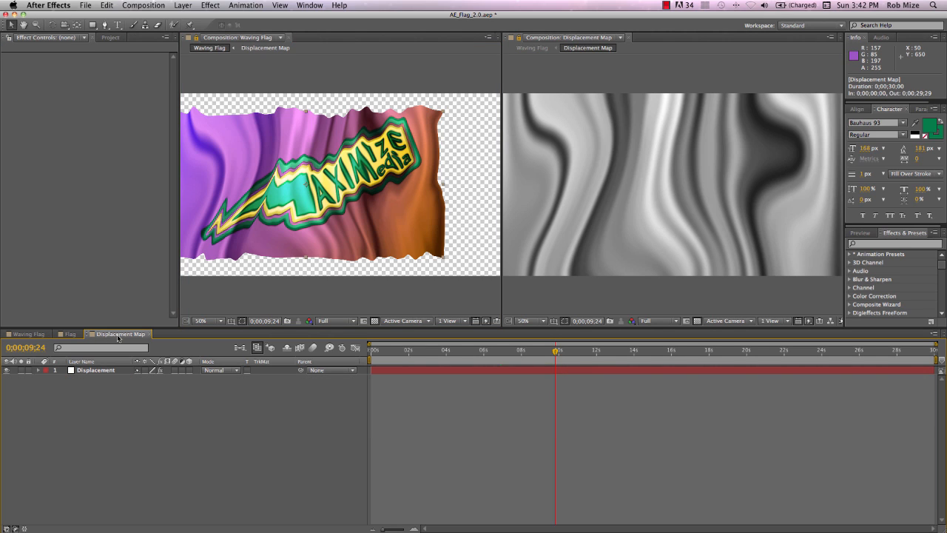
mouse_move(280, 139)
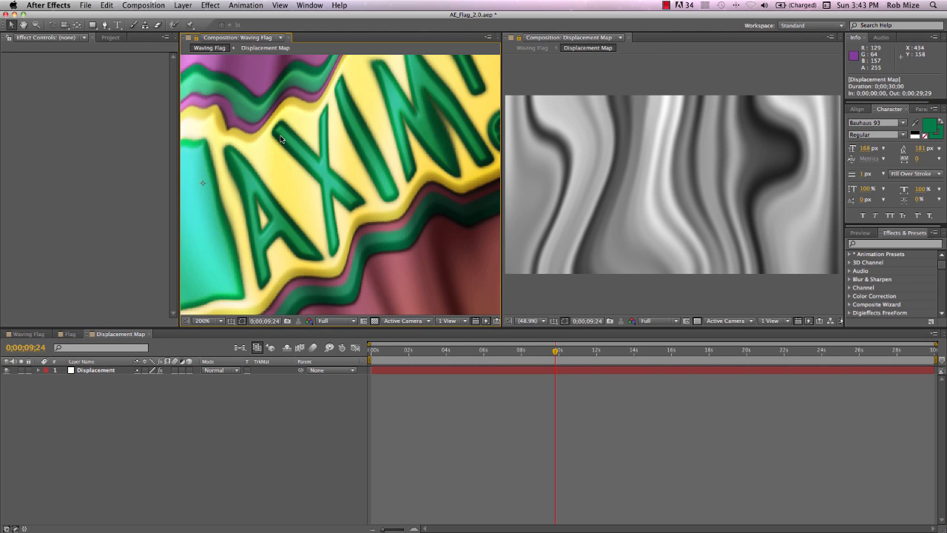
left_click(210, 320)
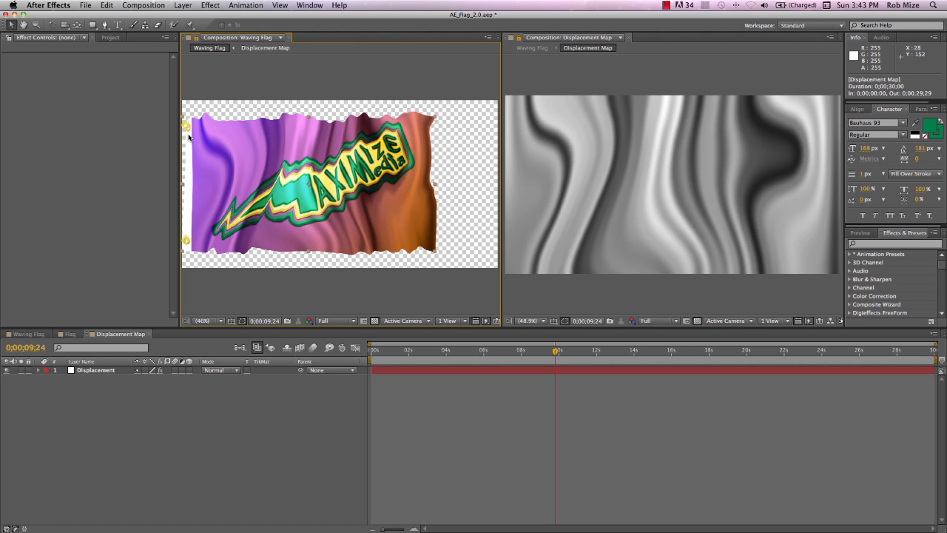
mouse_move(101, 399)
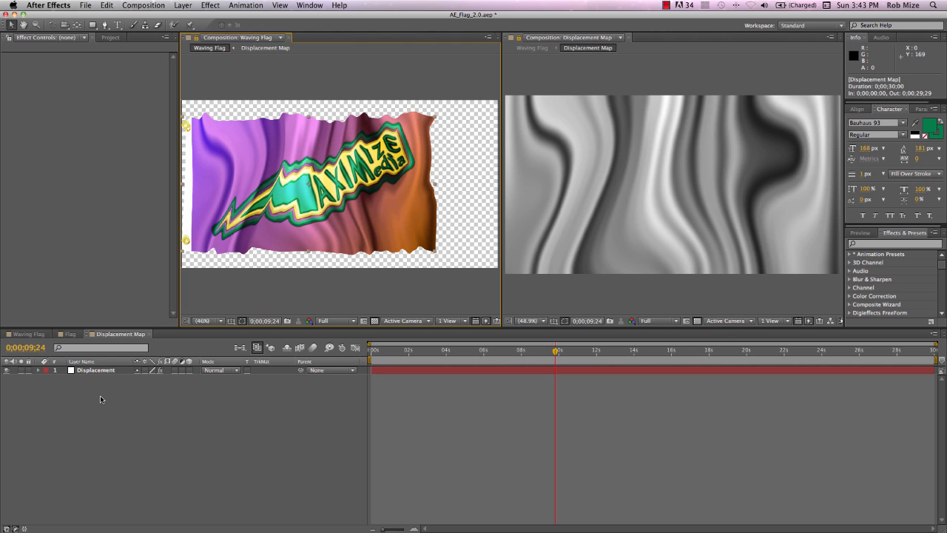
left_click(111, 37)
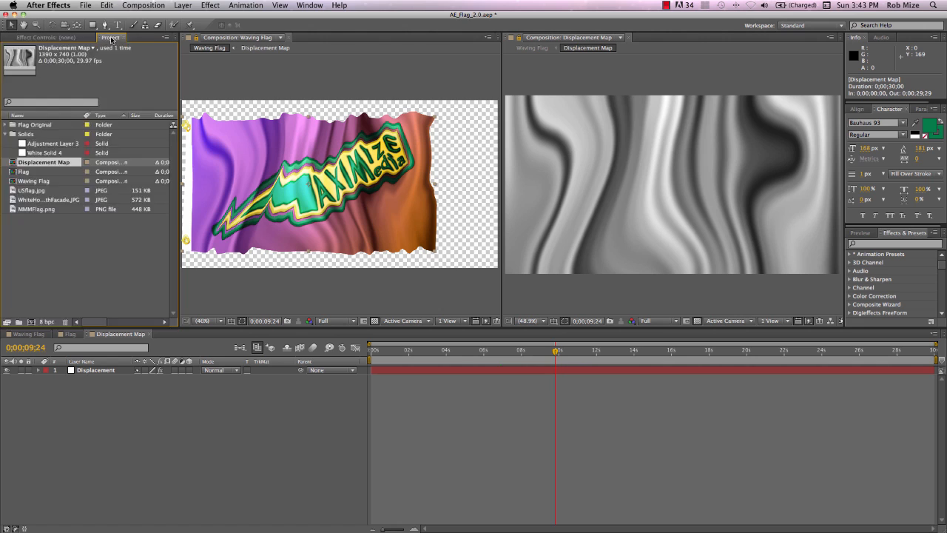
- Place White Solid 4 into the Displacement Map comp and rename it Black
left_click(46, 152)
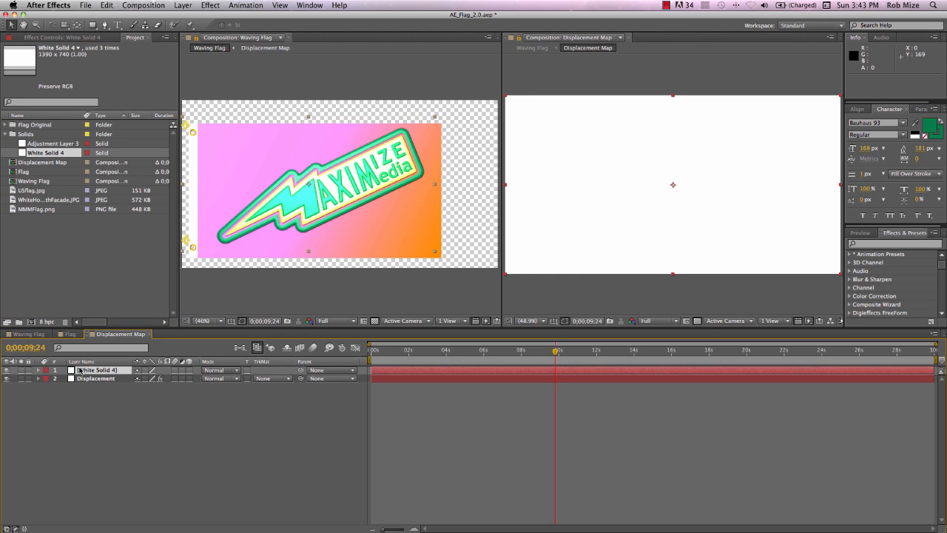
double_click(96, 370)
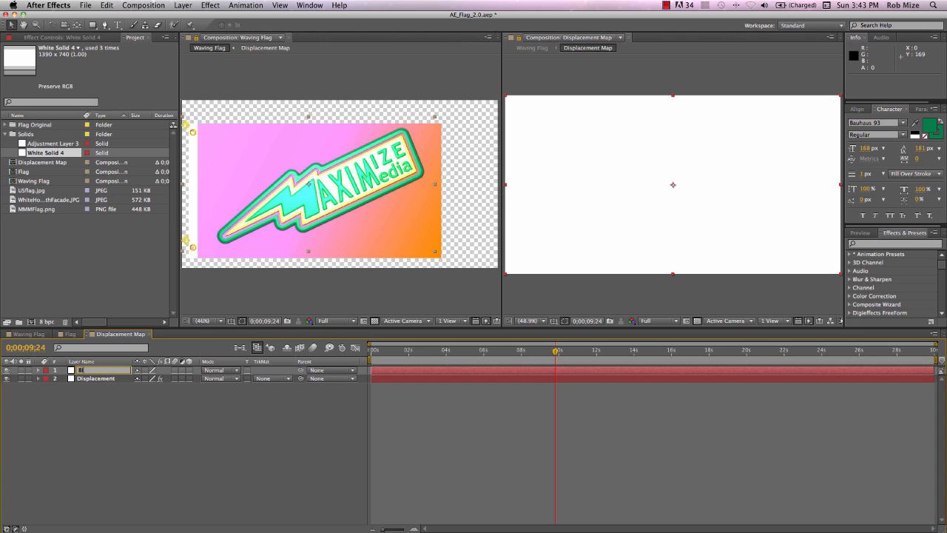
double_click(96, 370)
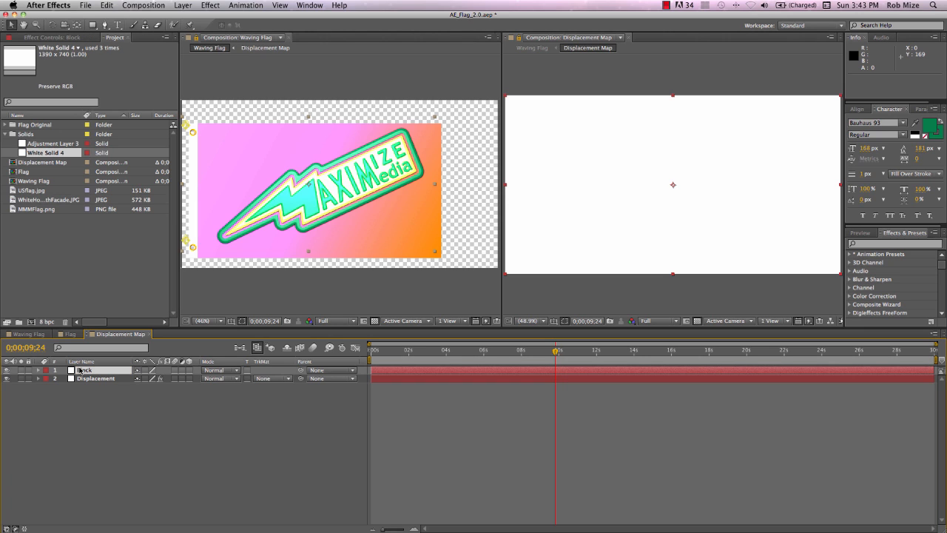
left_click(84, 370)
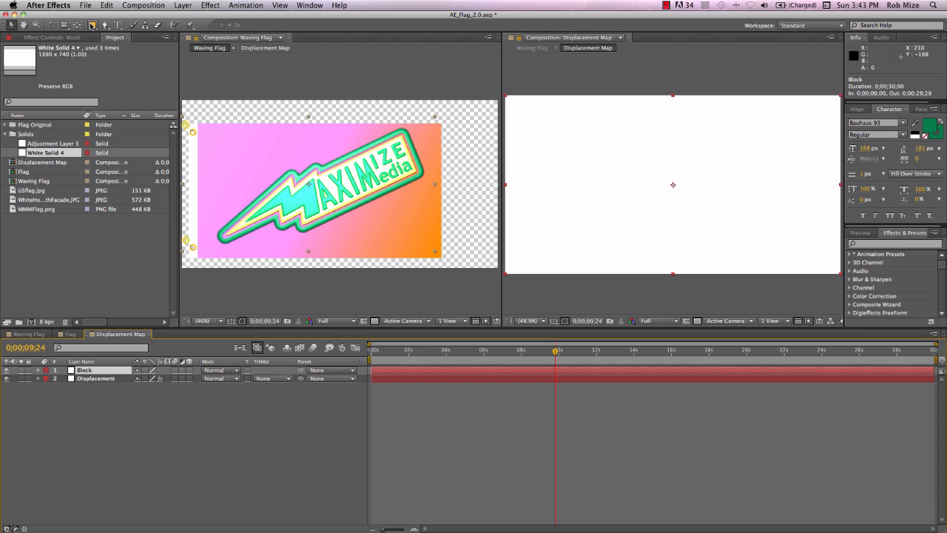
- Mask Black to a strip on the left edge and set its Mask Feather and Expansion
left_click(39, 370)
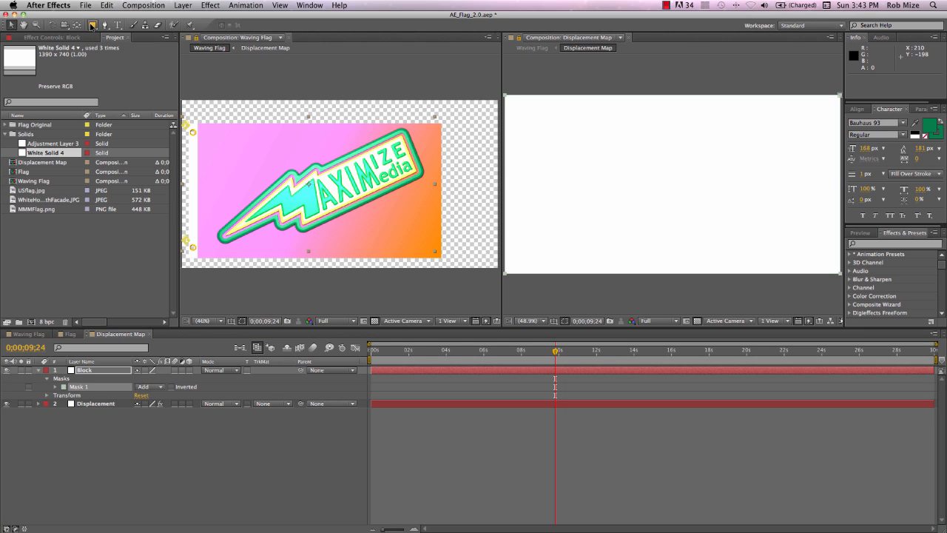
mouse_move(798, 86)
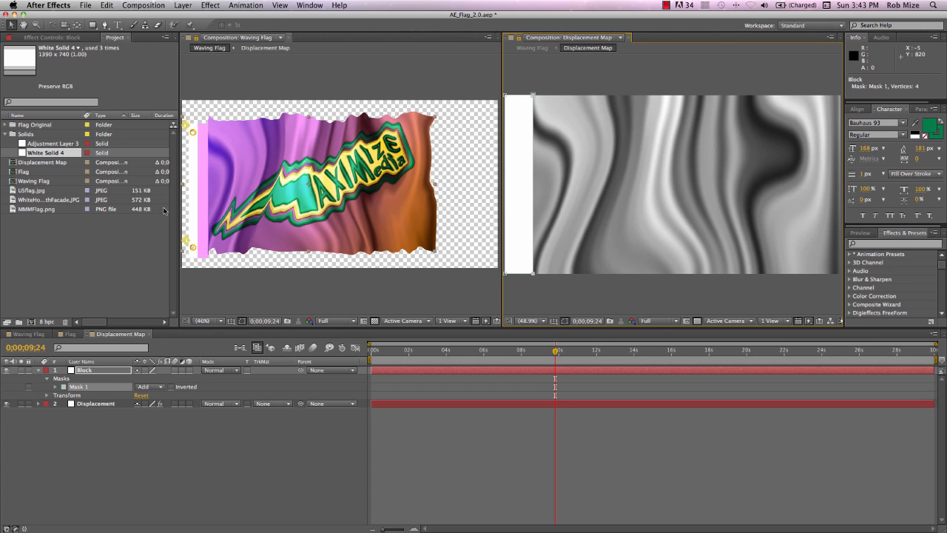
left_click(85, 370)
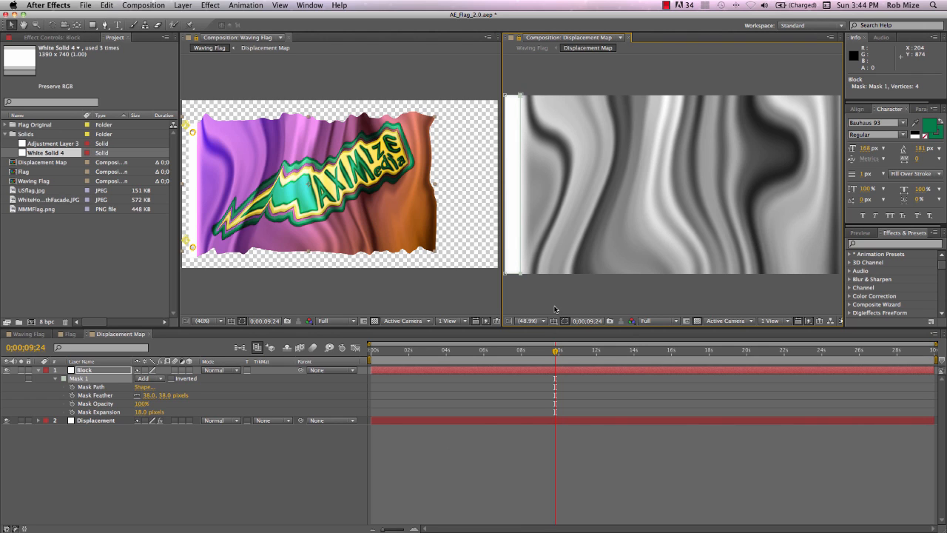
left_click(84, 370)
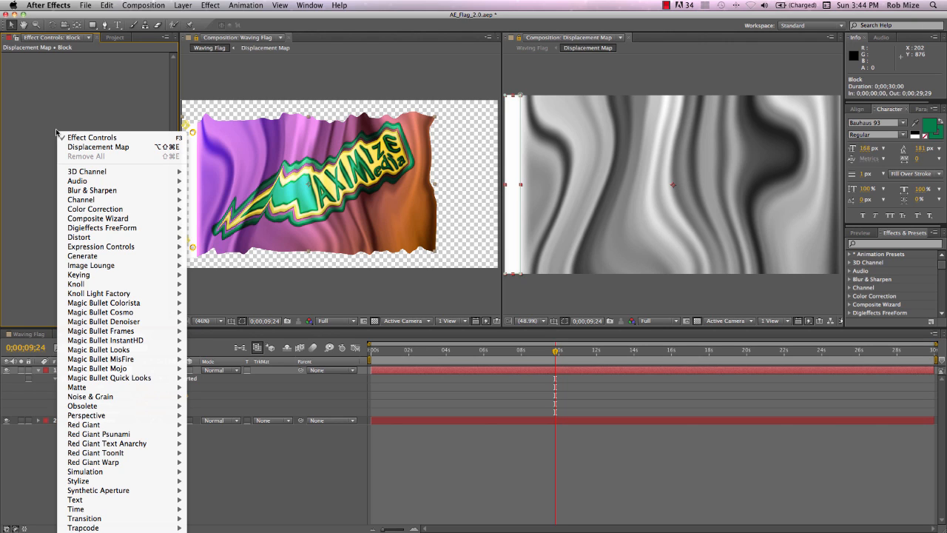
mouse_move(95, 208)
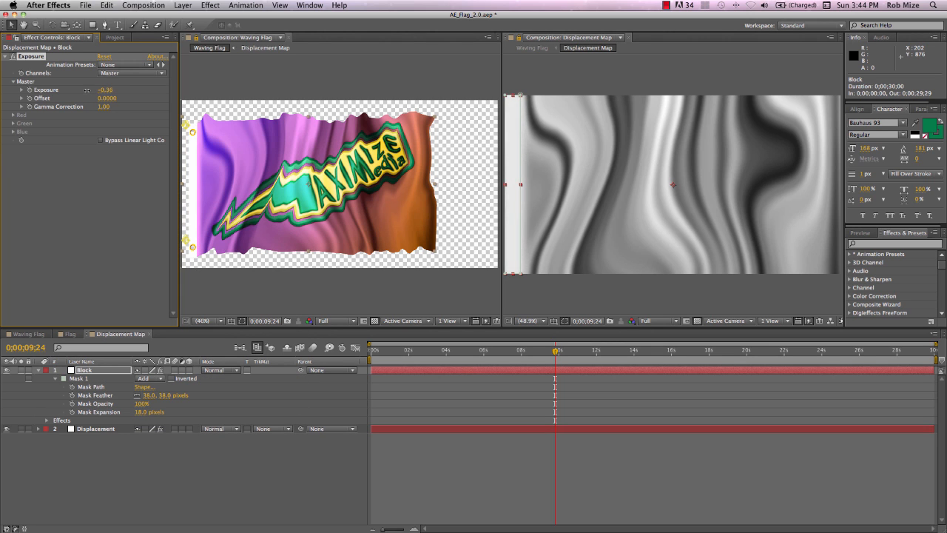
- Adjust the Exposure on the Black strip and add a Gaussian Blur to the Displacement noise
left_click_drag(106, 91, 100, 90)
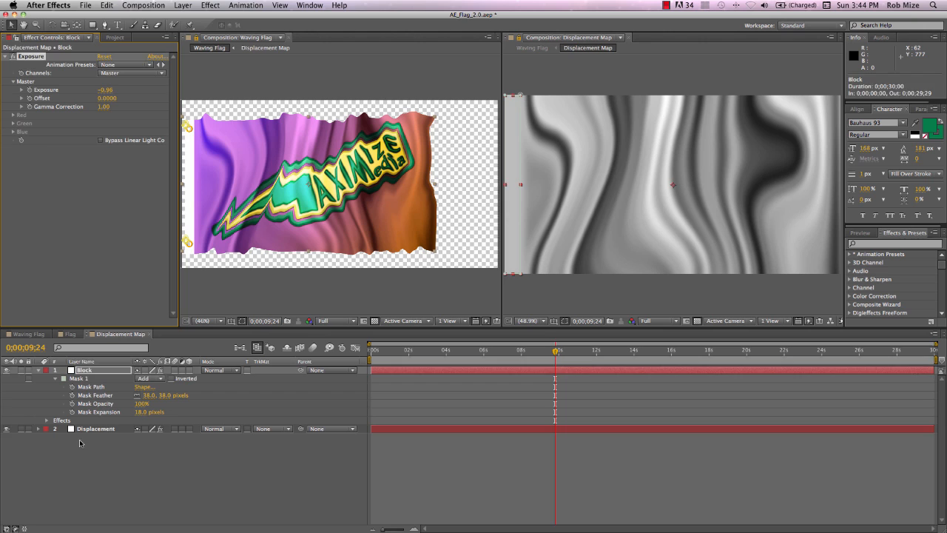
left_click(94, 429)
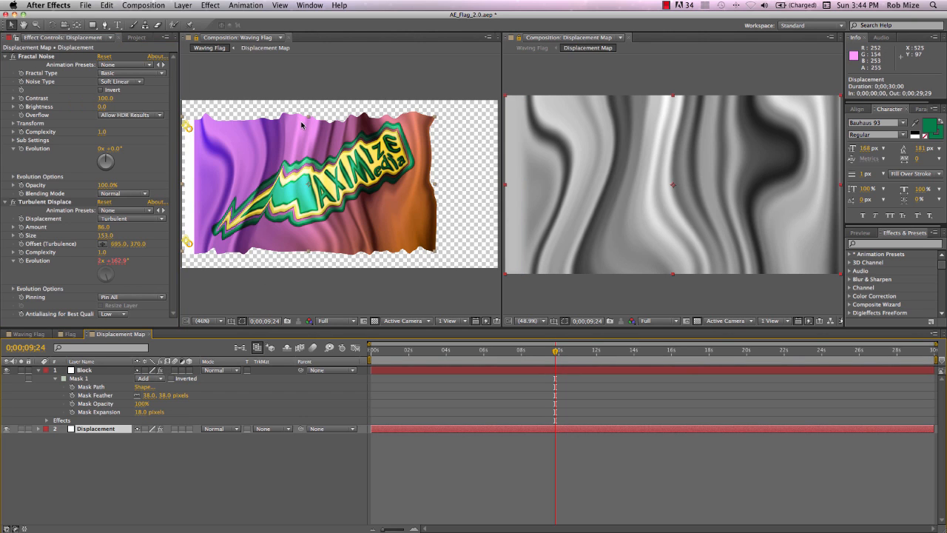
mouse_move(341, 136)
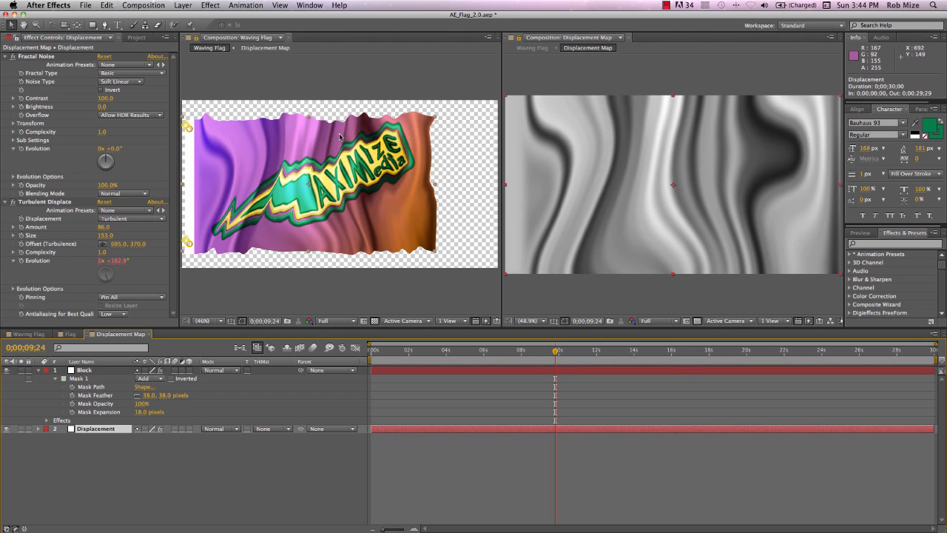
left_click(6, 56)
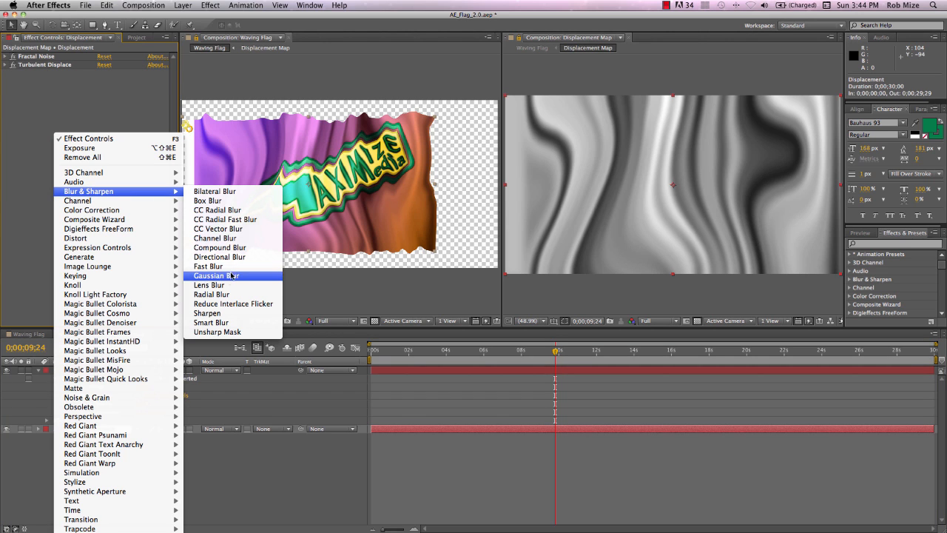
left_click(209, 266)
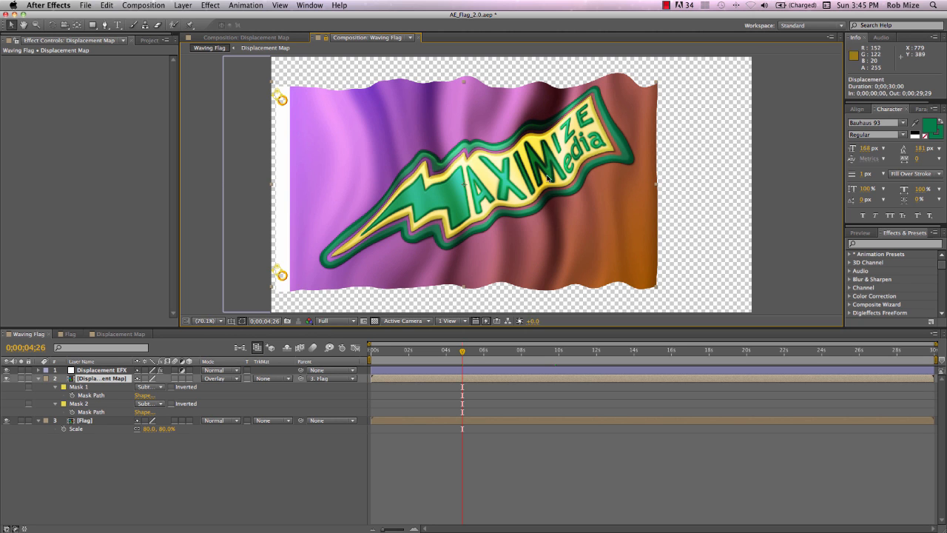
- Preview the flag waving at a later frame and select the Flag layer for an effect
left_click_drag(461, 349, 427, 349)
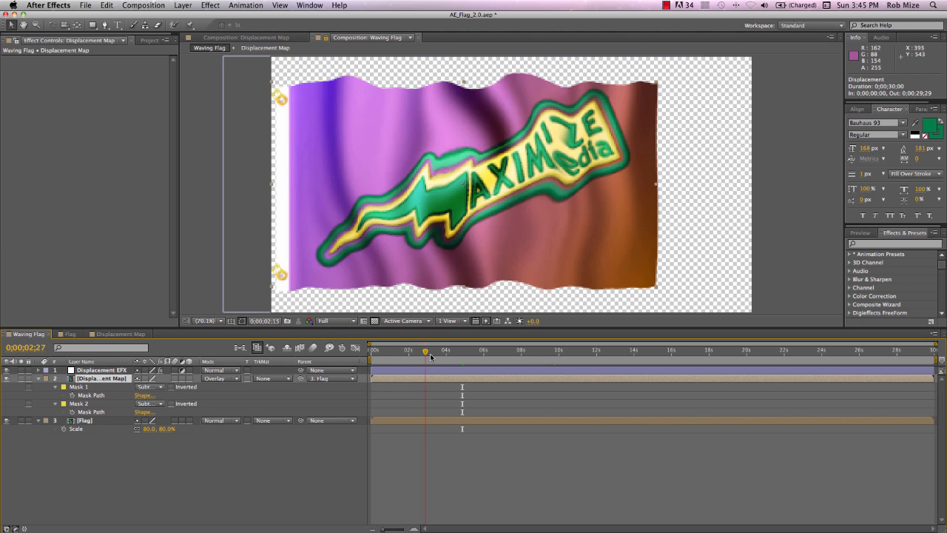
left_click(512, 349)
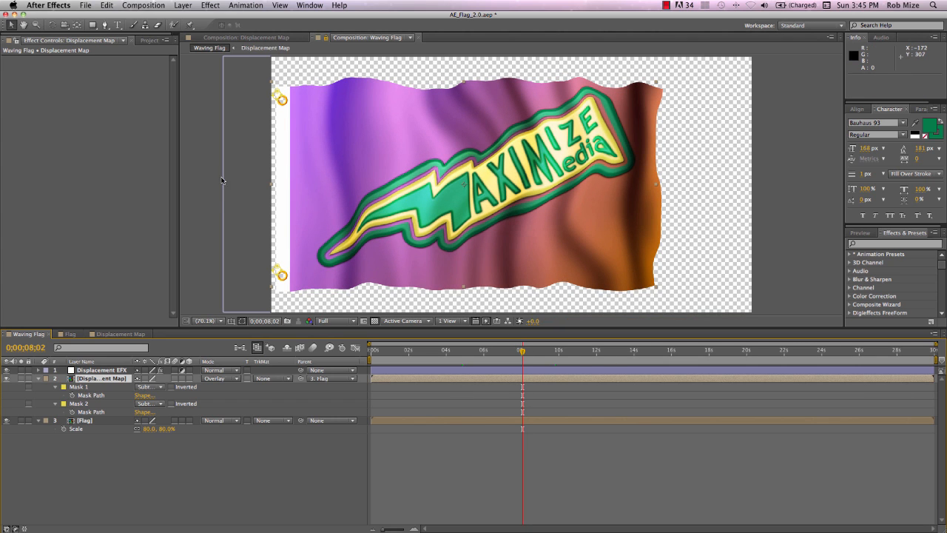
left_click(85, 420)
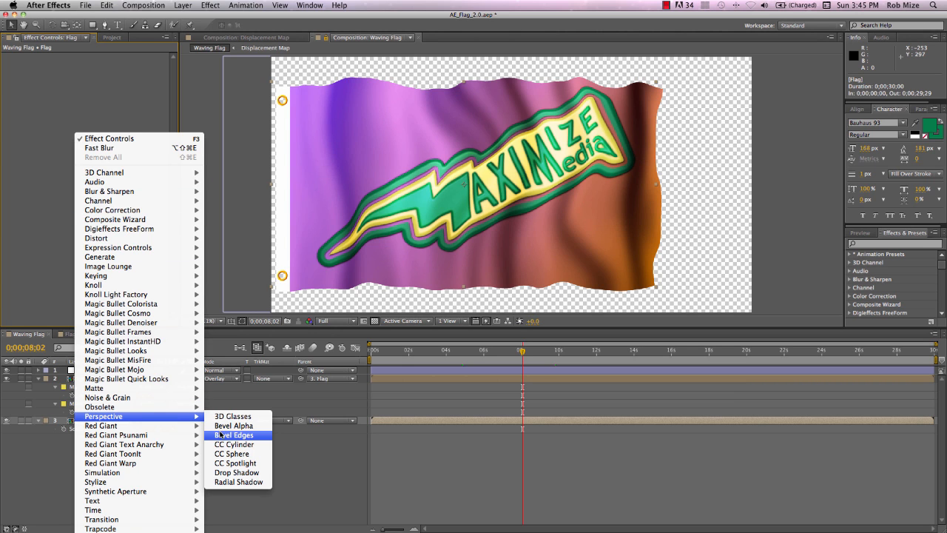
- Apply Bevel Edges to the Flag layer with reduced Edge Thickness and Light Intensity
left_click(234, 435)
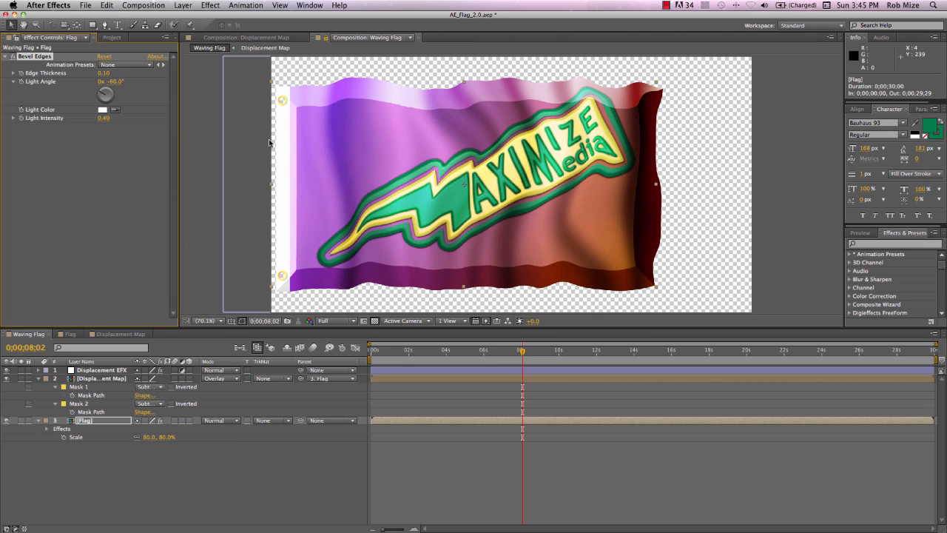
mouse_move(281, 100)
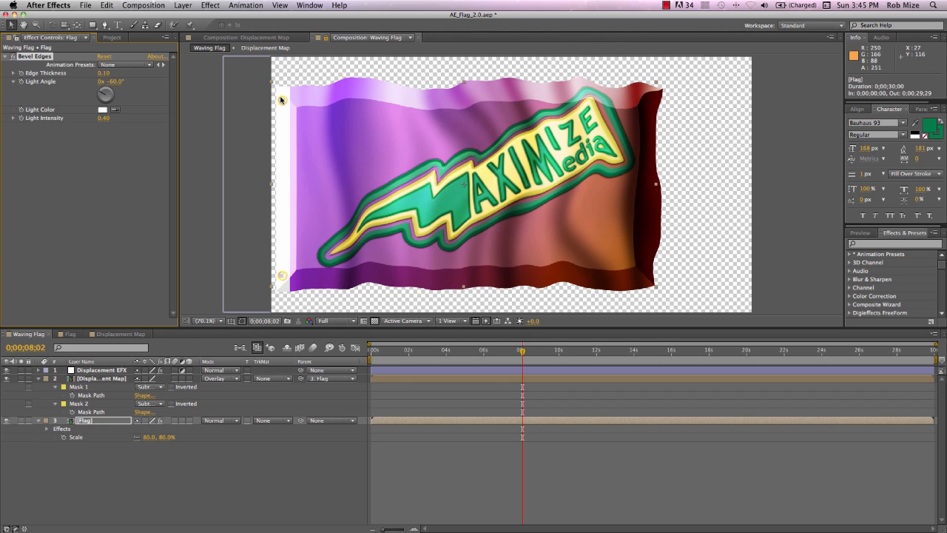
mouse_move(272, 282)
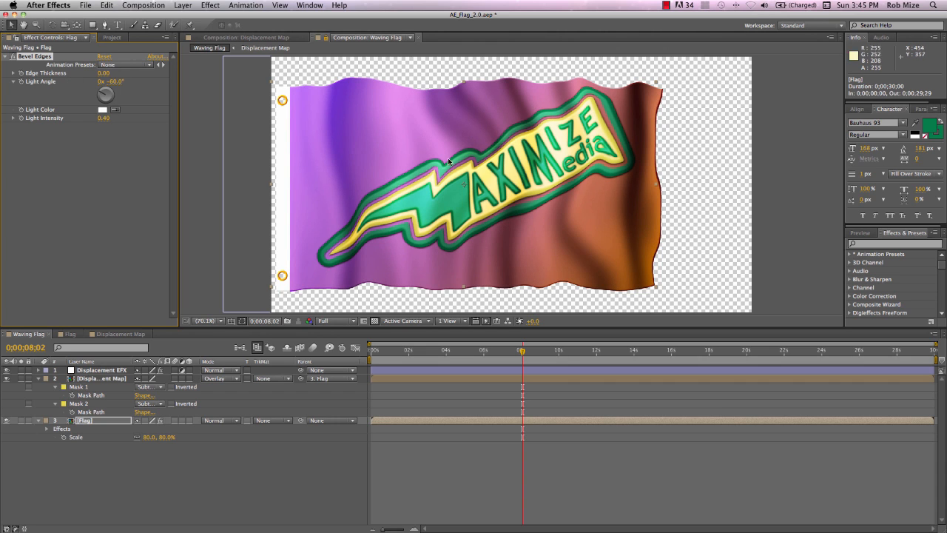
mouse_move(13, 57)
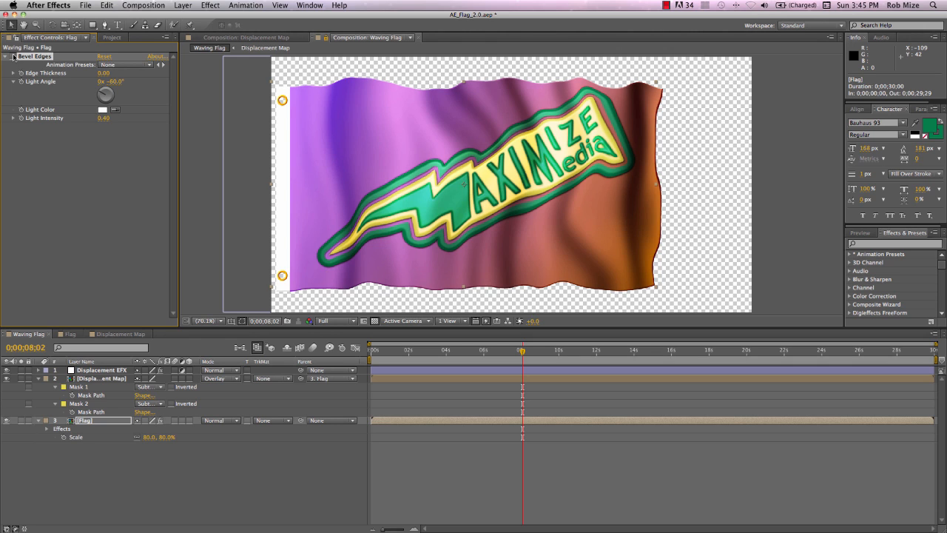
mouse_move(145, 81)
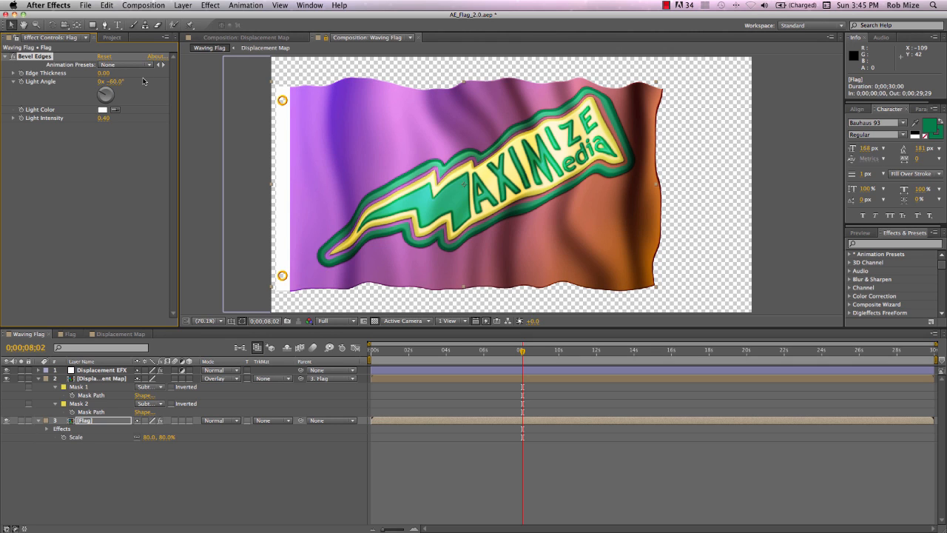